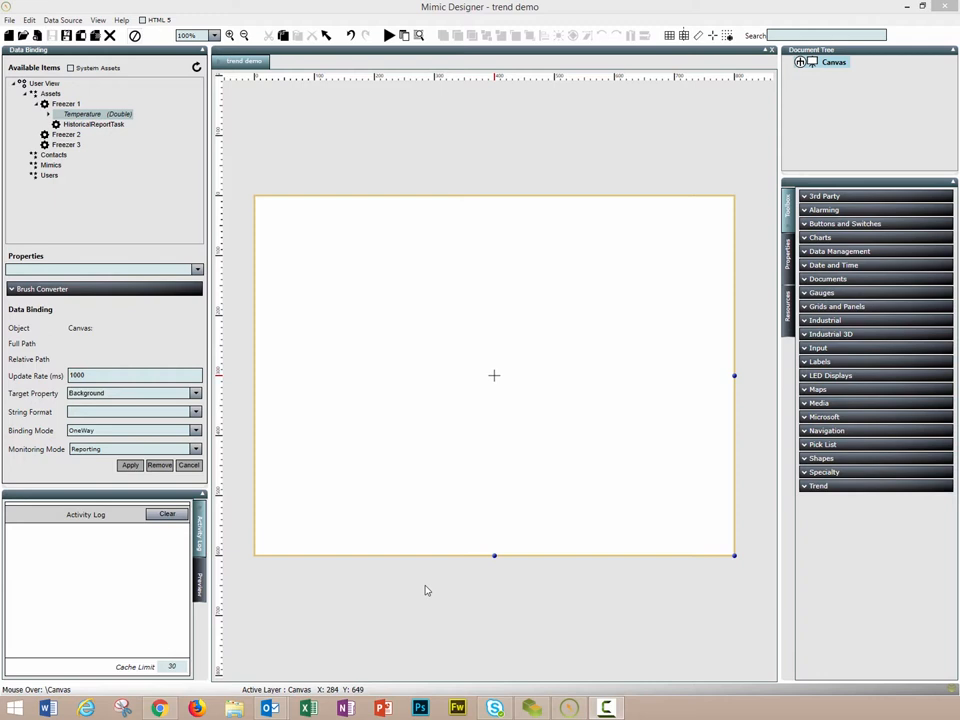
mouse_move(476, 590)
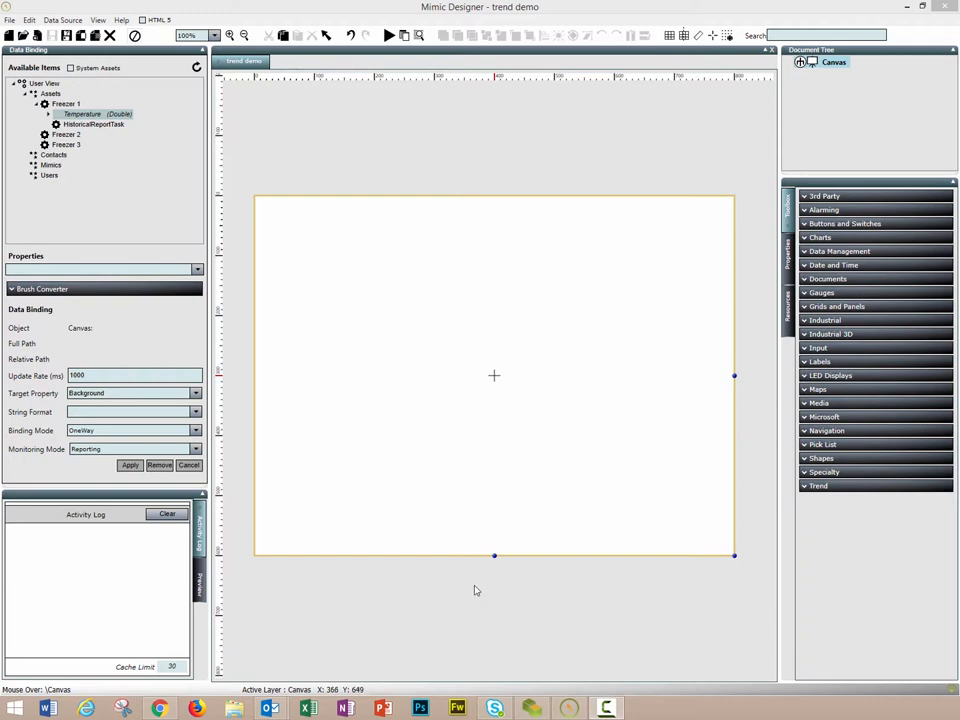
mouse_move(477, 590)
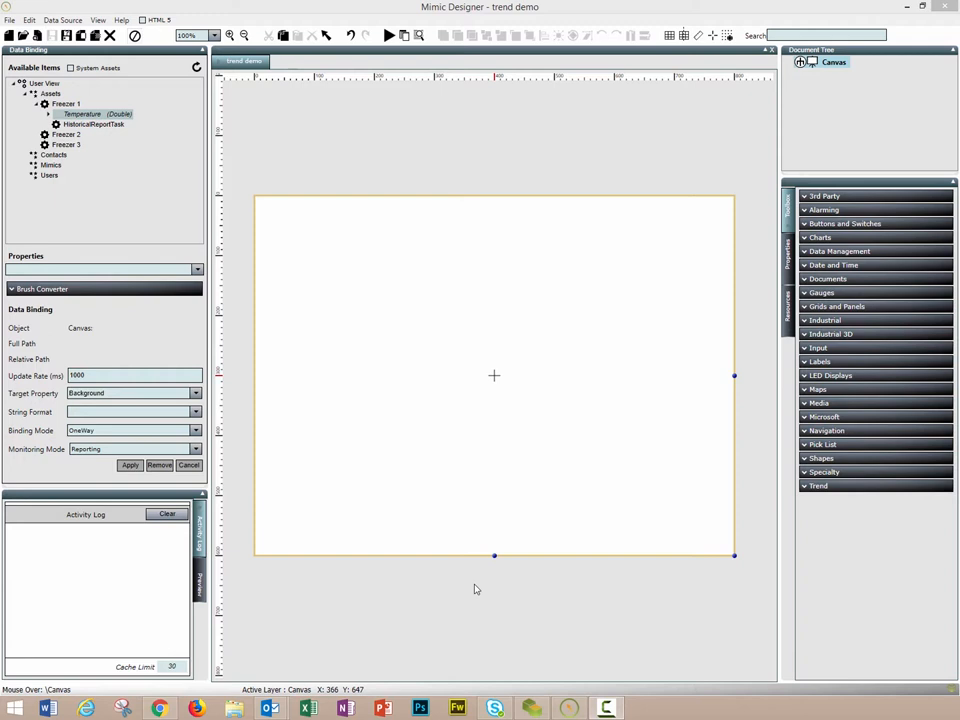
mouse_move(521, 563)
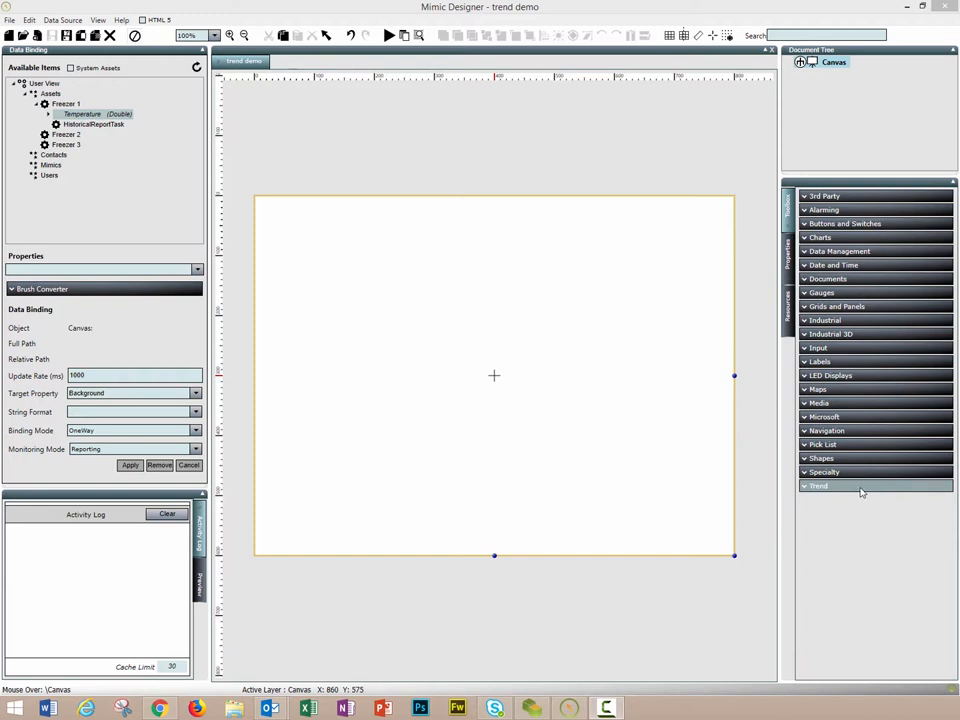
Expand the Trend toolbox category and drop a Trend Graph onto the canvas as TrendGraph1
left_click(818, 485)
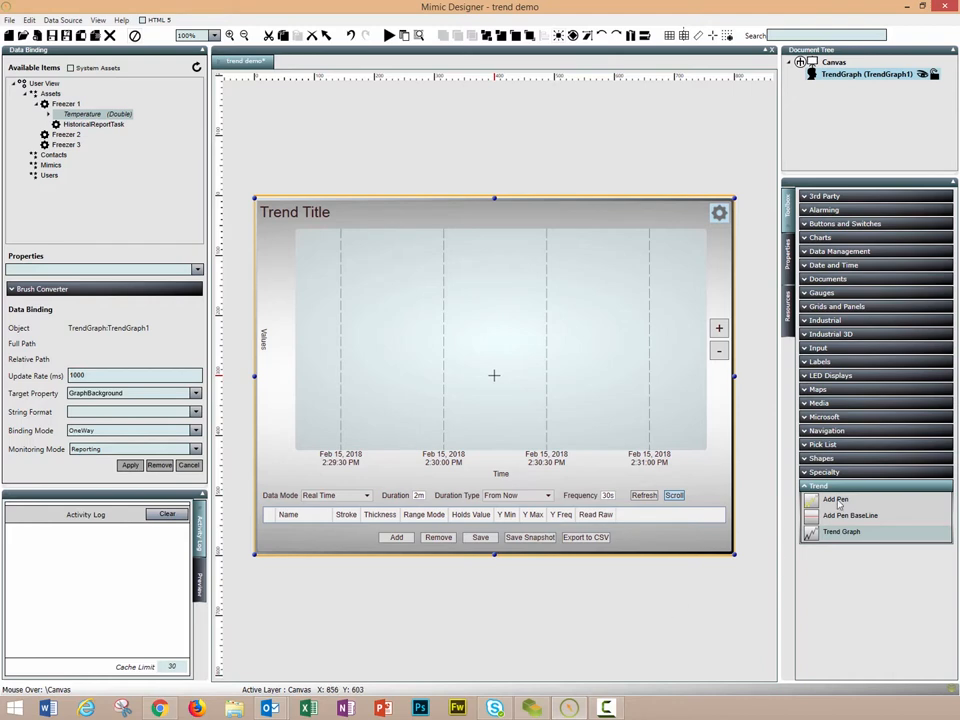
Add GraphPen1 to TrendGraph1, giving it a labelled Data Pen and 0–100 scale
left_click(835, 499)
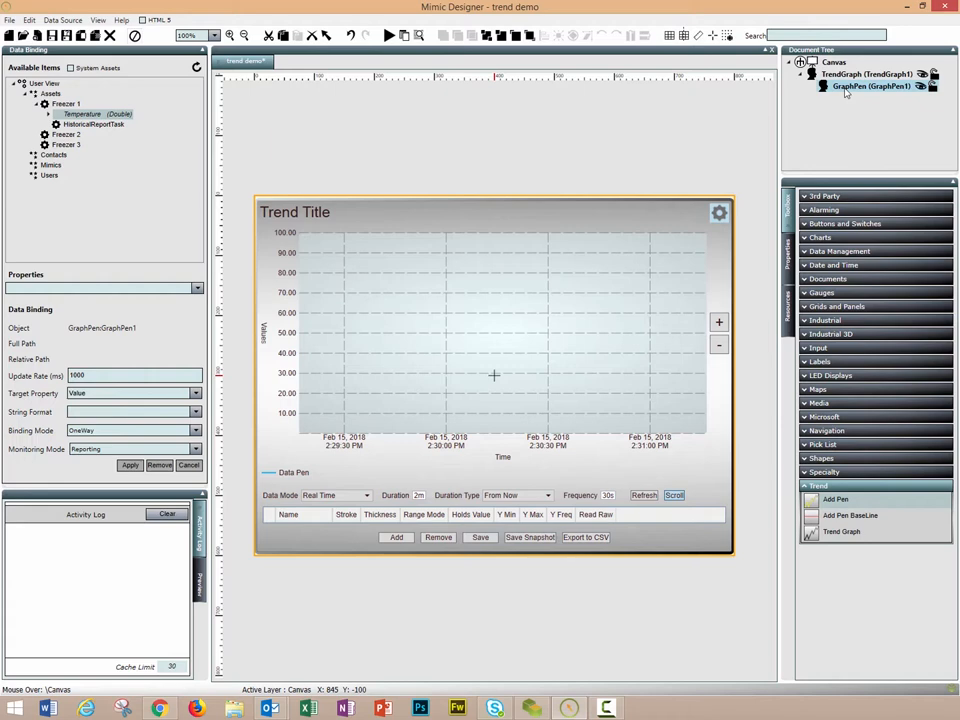
mouse_move(140, 113)
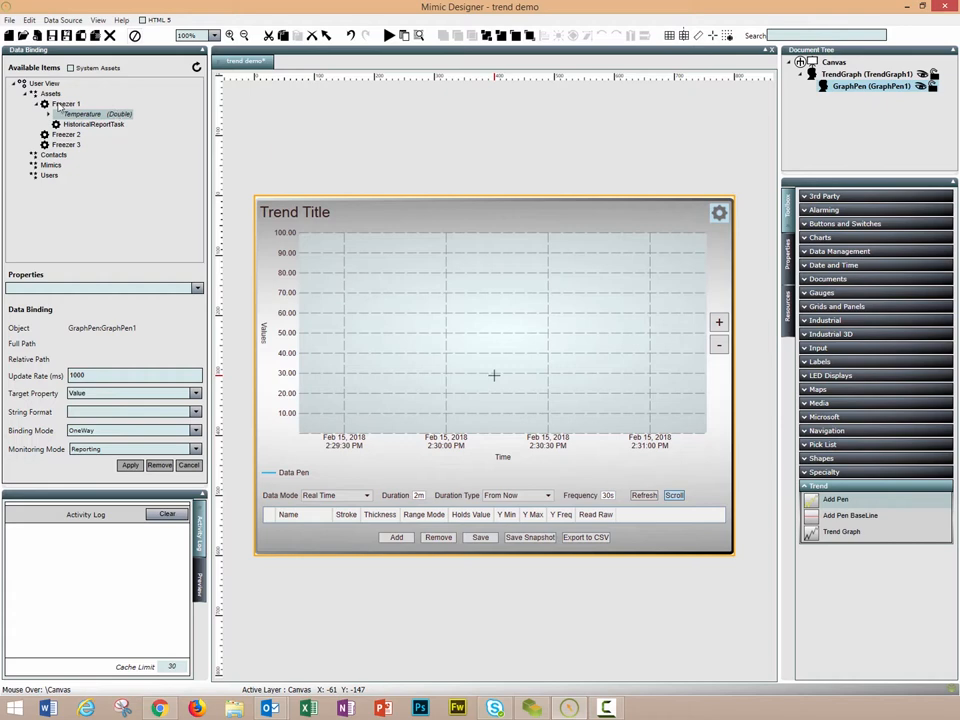
Bind GraphPen1's Value to Freezer 1 > Temperature and apply the binding
left_click(66, 104)
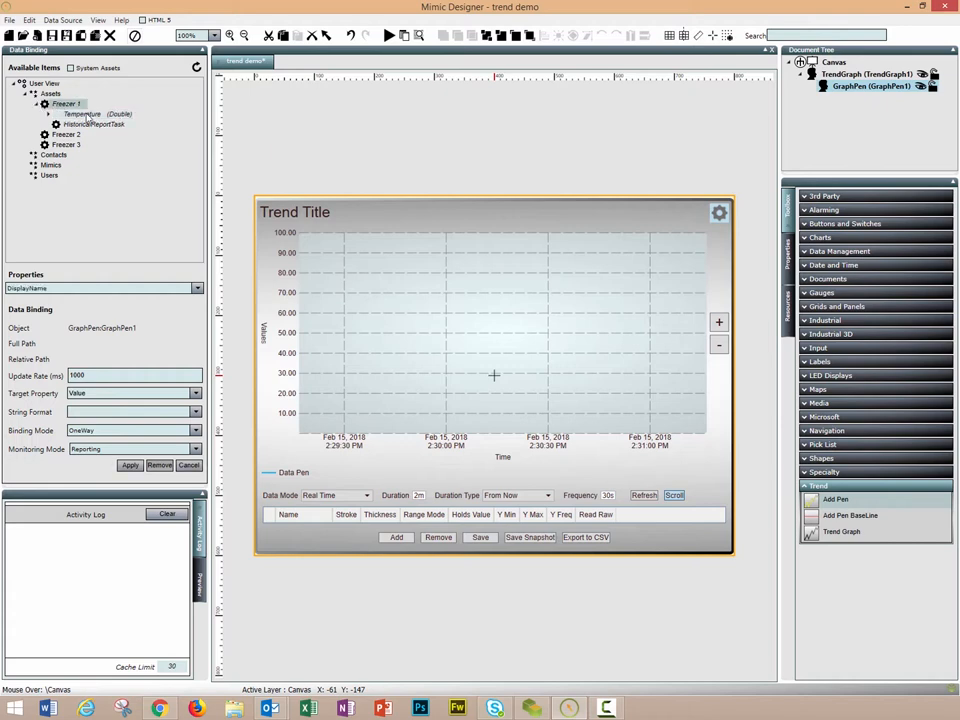
left_click(85, 114)
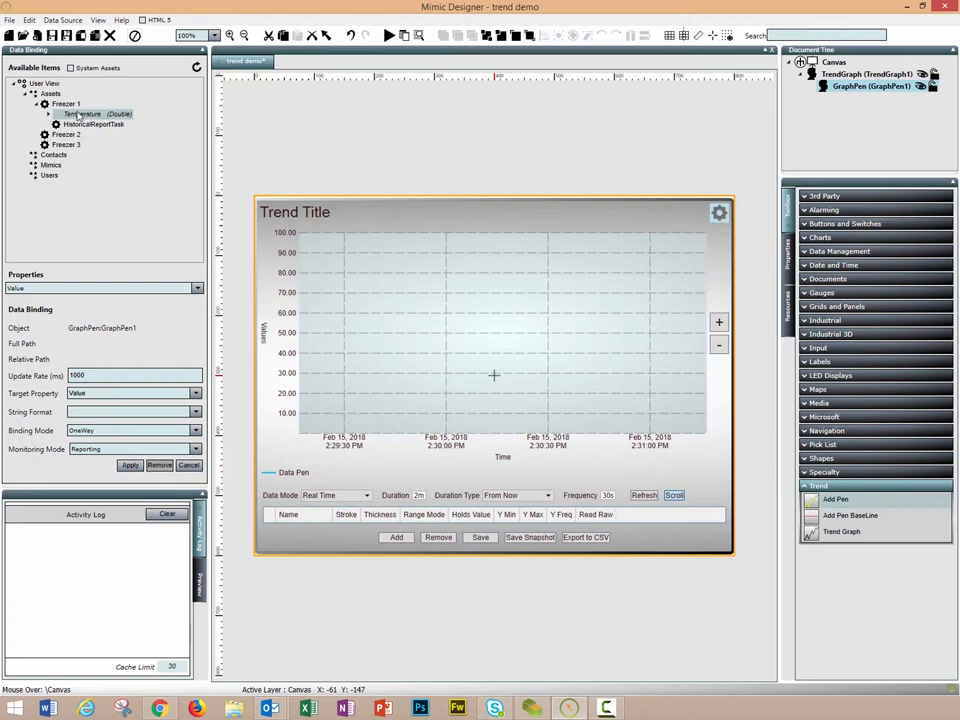
mouse_move(93, 131)
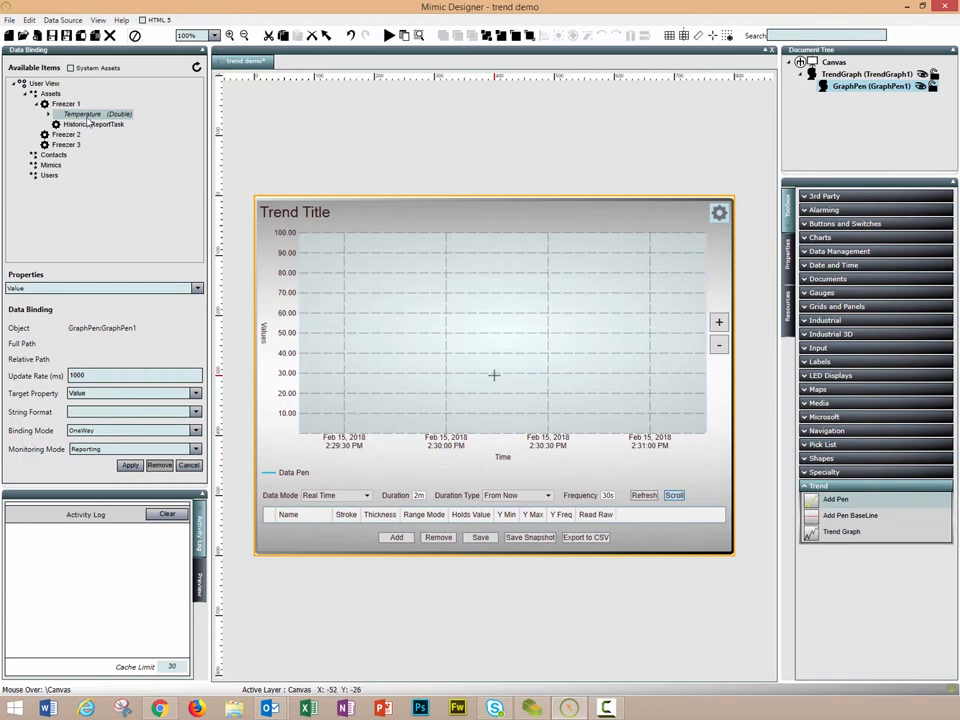
left_click(129, 465)
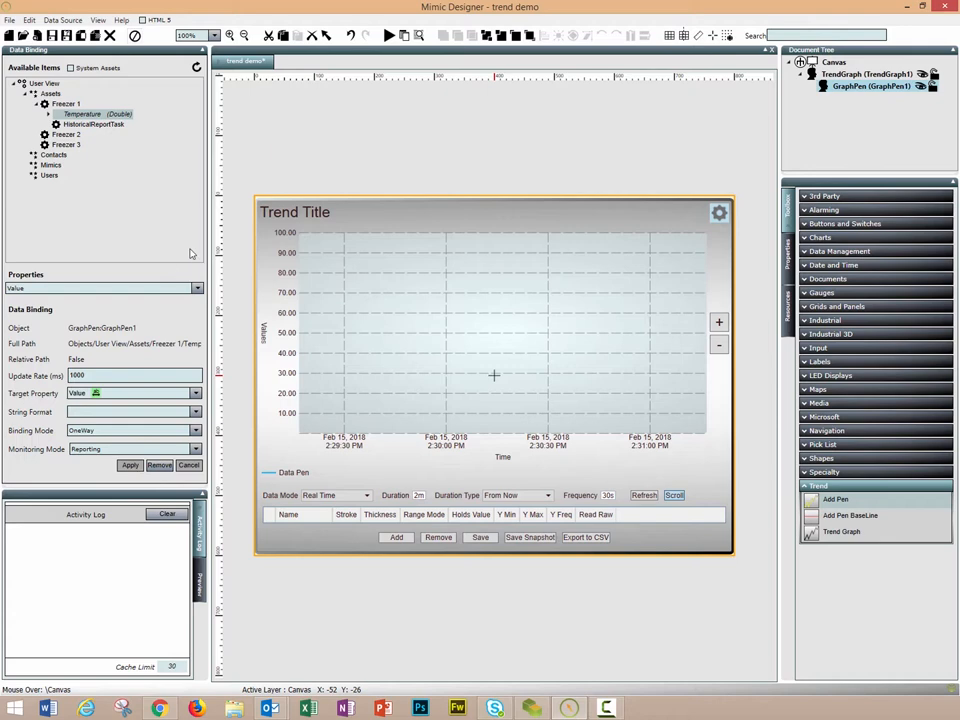
mouse_move(321, 287)
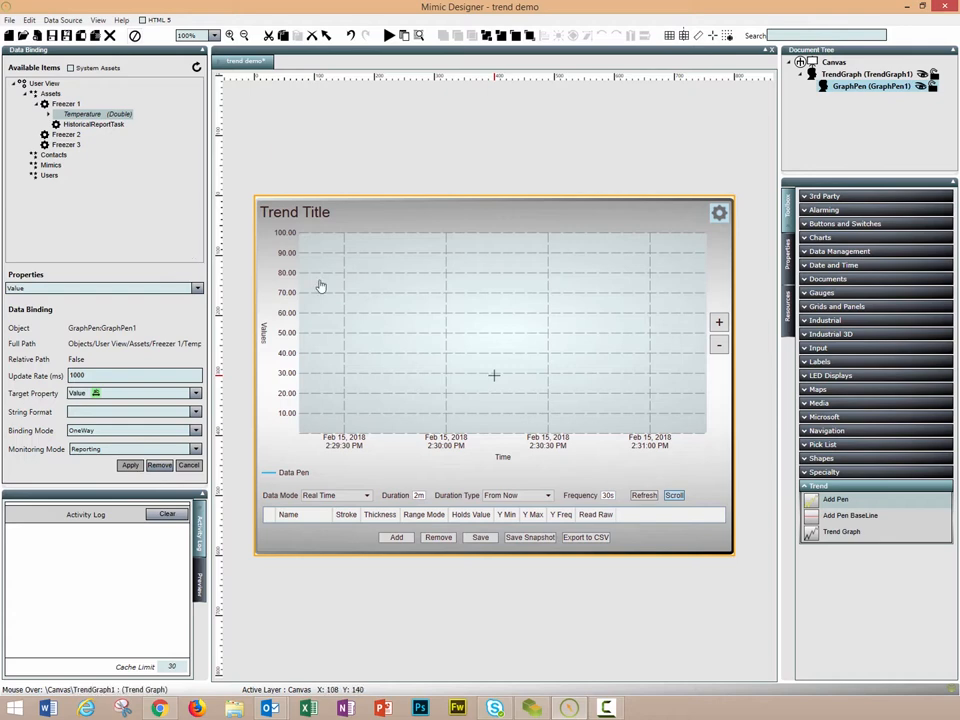
mouse_move(531, 416)
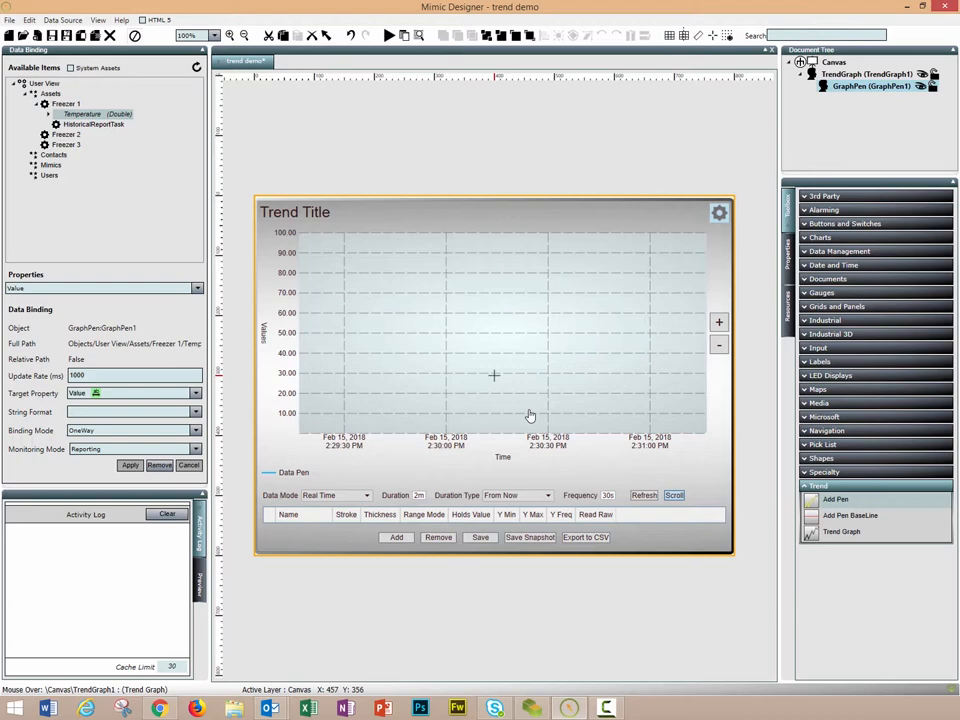
mouse_move(408, 148)
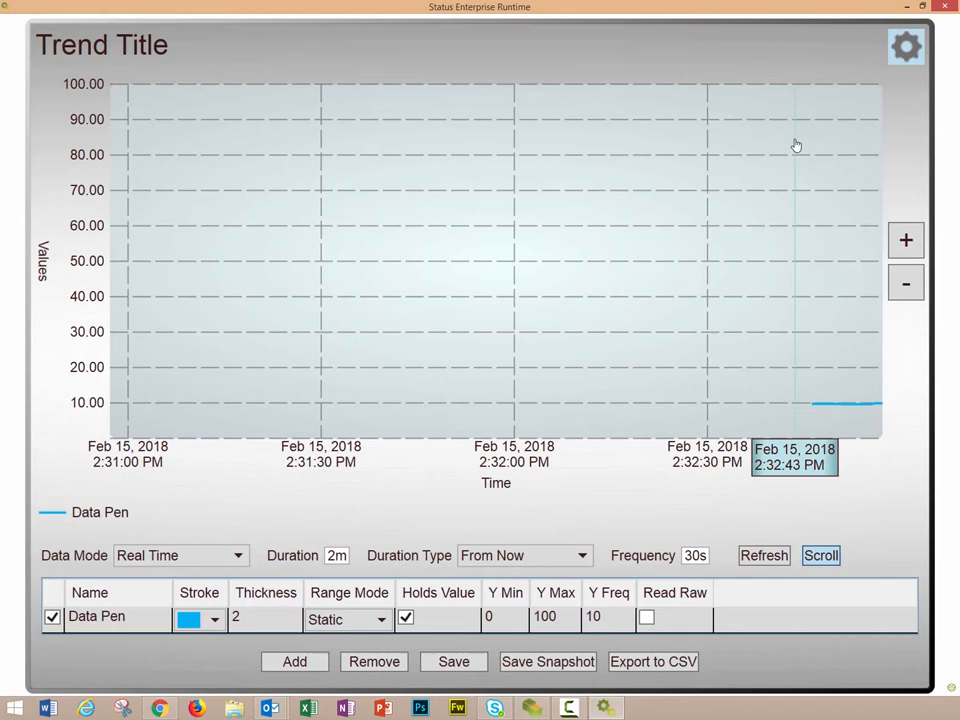
mouse_move(768, 72)
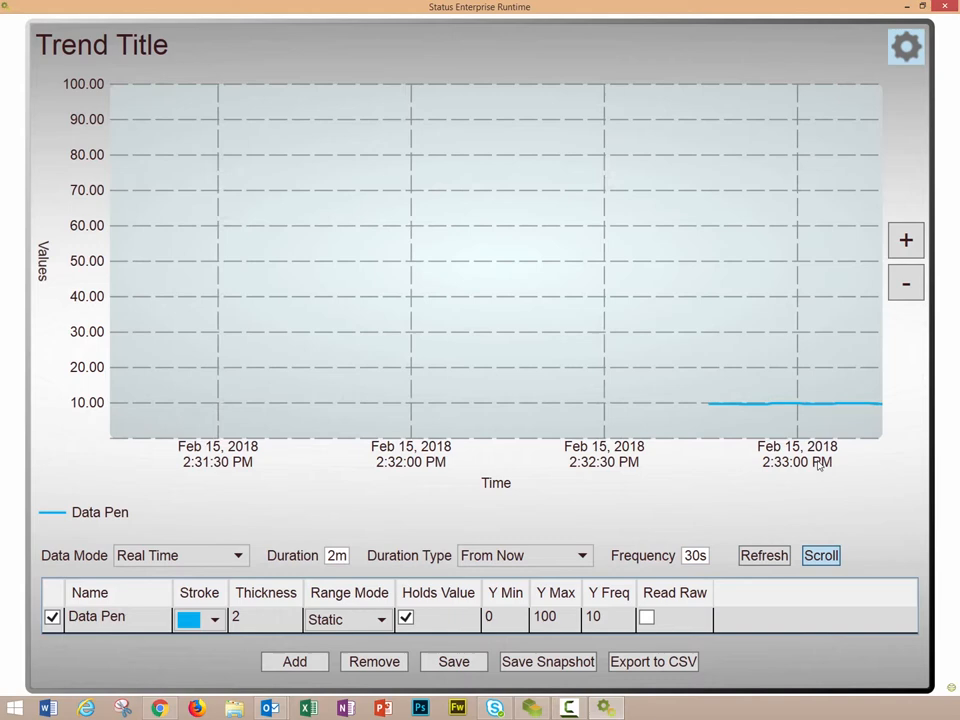
mouse_move(784, 412)
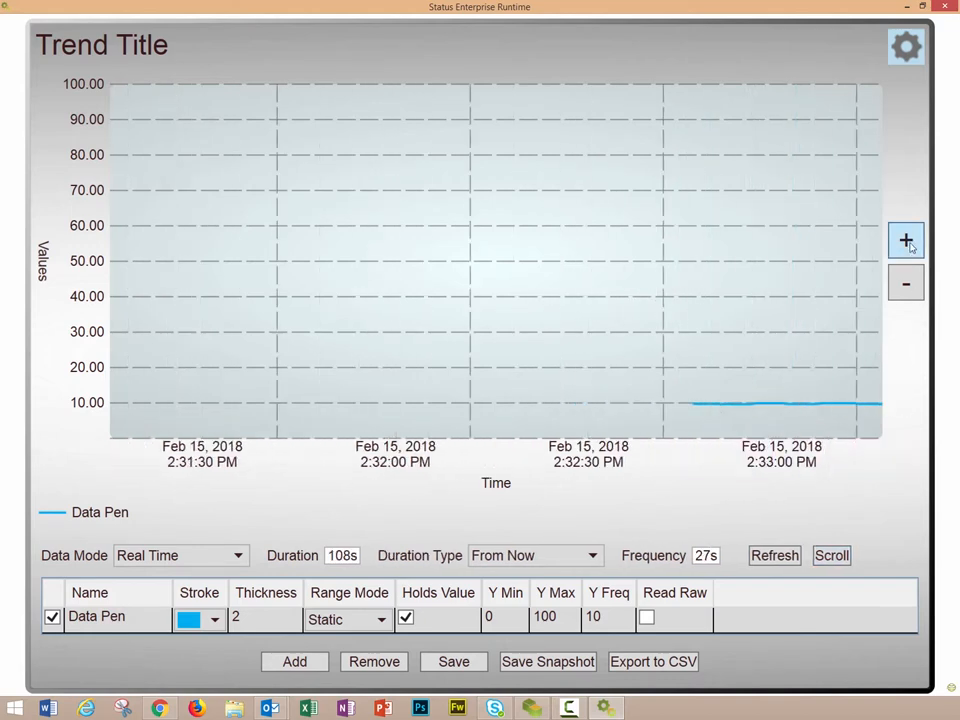
Zoom the time axis in to 118 seconds, refresh, and resume live scrolling
left_click(831, 555)
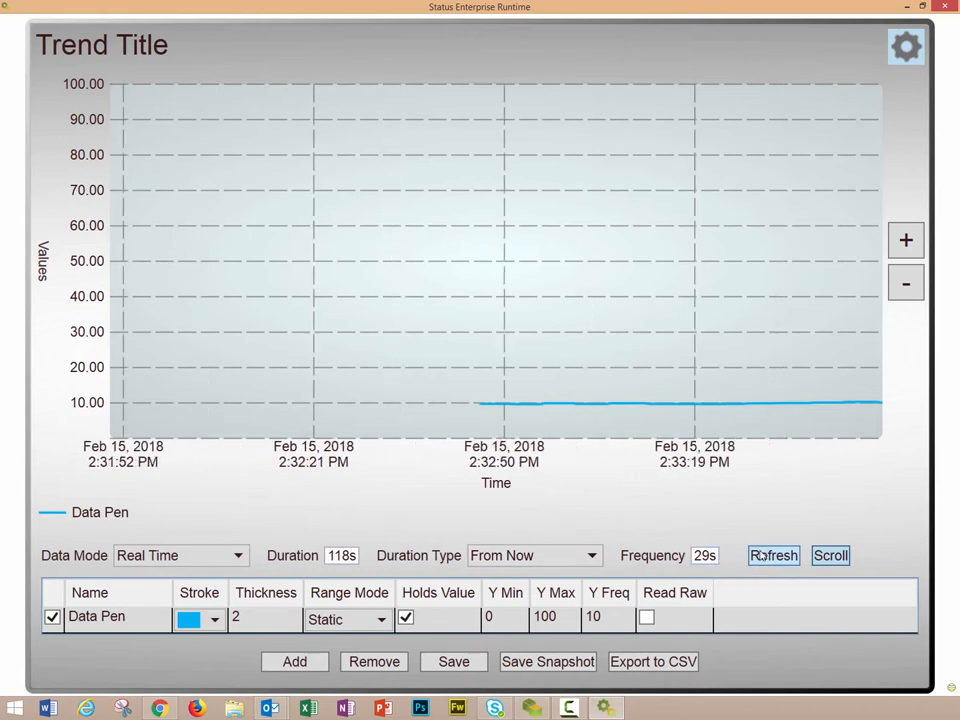
left_click(830, 555)
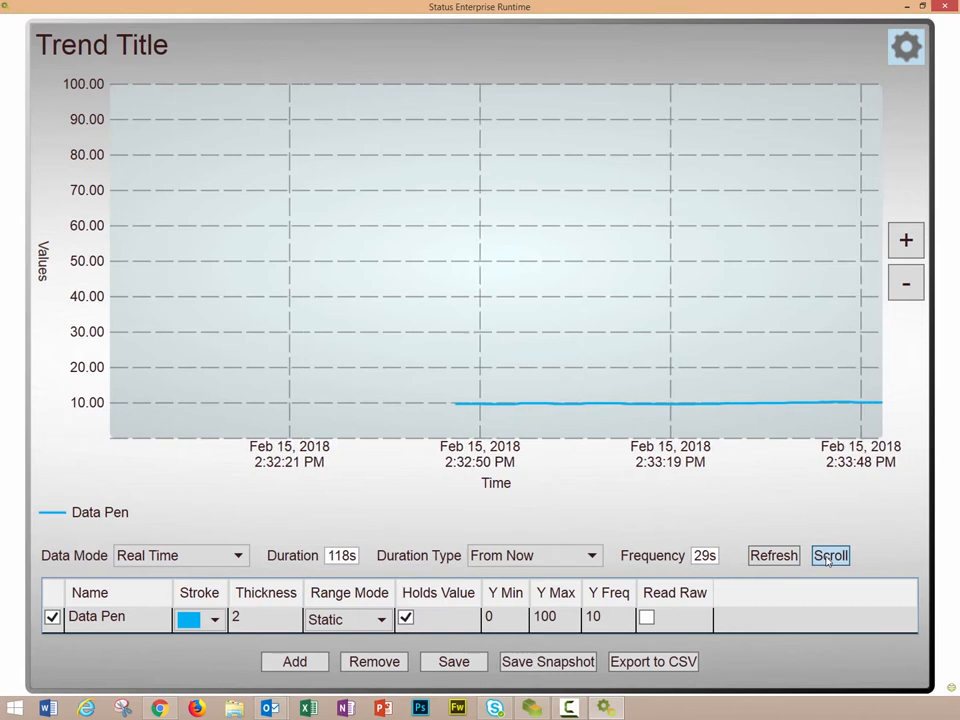
left_click(830, 555)
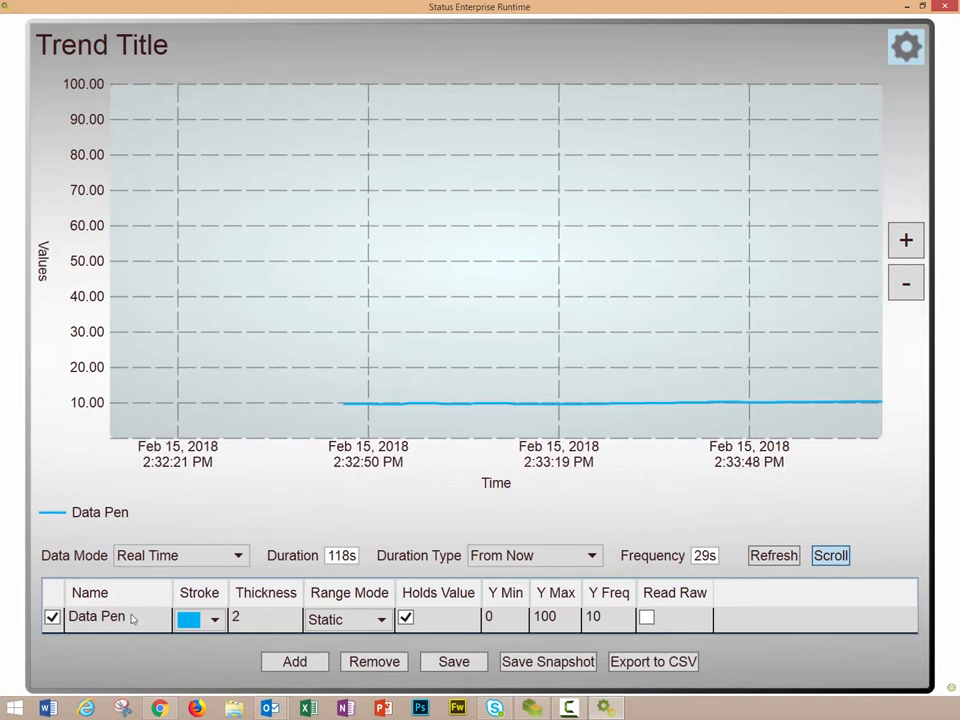
Set the Data Pen's stroke to green and toggle Read Raw on then off
left_click(213, 618)
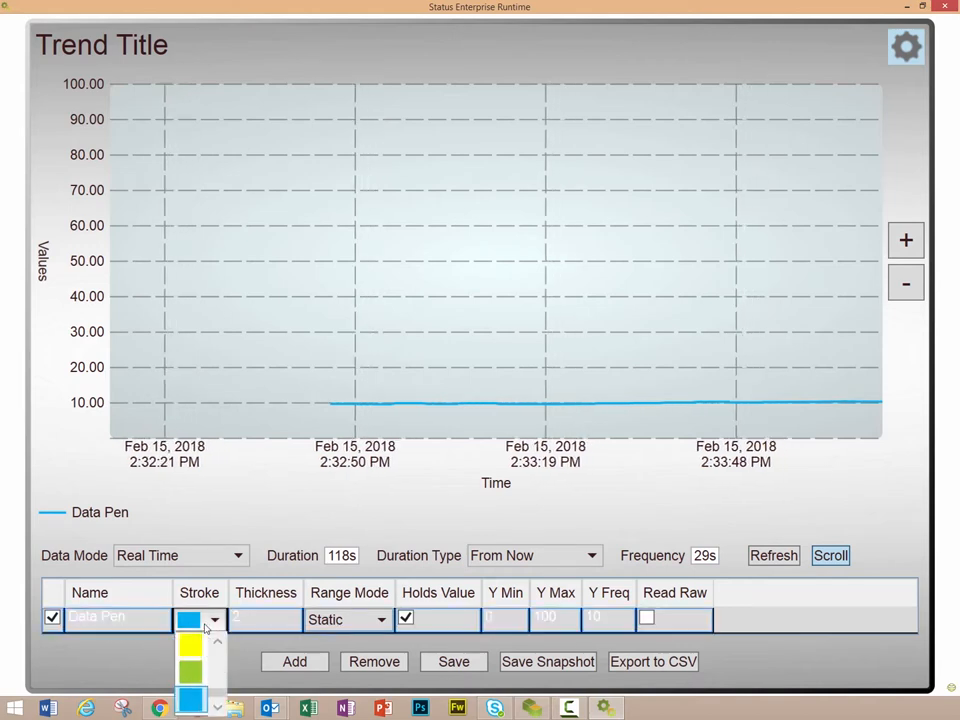
left_click(189, 643)
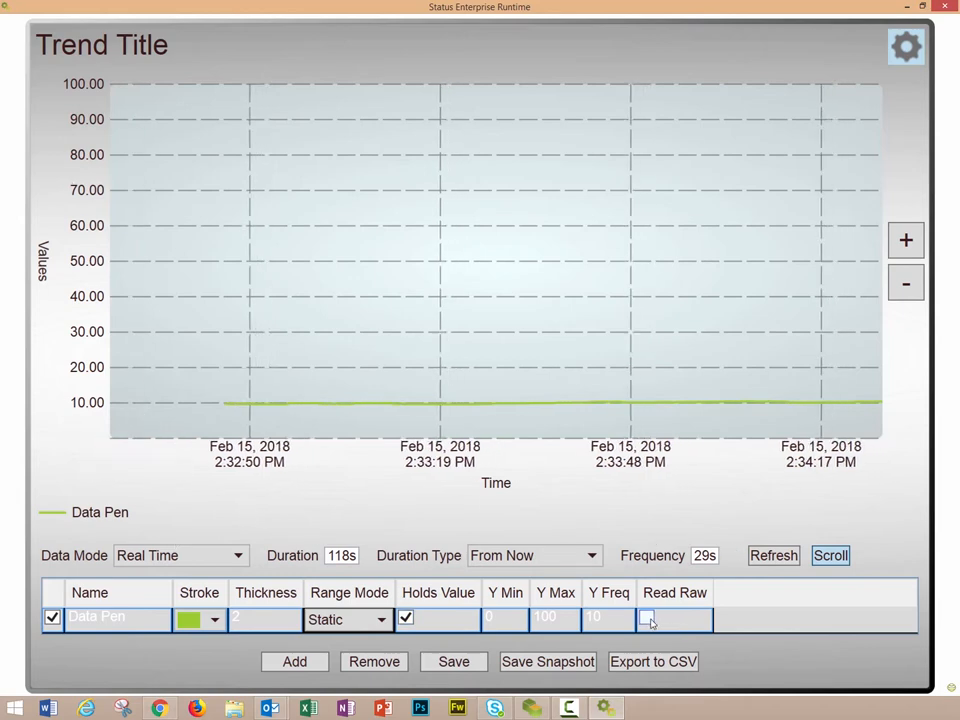
left_click(646, 619)
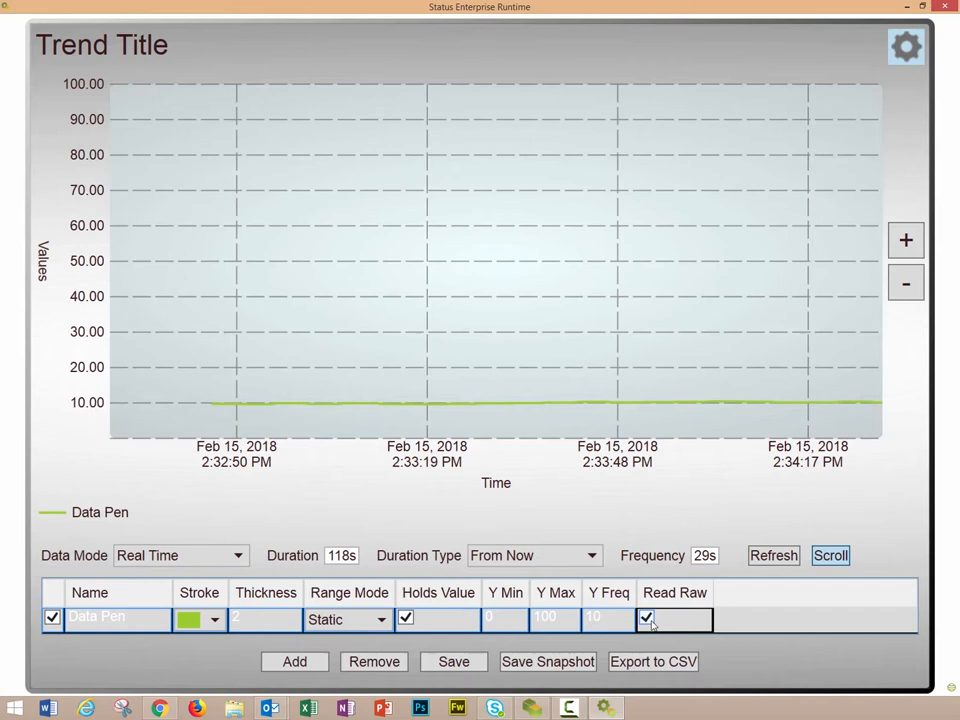
left_click(646, 619)
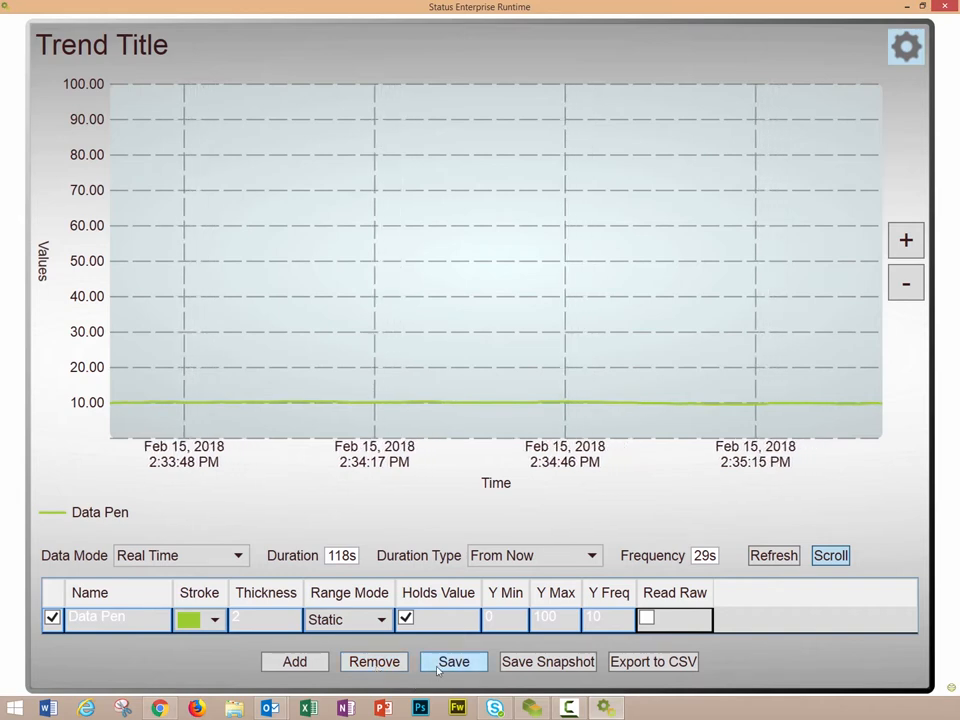
Save the mimic as TrendGraph1 into the Mimics folder
left_click(453, 661)
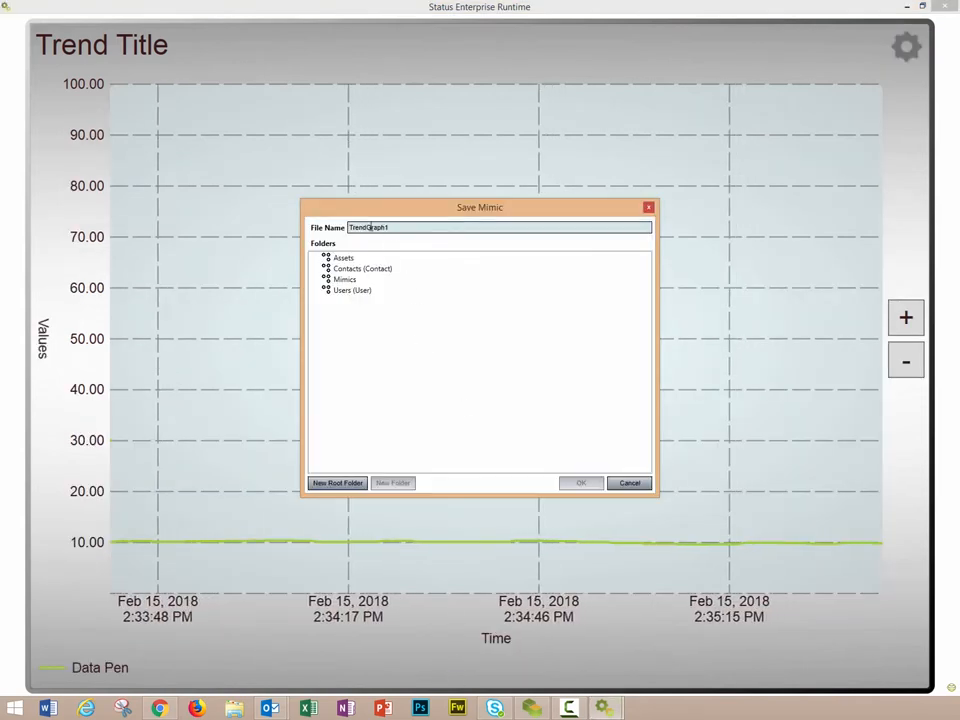
left_click(345, 279)
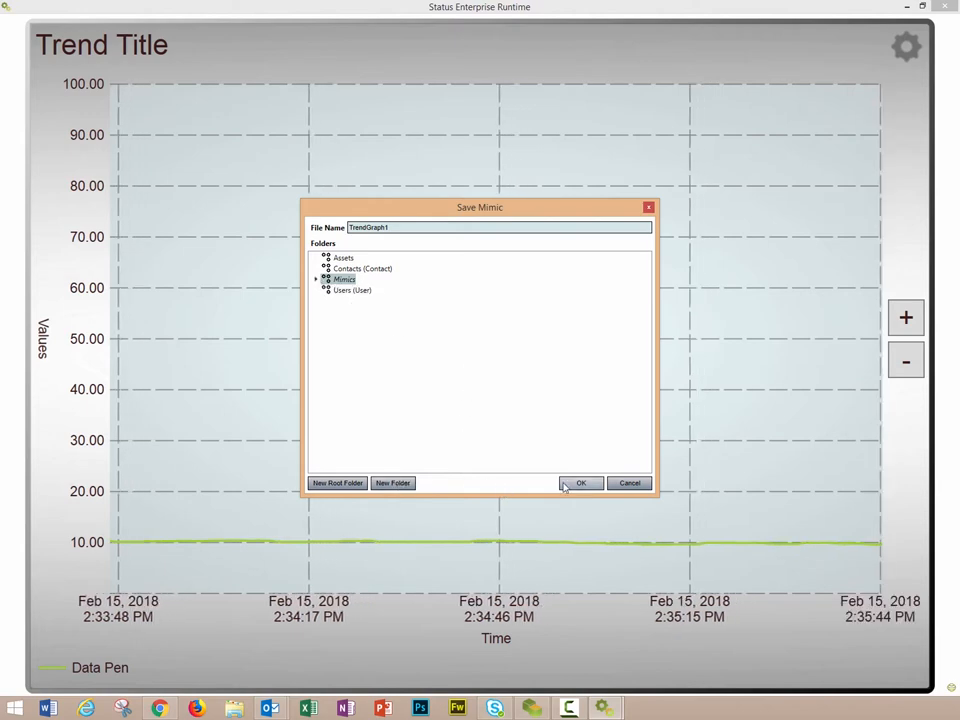
left_click(580, 483)
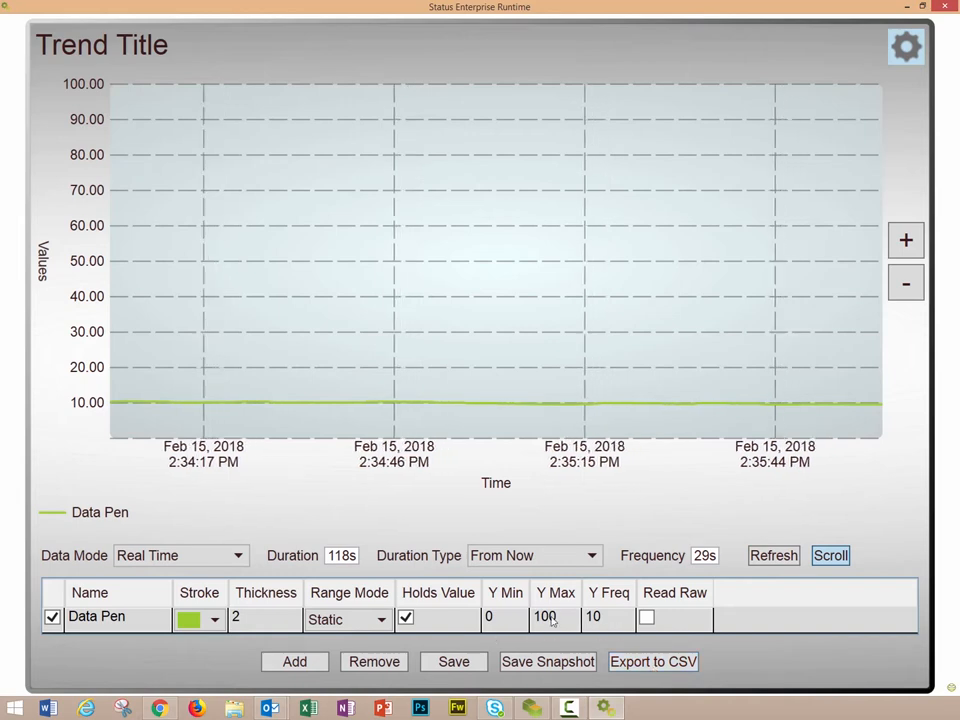
left_click(453, 661)
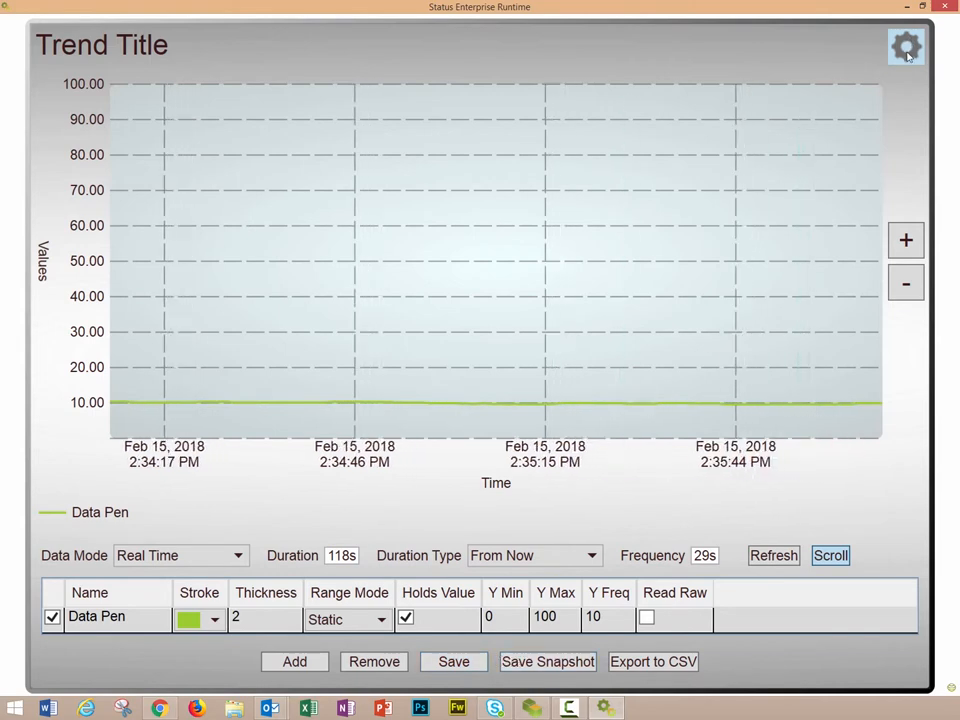
left_click(905, 47)
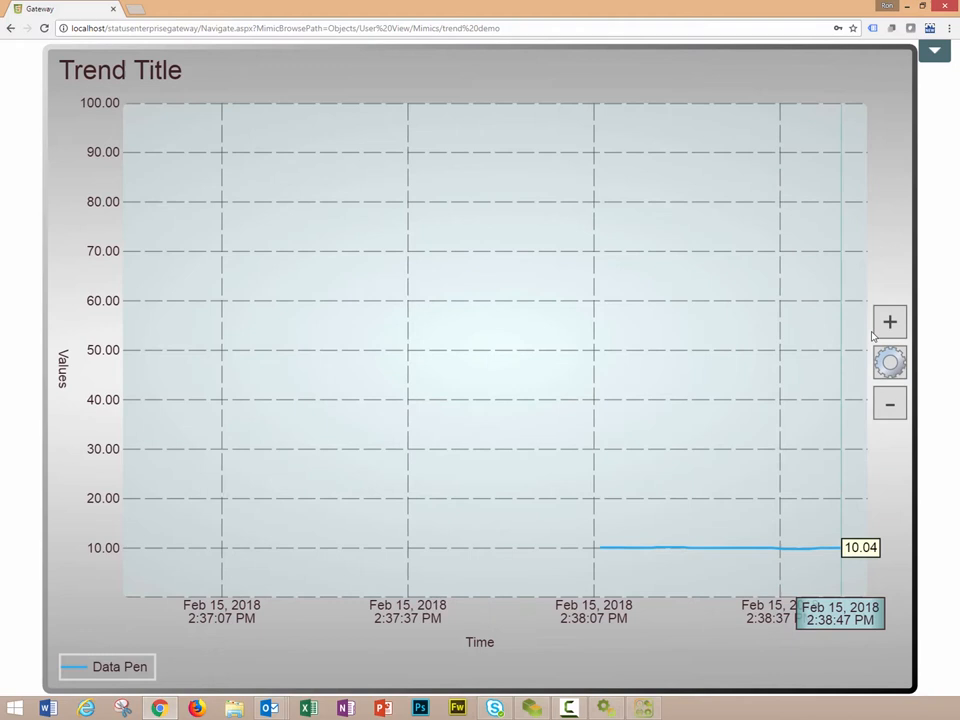
Hover the running trend's zoom and settings buttons in the Gateway browser view
left_click(889, 362)
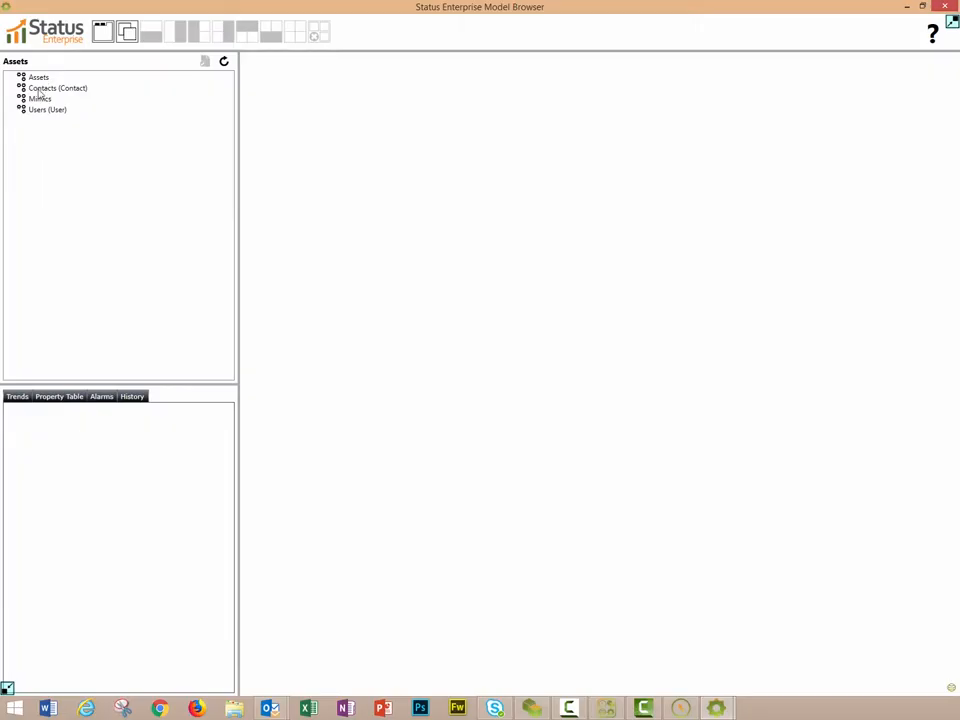
Expand Assets, select Freezer 1 and open its Temperature trend from the Trends tab
left_click(38, 77)
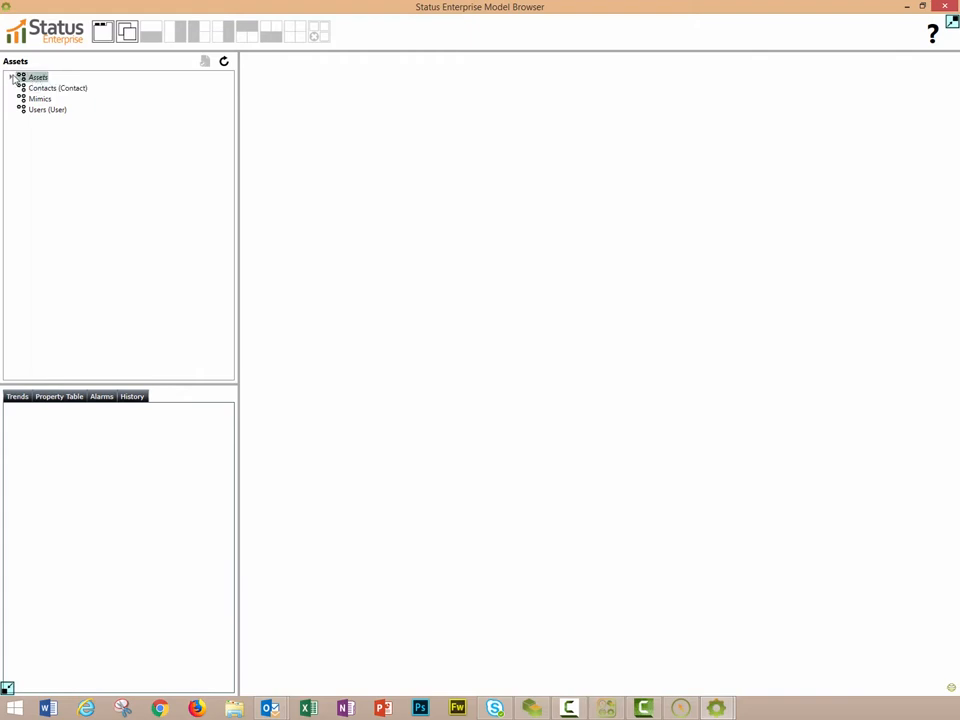
left_click(10, 77)
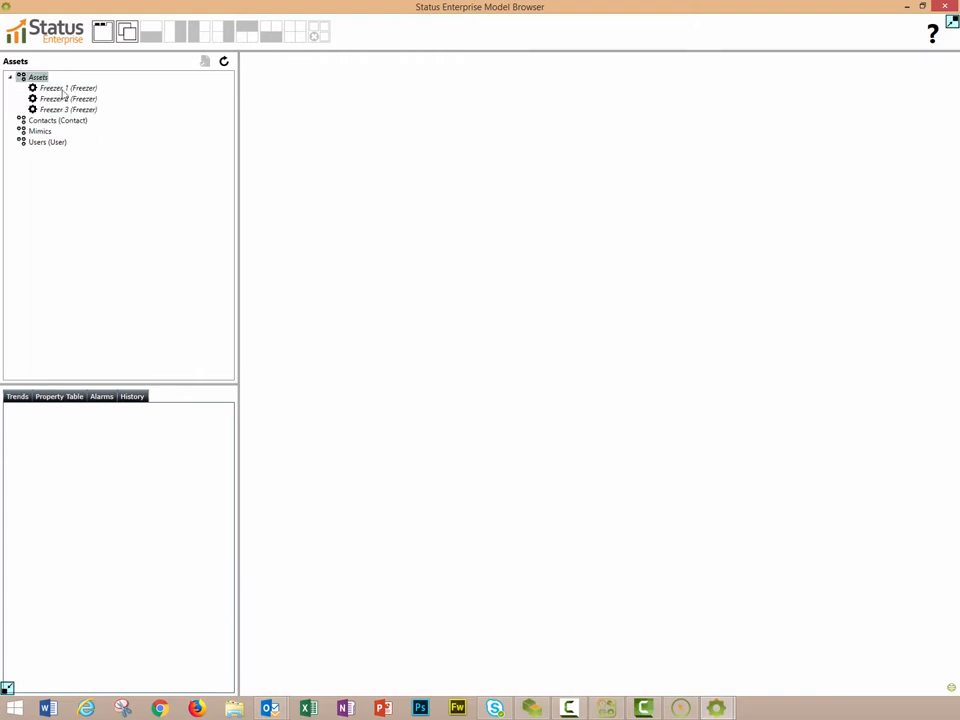
left_click(67, 88)
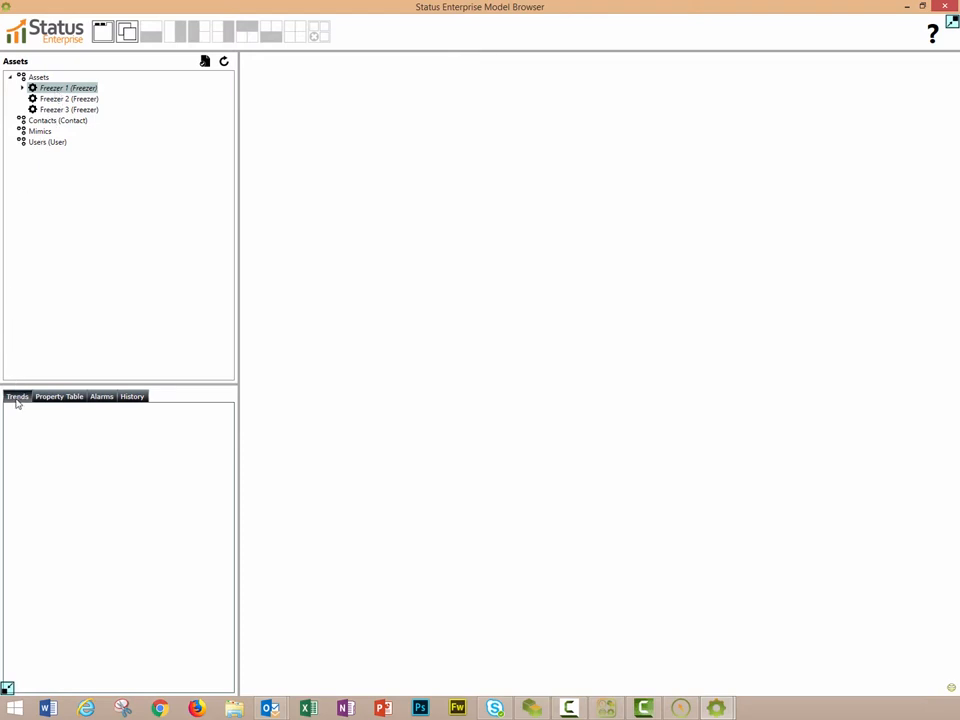
left_click(17, 396)
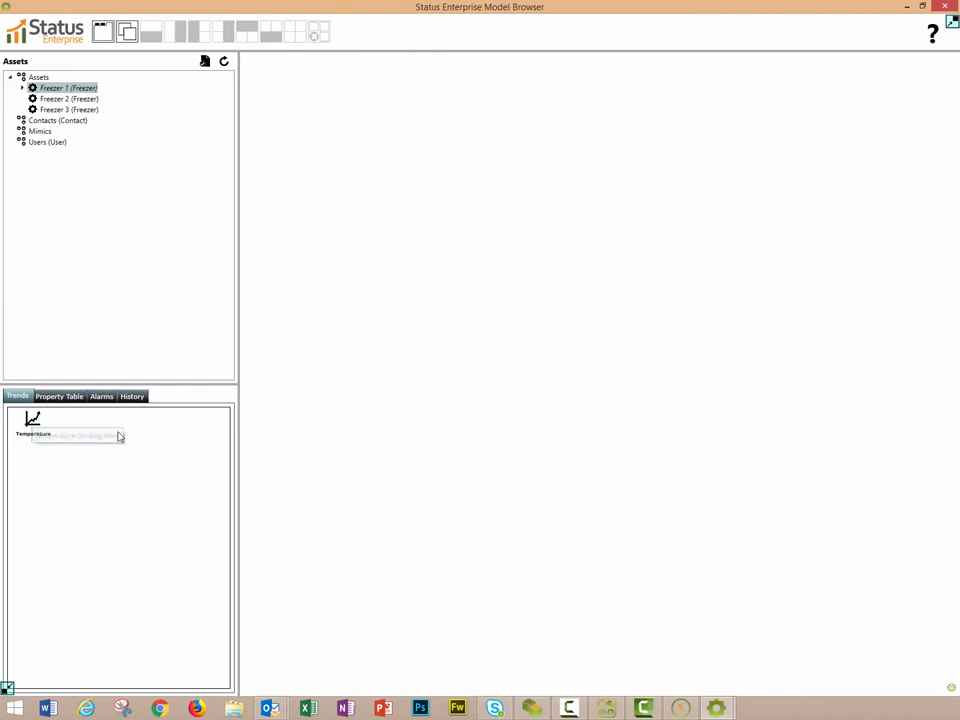
mouse_move(84, 502)
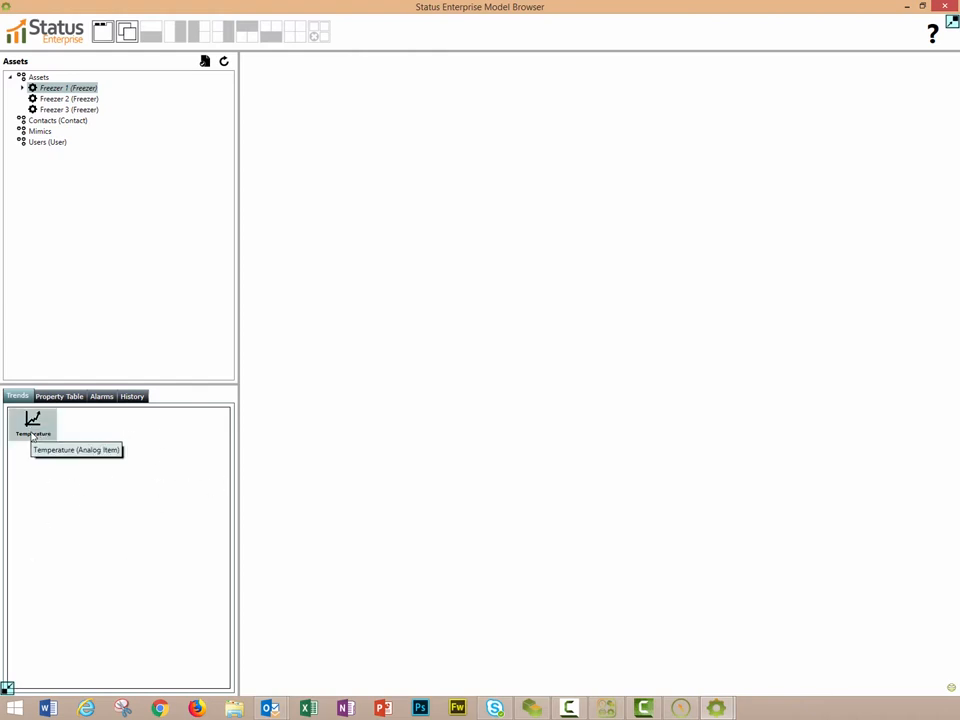
double_click(33, 422)
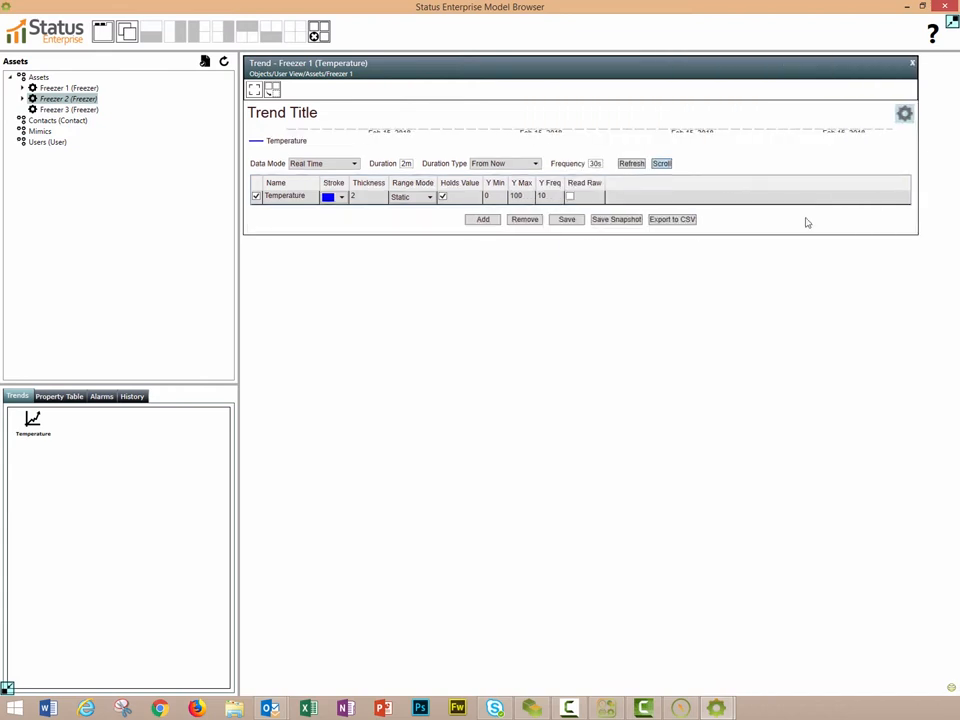
Open Freezer 2's Temperature trend alongside Freezer 1's and arrange the windows
left_click(631, 163)
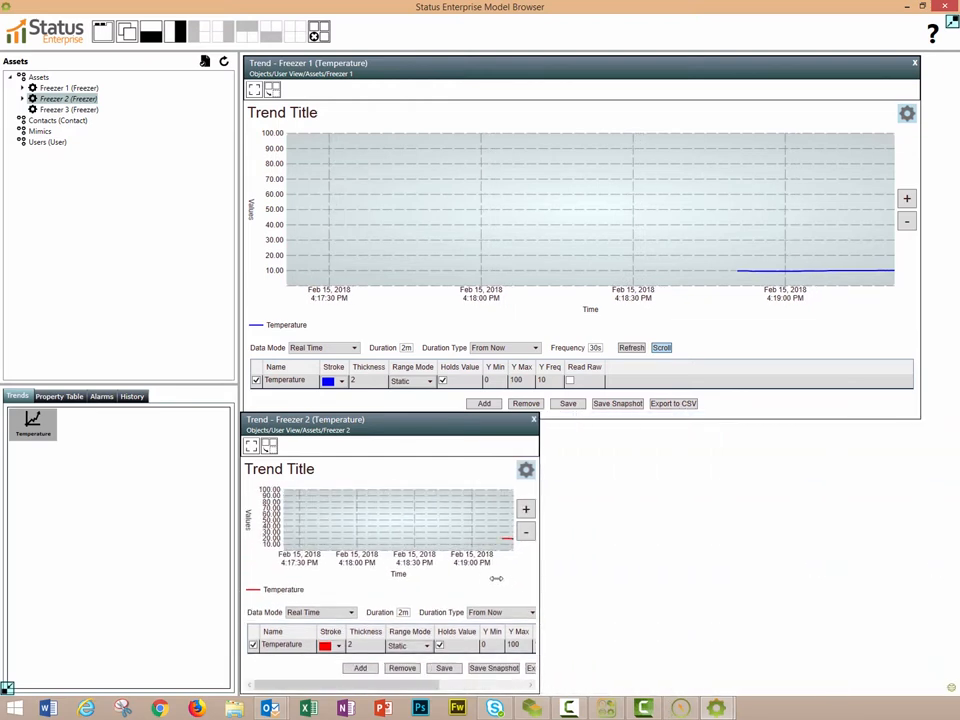
left_click(68, 109)
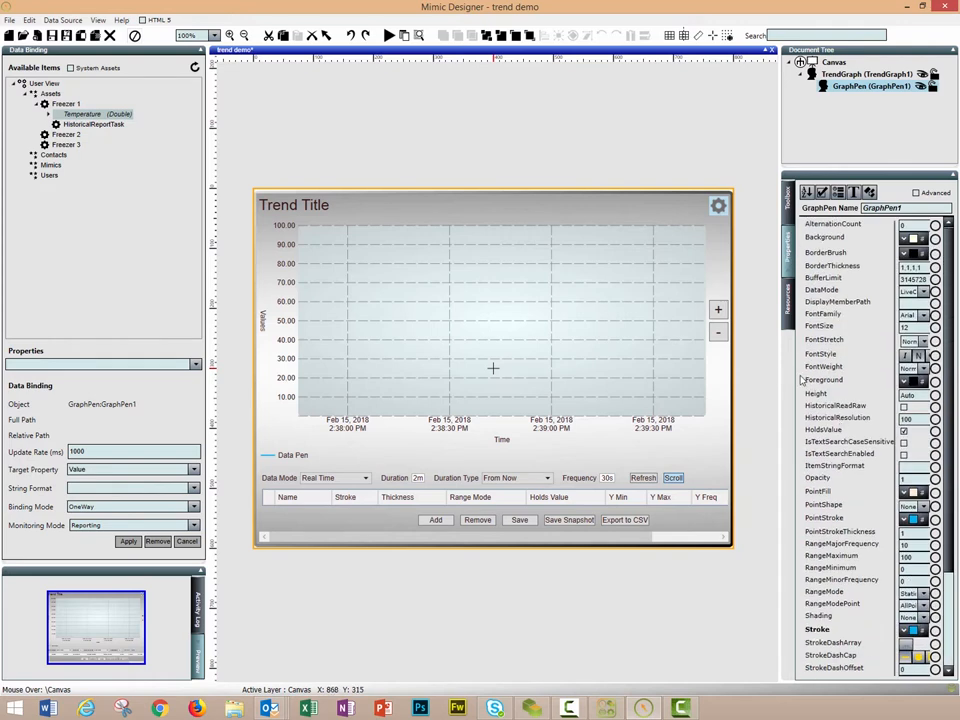
Select TrendGraph1 in the Document Tree and enable Advanced properties
left_click(870, 86)
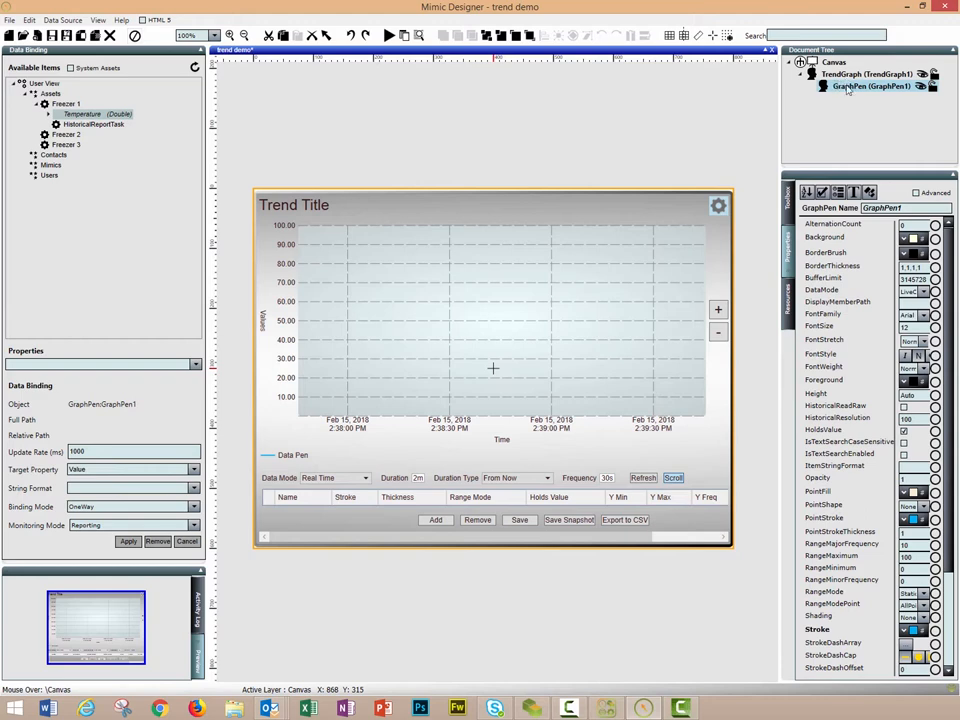
left_click(866, 74)
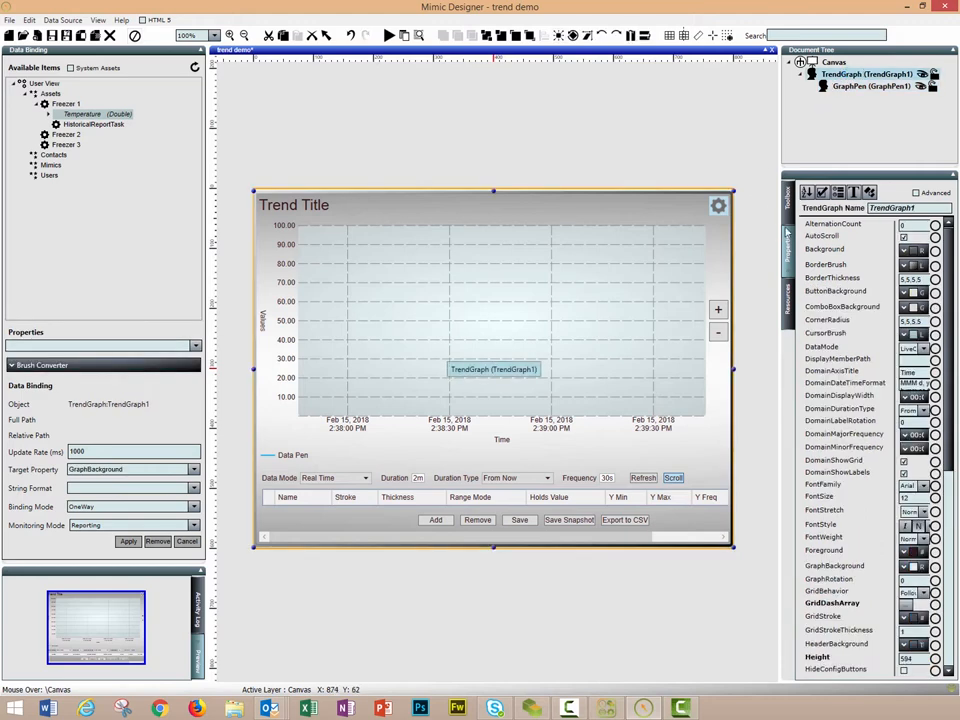
mouse_move(625, 238)
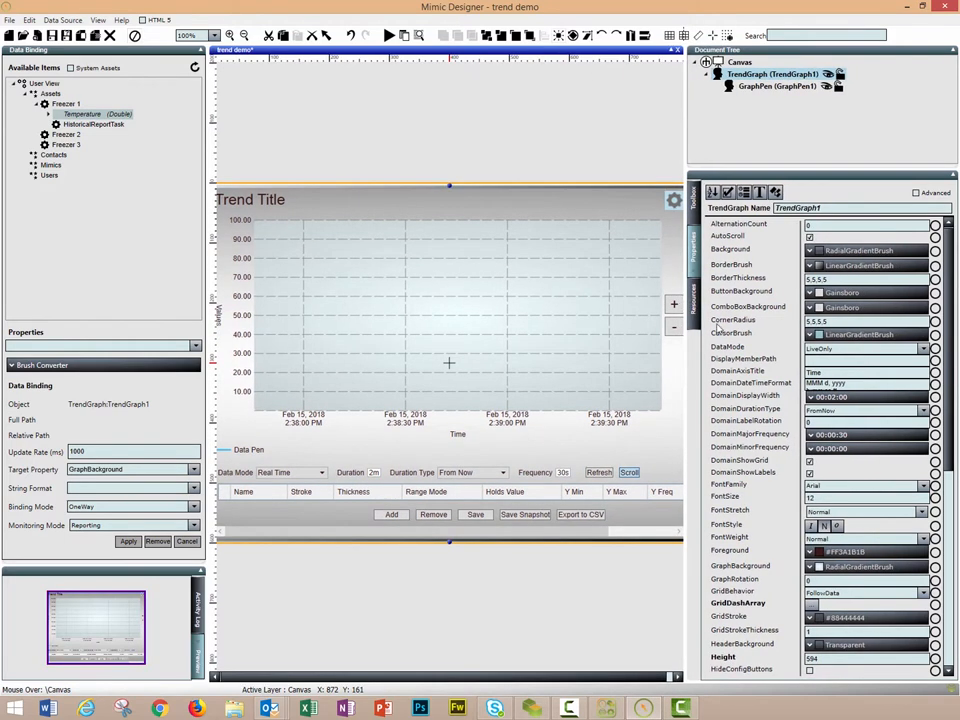
mouse_move(737, 400)
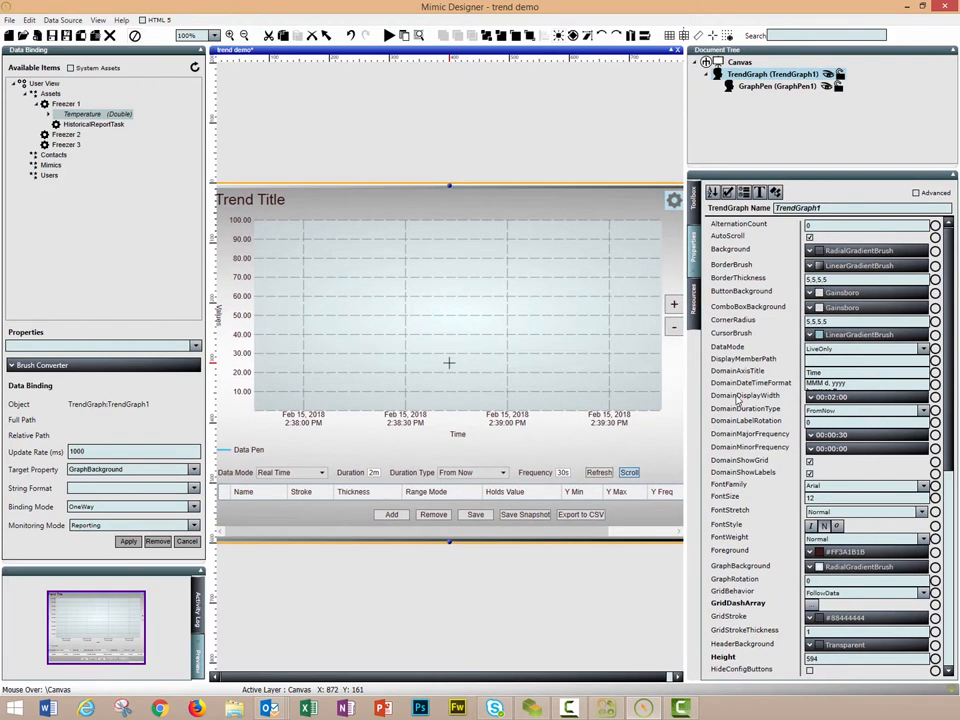
scroll("down", 3)
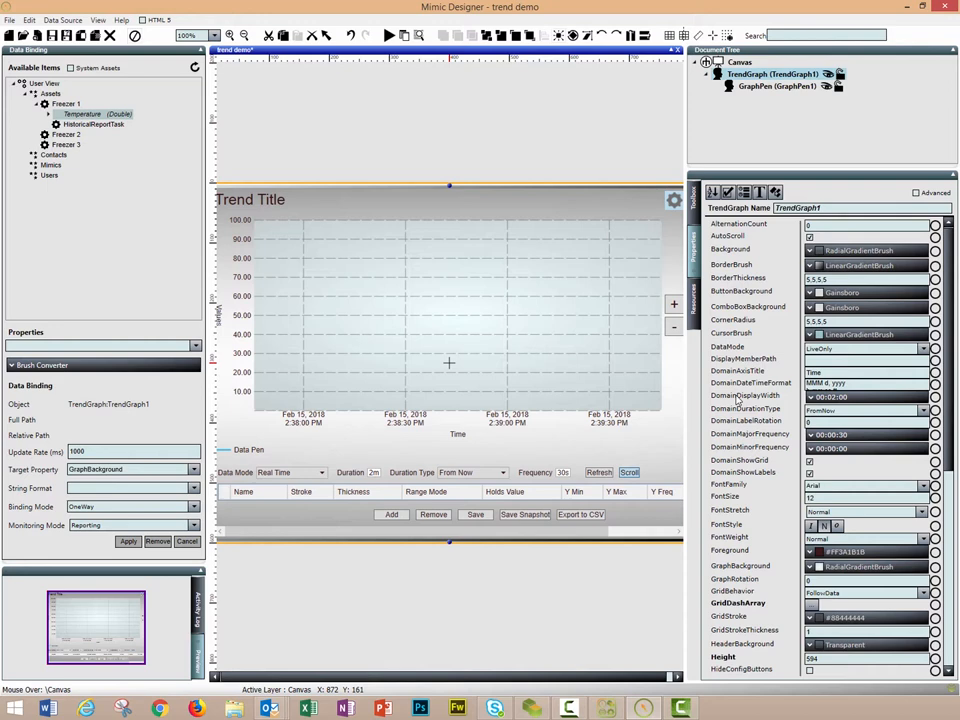
mouse_move(918, 197)
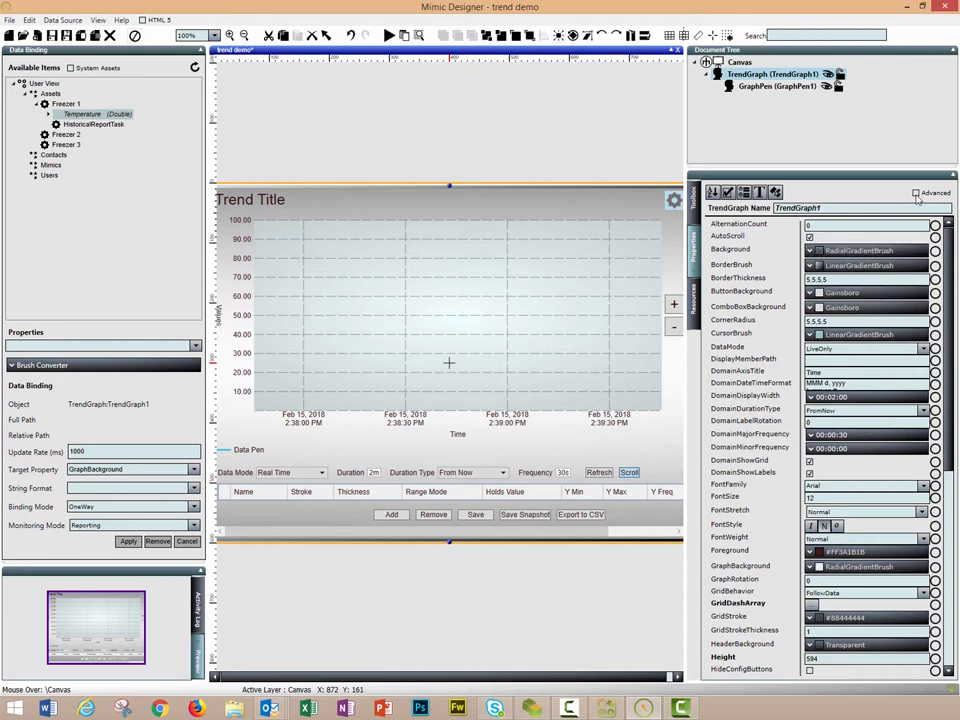
left_click(915, 192)
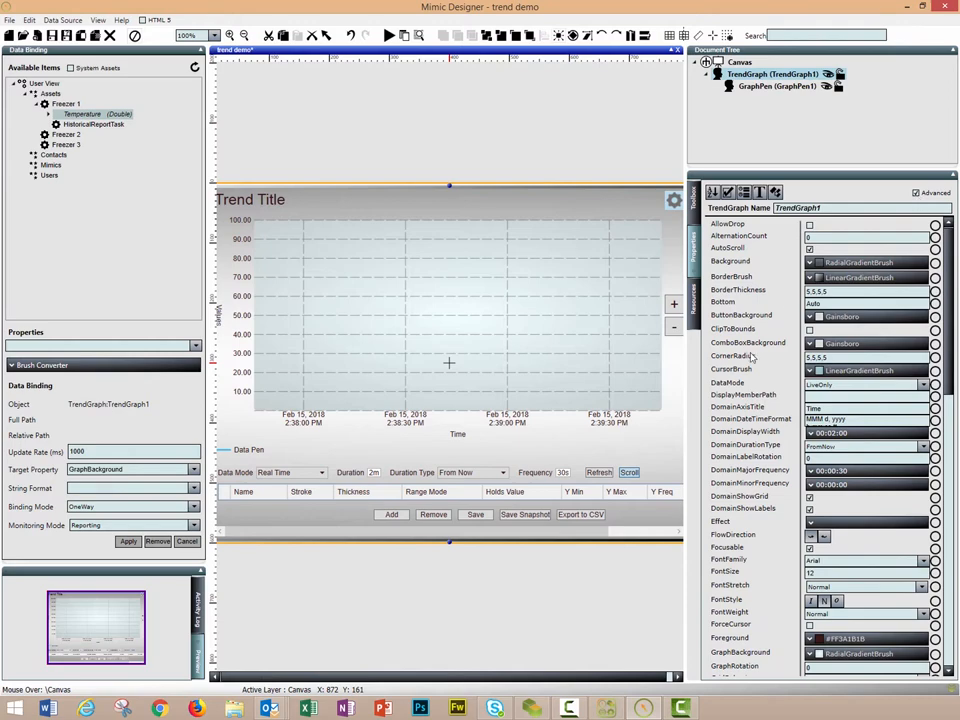
scroll("down", 3)
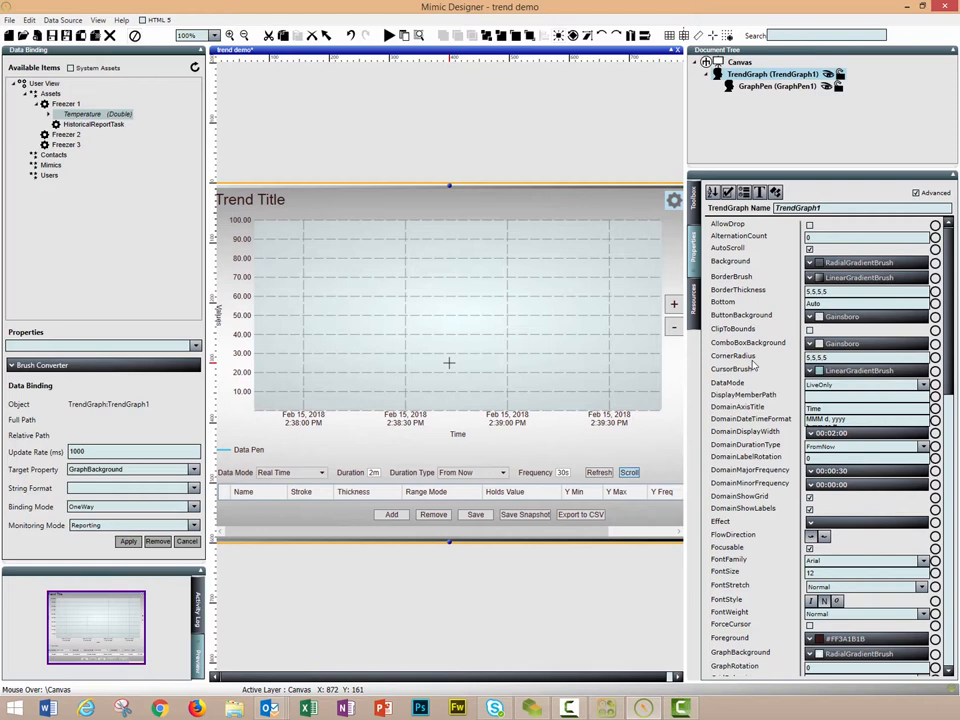
mouse_move(758, 446)
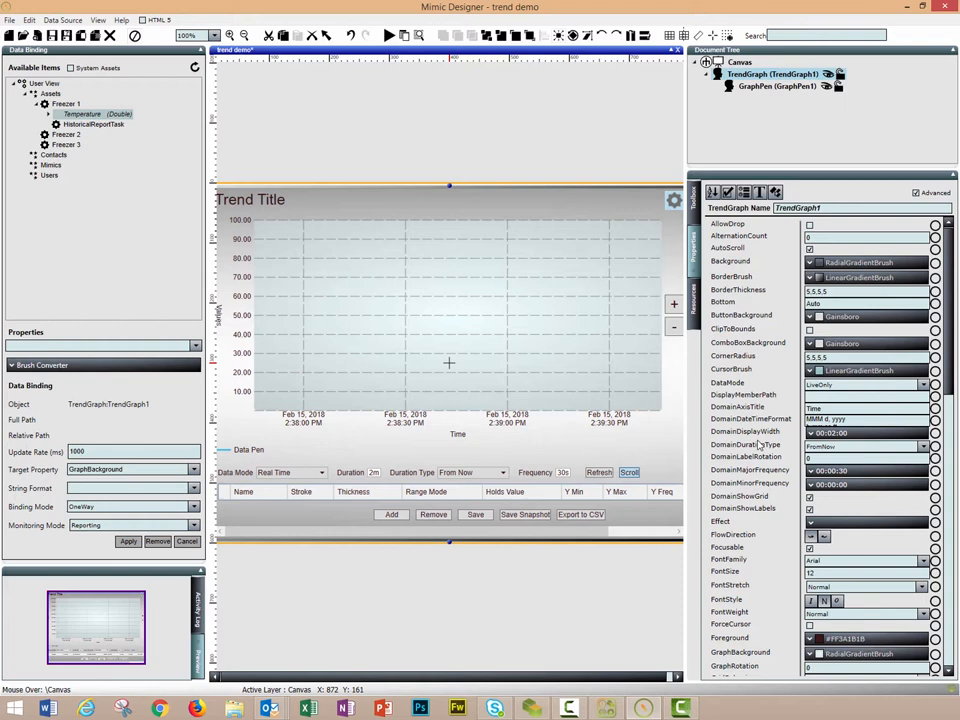
mouse_move(758, 453)
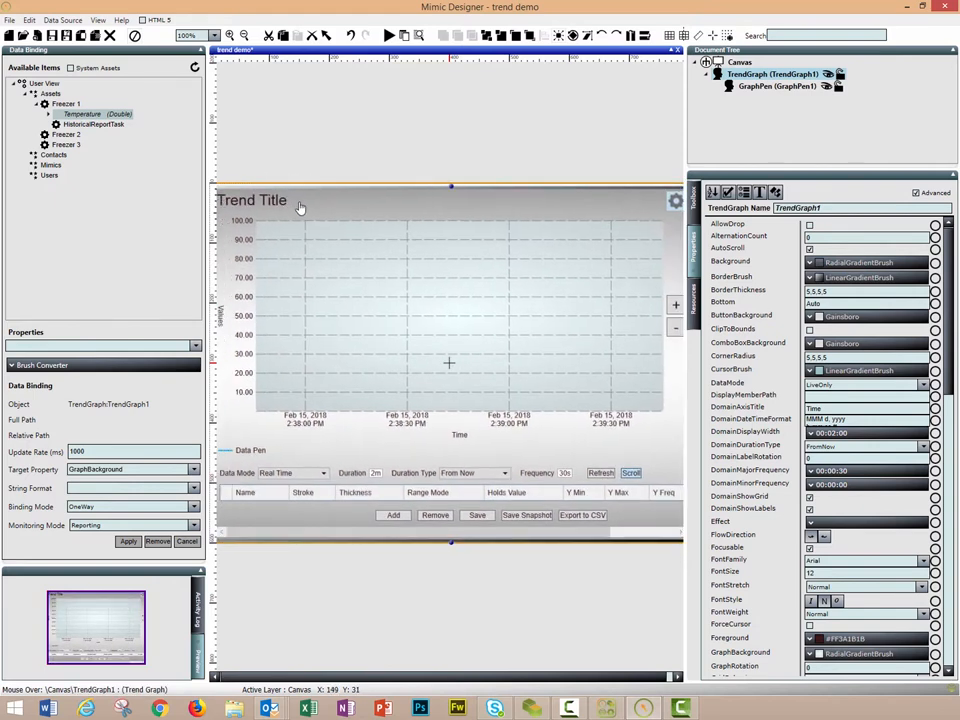
left_click(865, 385)
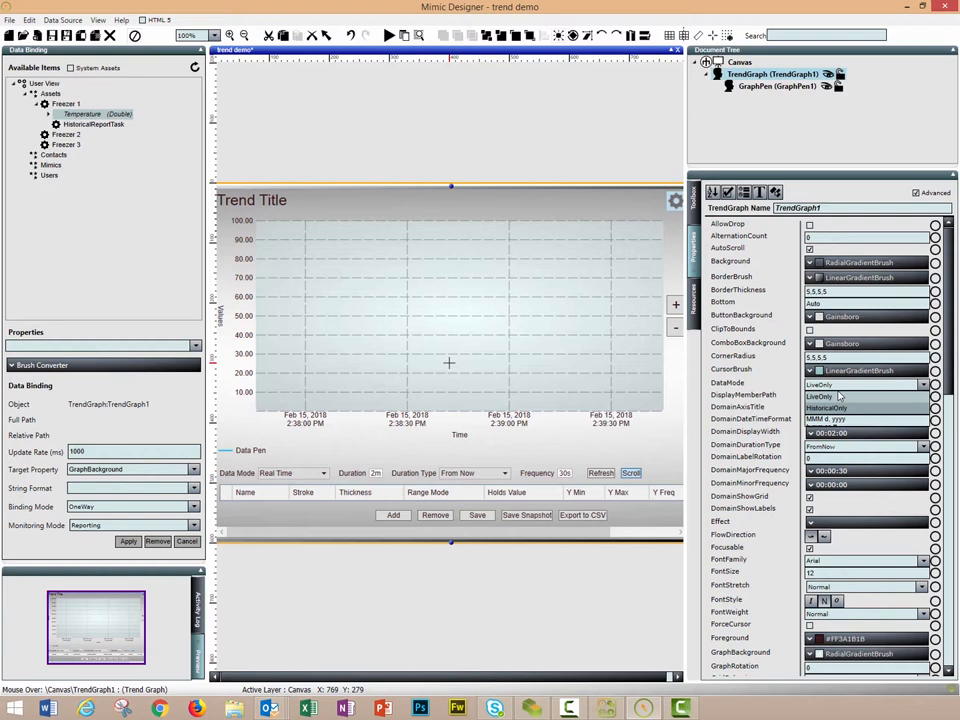
scroll("down", 3)
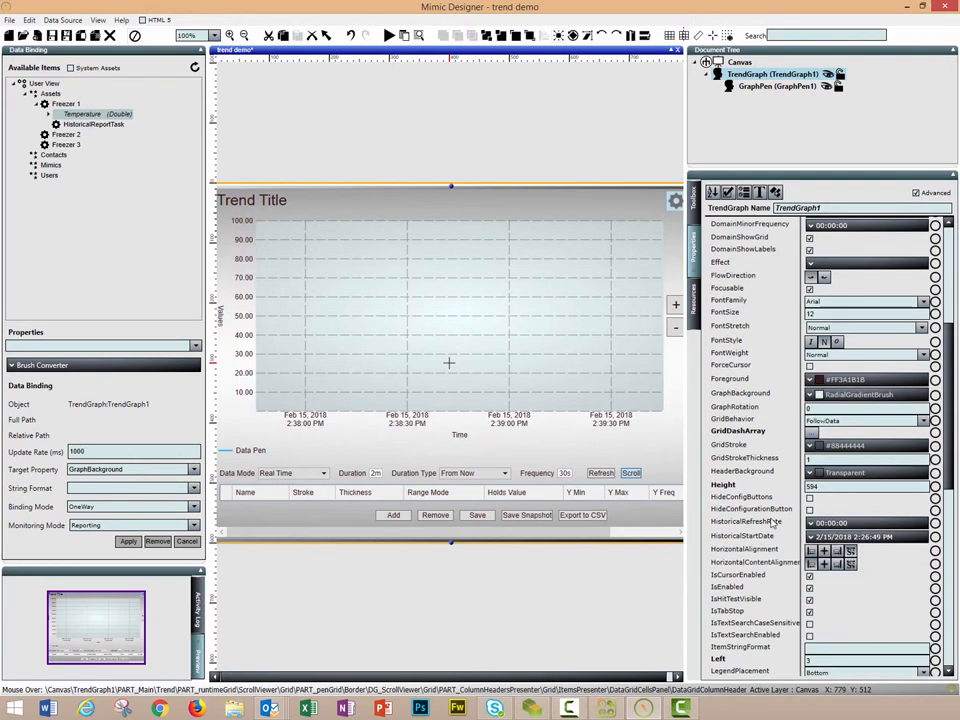
scroll("down", 3)
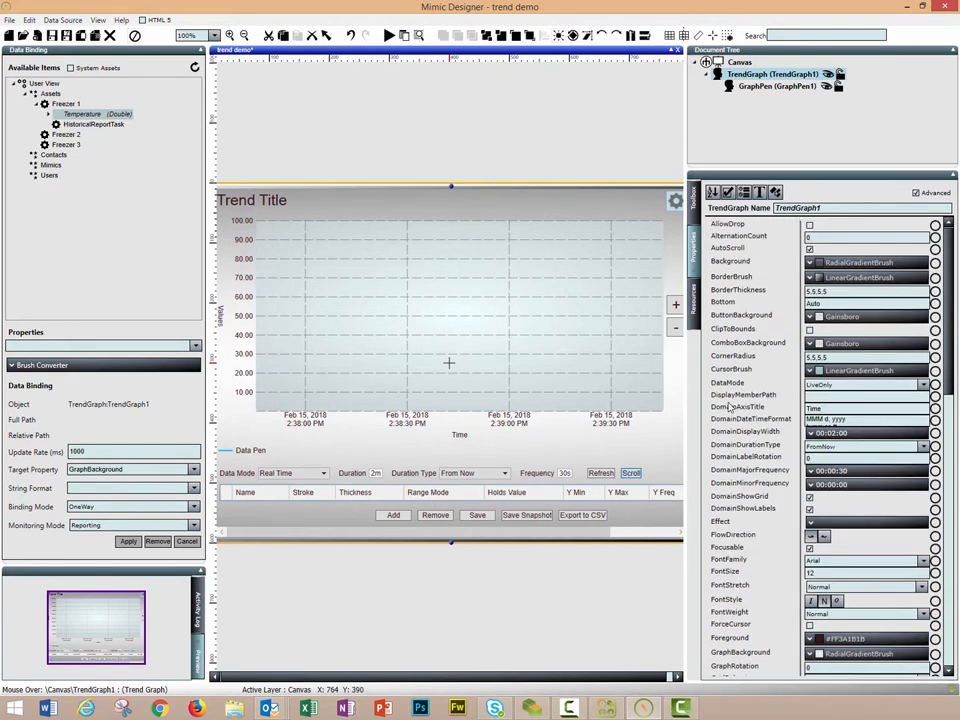
scroll("down", 3)
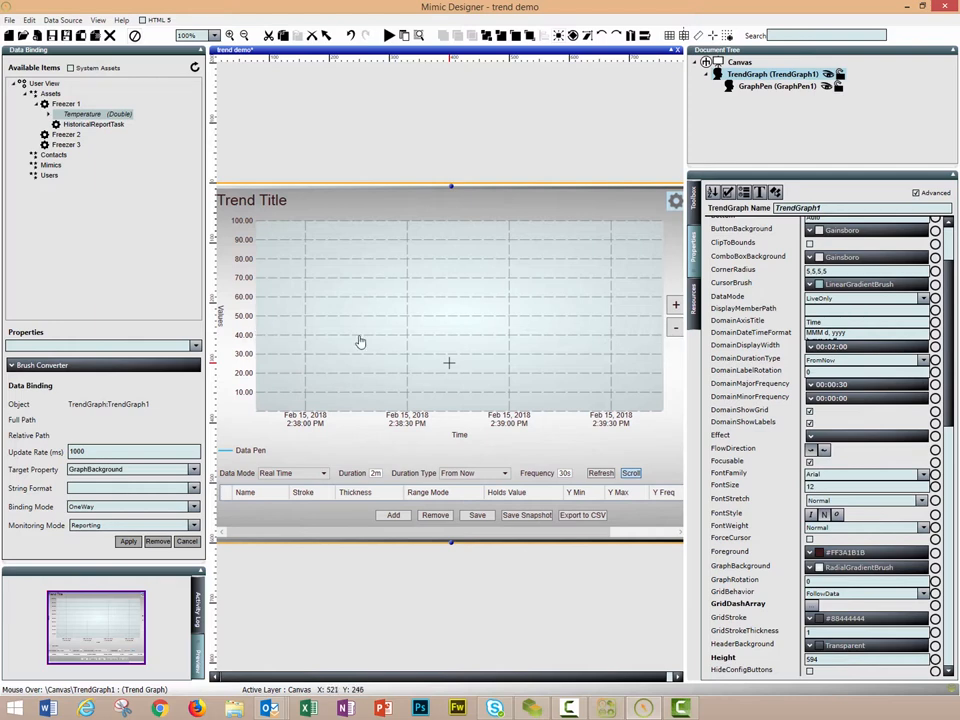
mouse_move(677, 345)
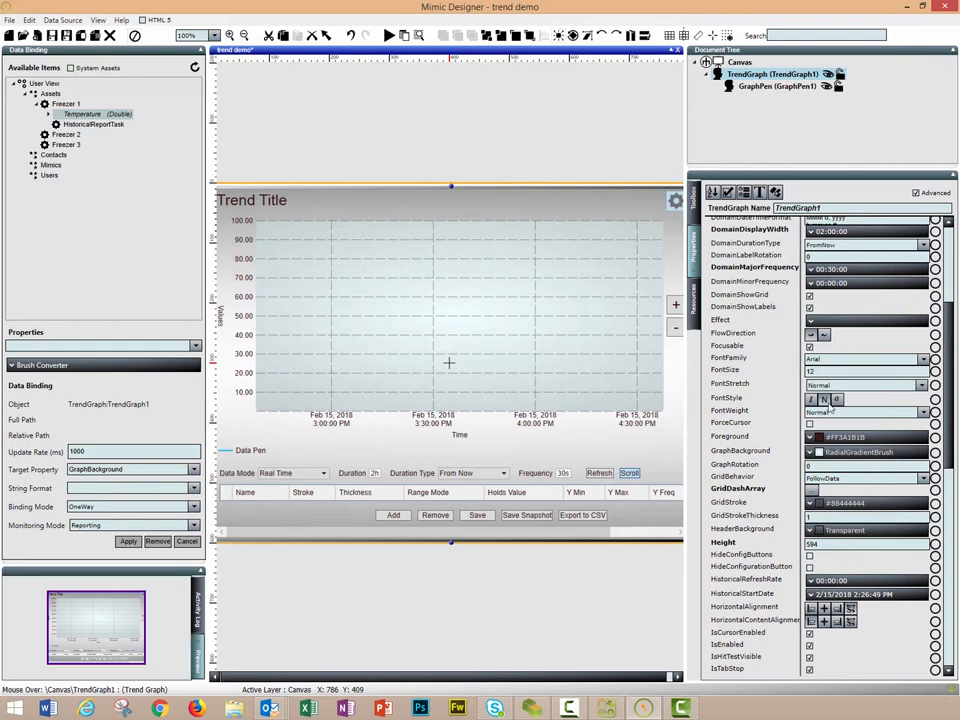
scroll("down", 3)
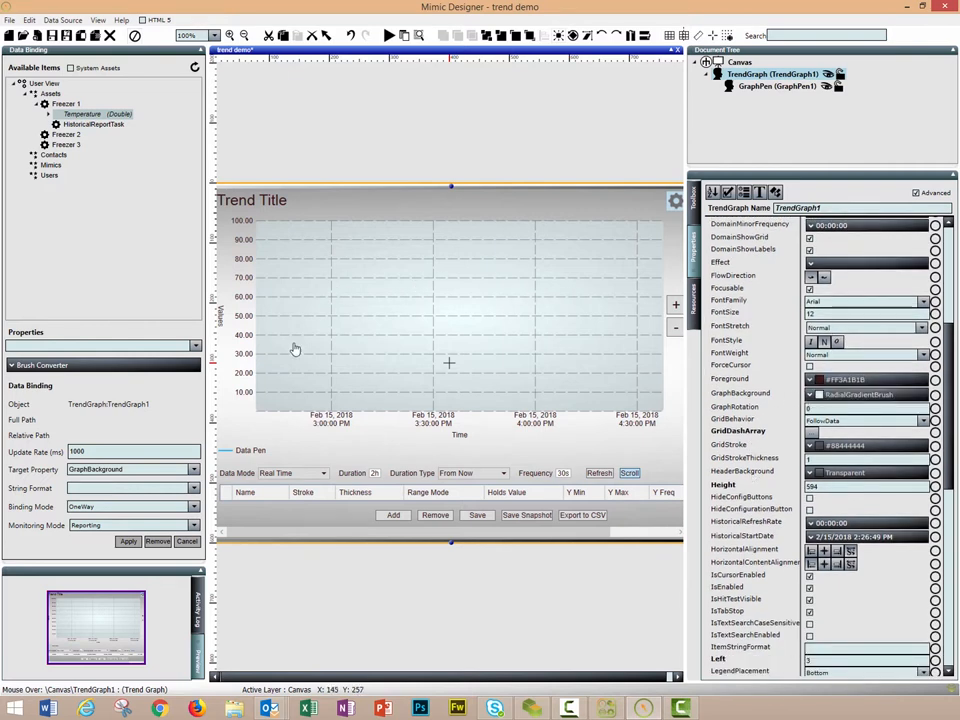
mouse_move(289, 358)
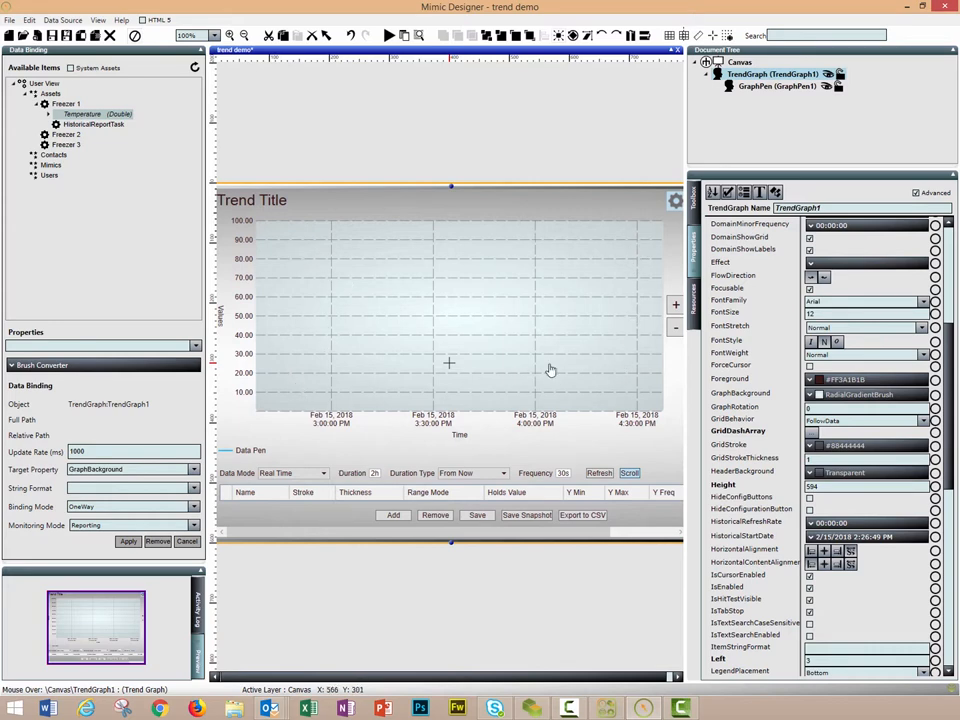
left_click(865, 393)
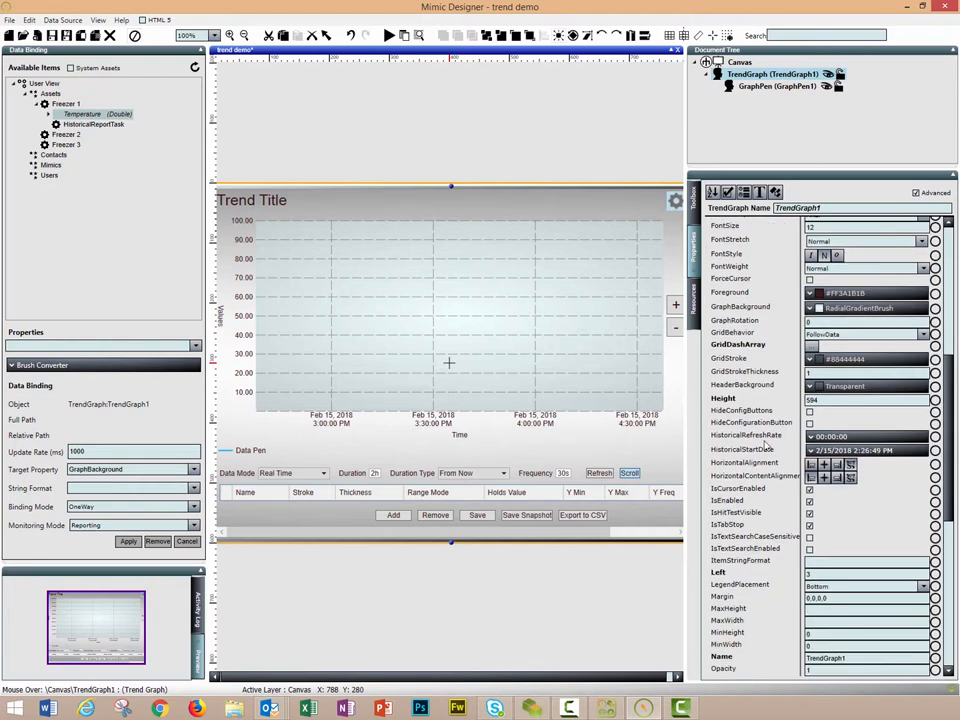
scroll("down", 3)
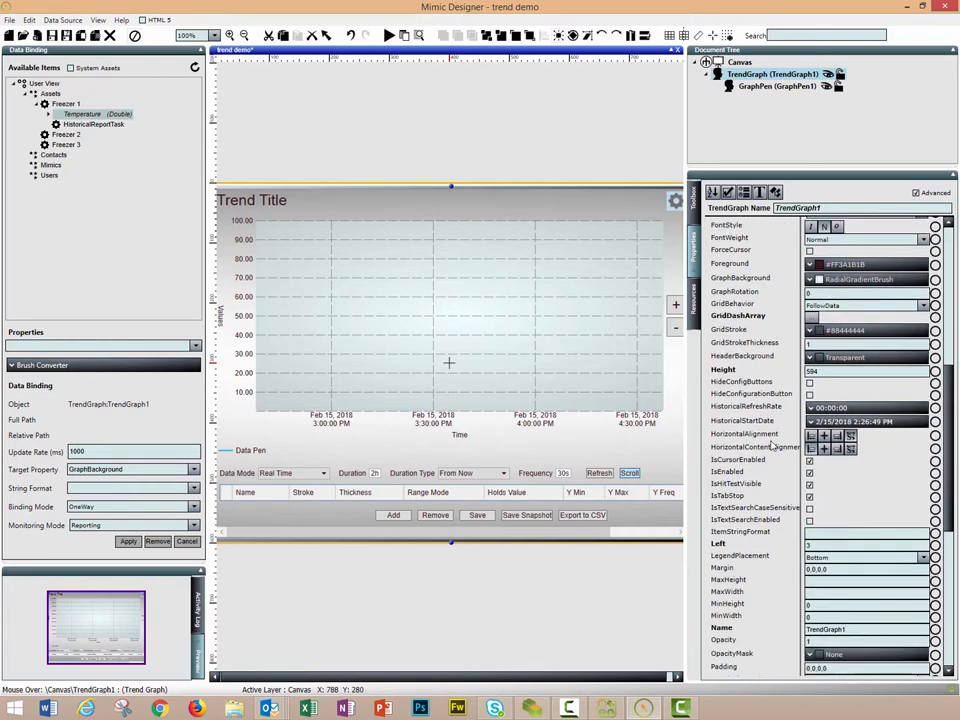
scroll("down", 3)
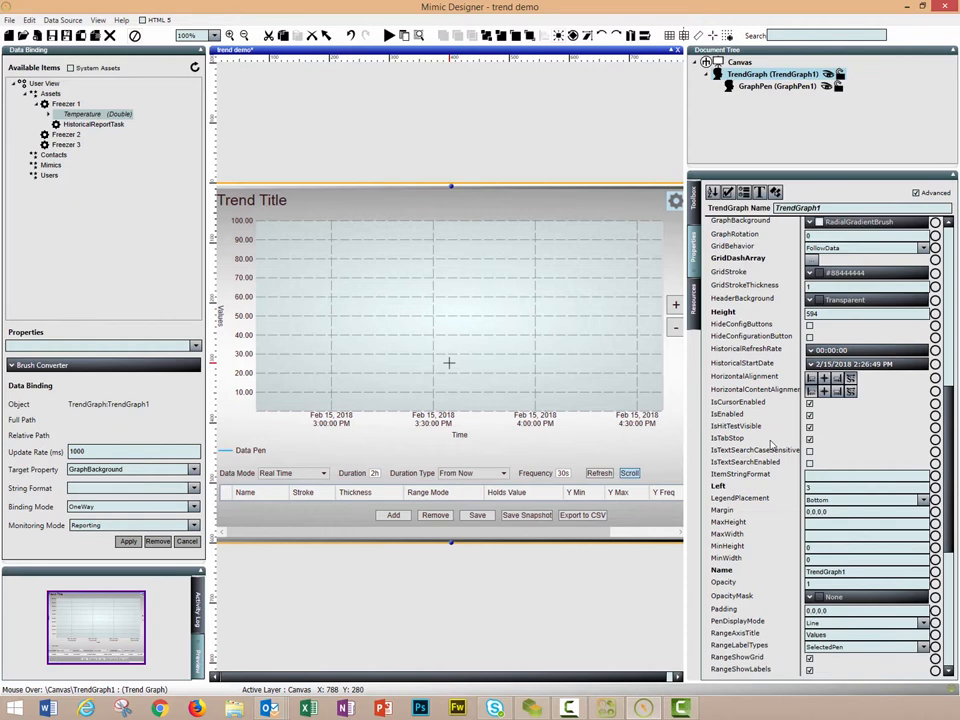
left_click(832, 350)
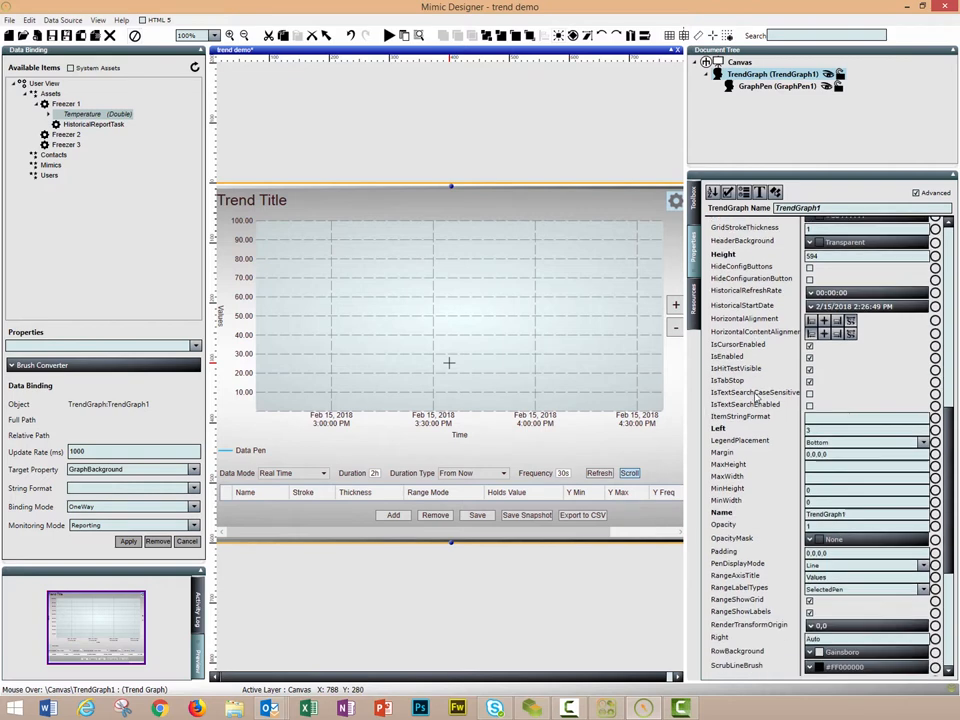
scroll("down", 3)
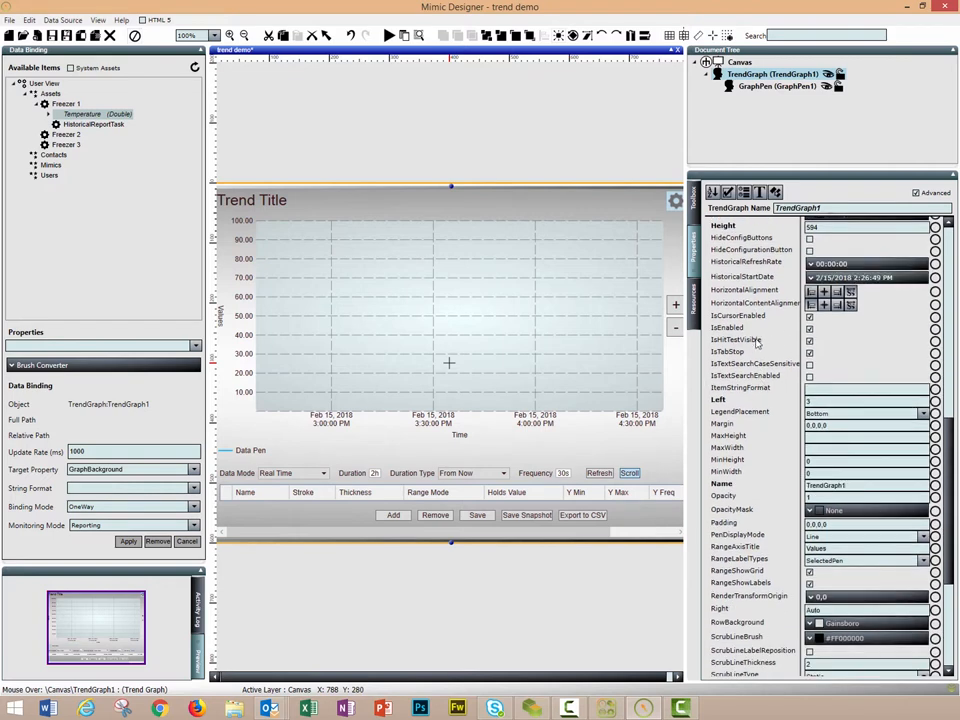
scroll("down", 3)
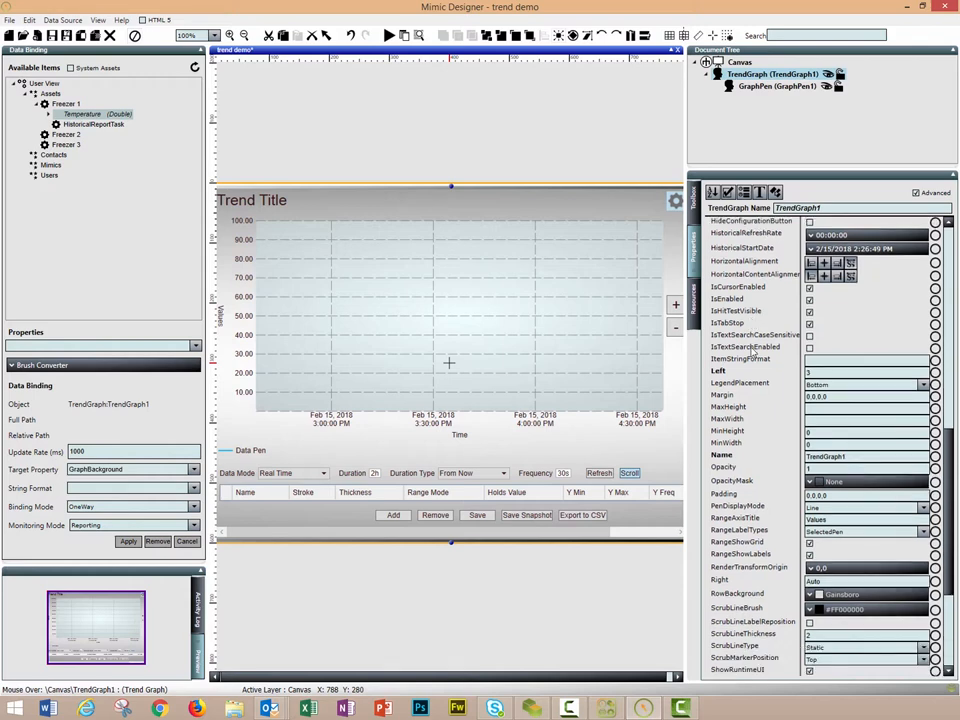
scroll("down", 3)
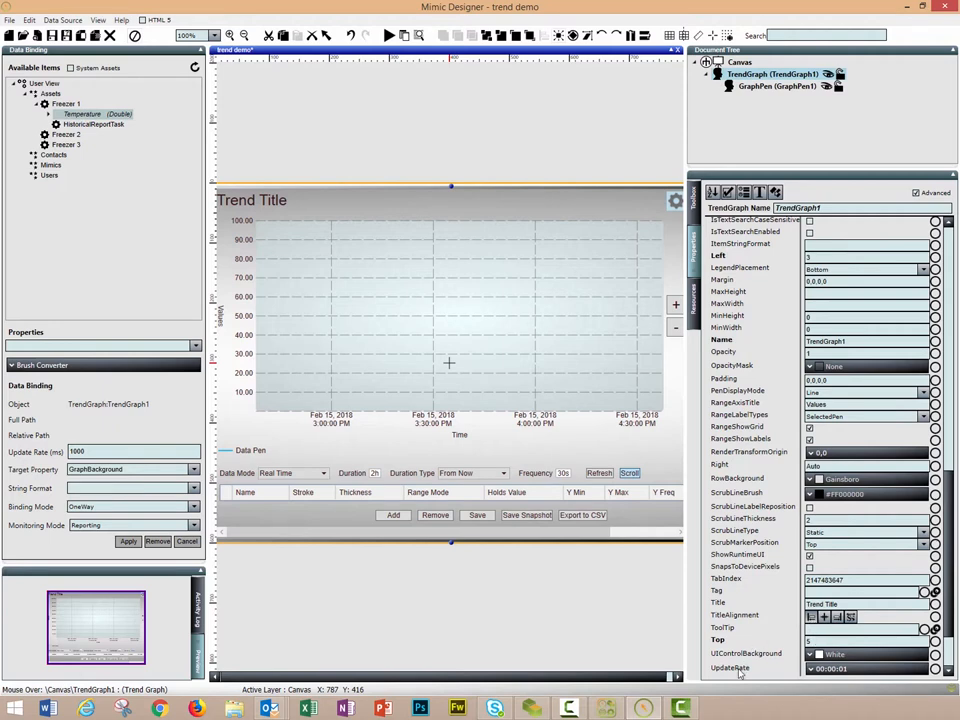
scroll("down", 3)
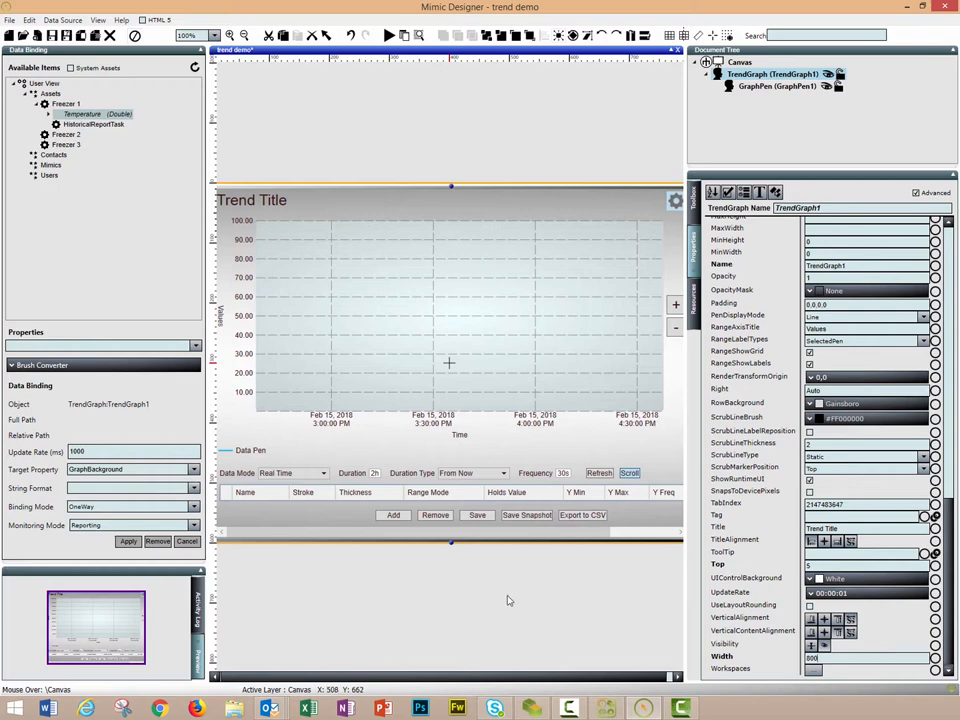
mouse_move(547, 598)
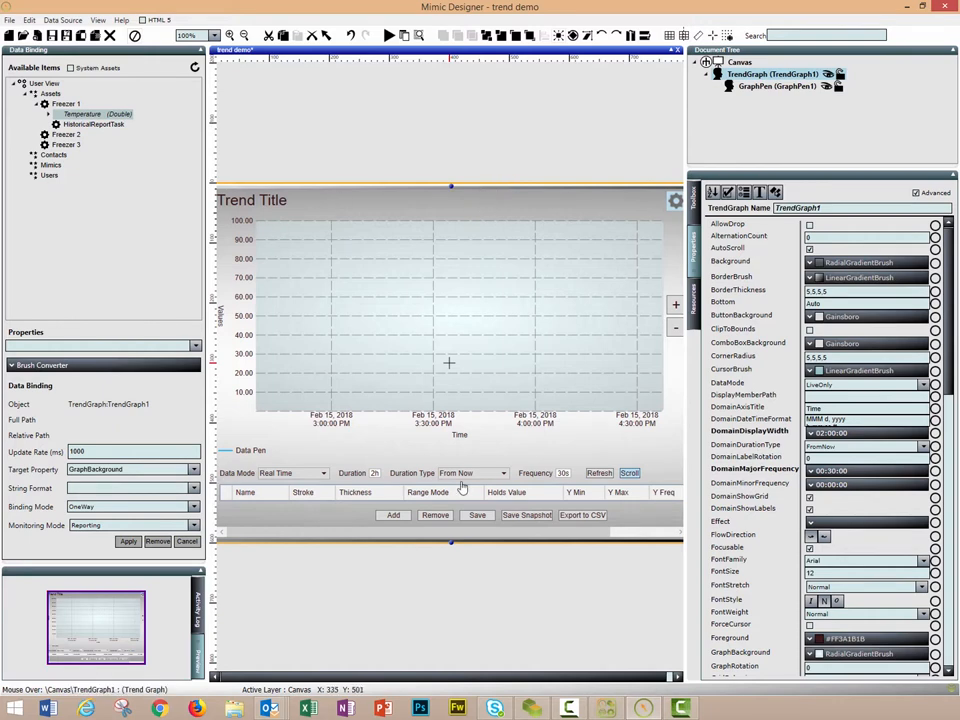
mouse_move(337, 415)
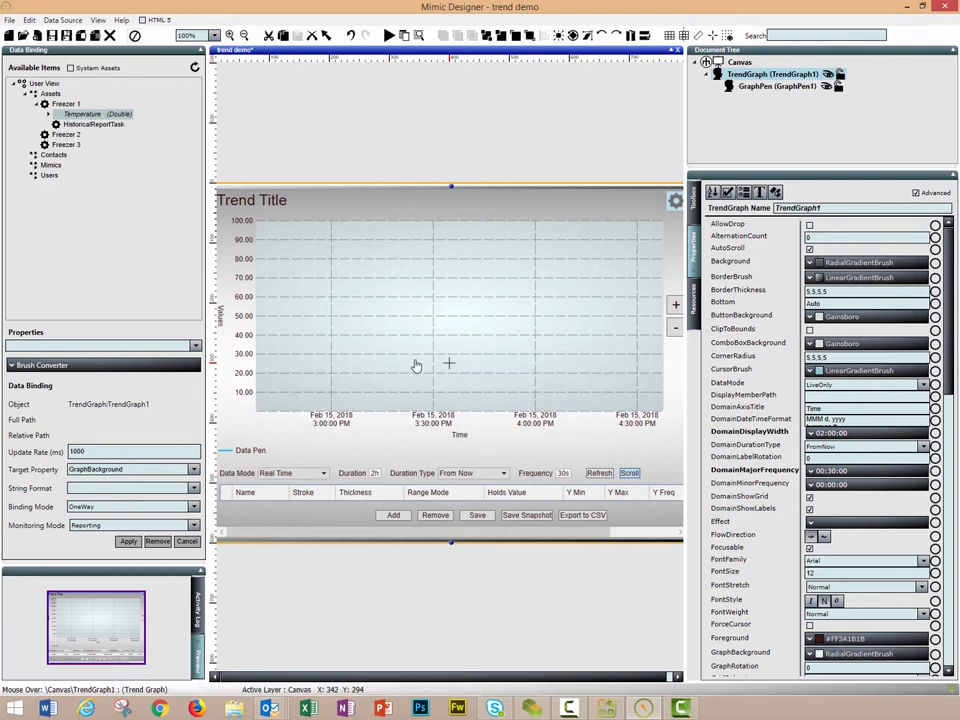
Select GraphPen1 and scroll its property grid down to the RangeMaximum entry of 100
left_click(776, 86)
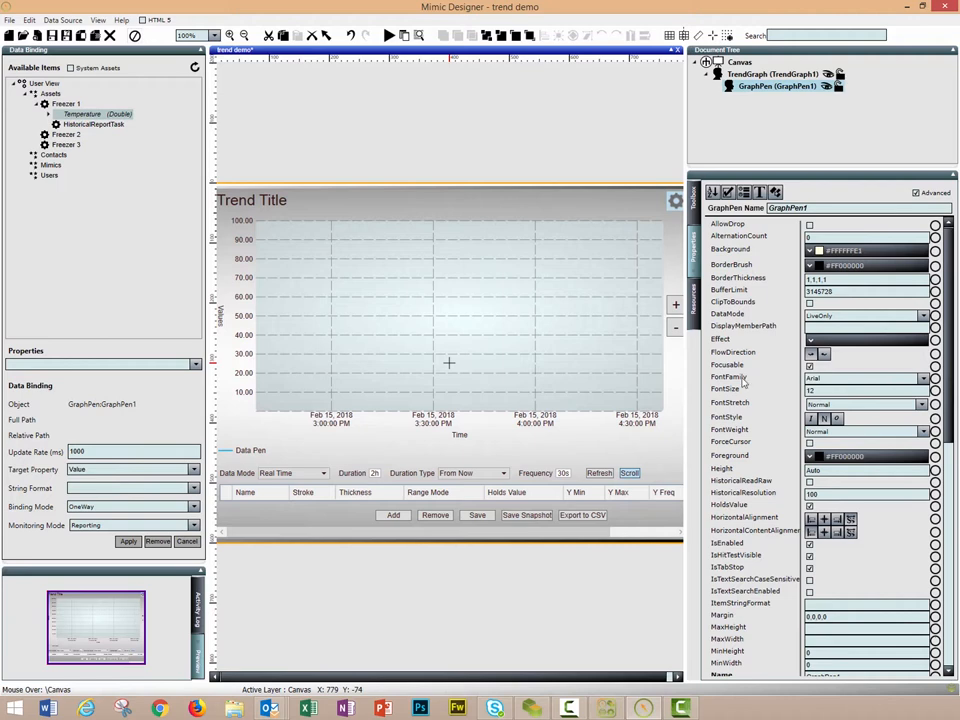
scroll("down", 3)
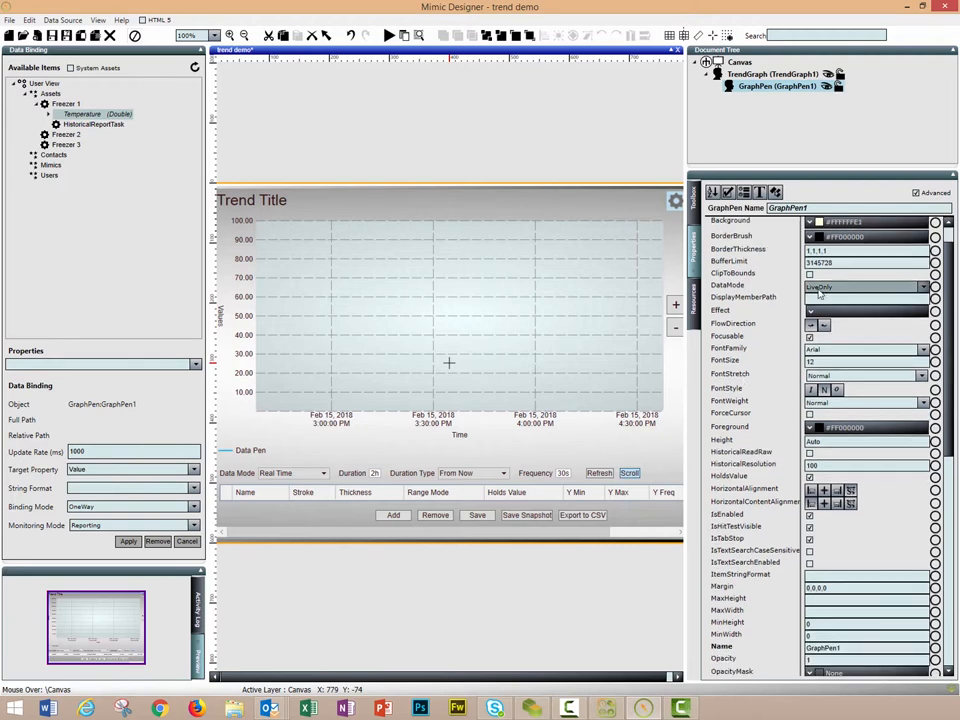
left_click(922, 287)
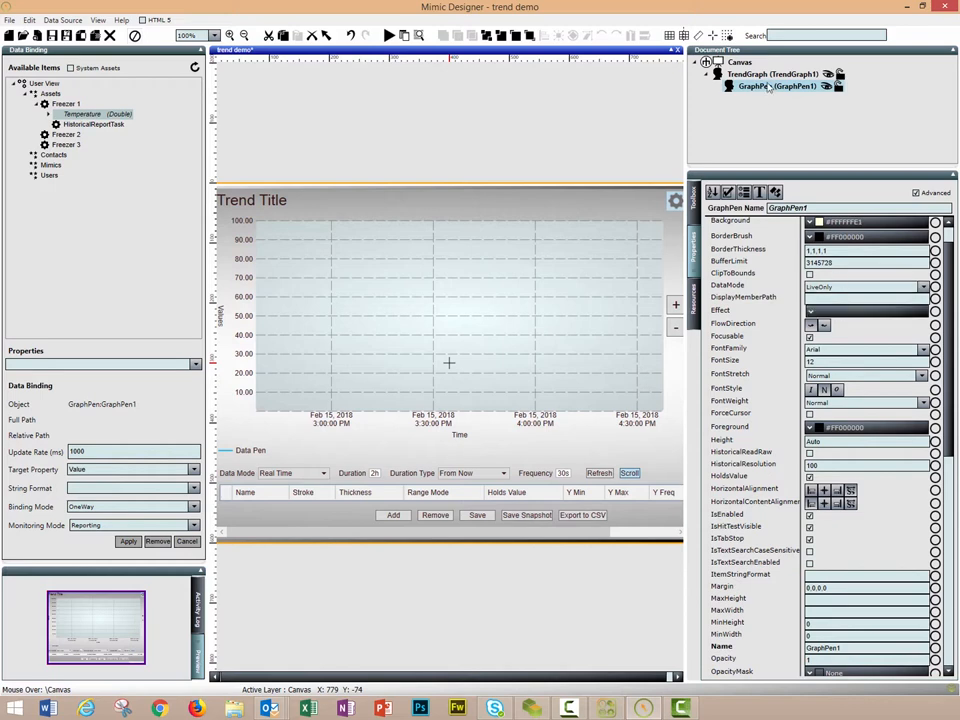
left_click(770, 74)
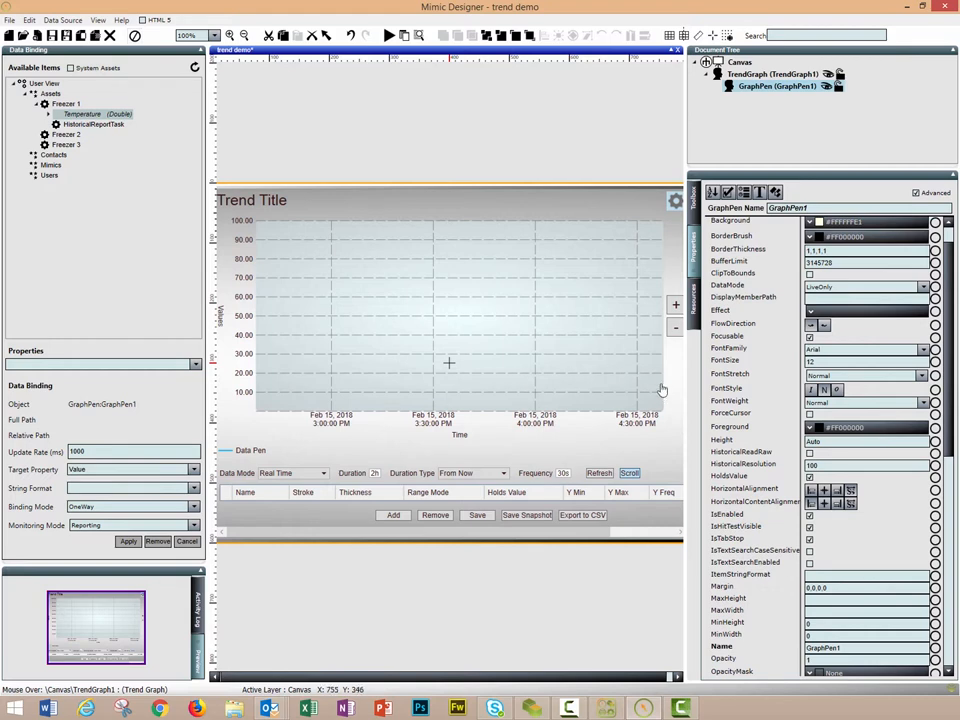
mouse_move(382, 436)
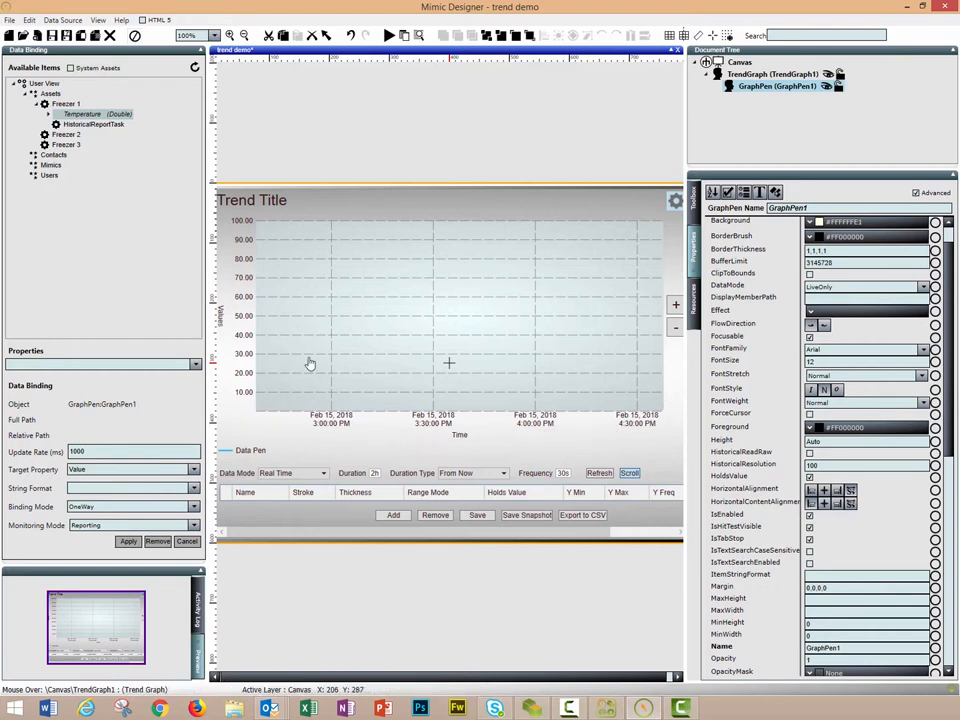
mouse_move(657, 369)
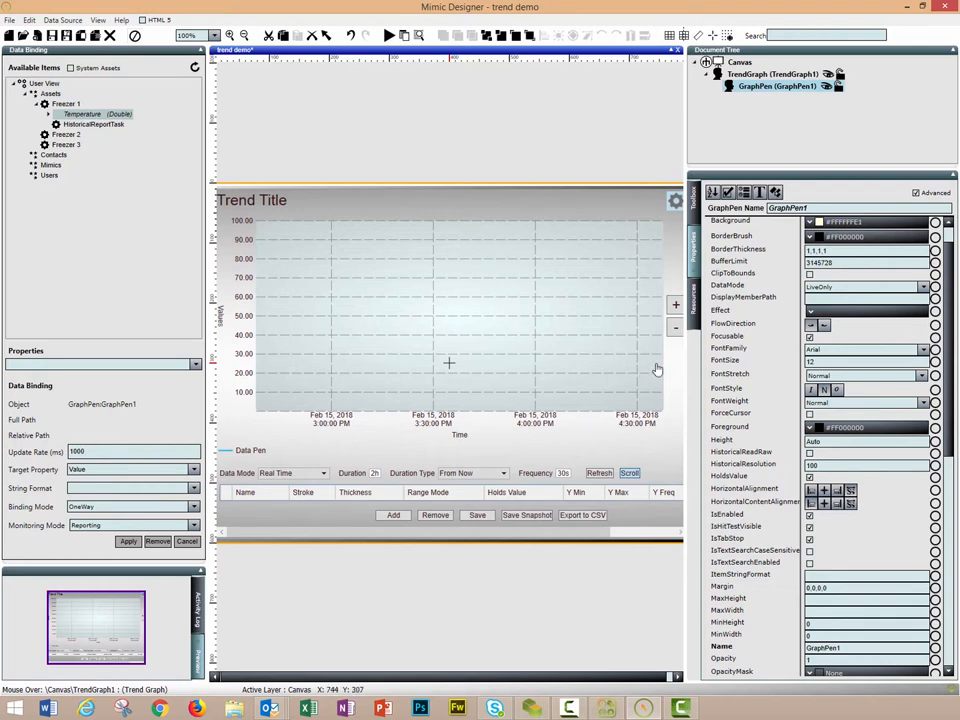
mouse_move(713, 395)
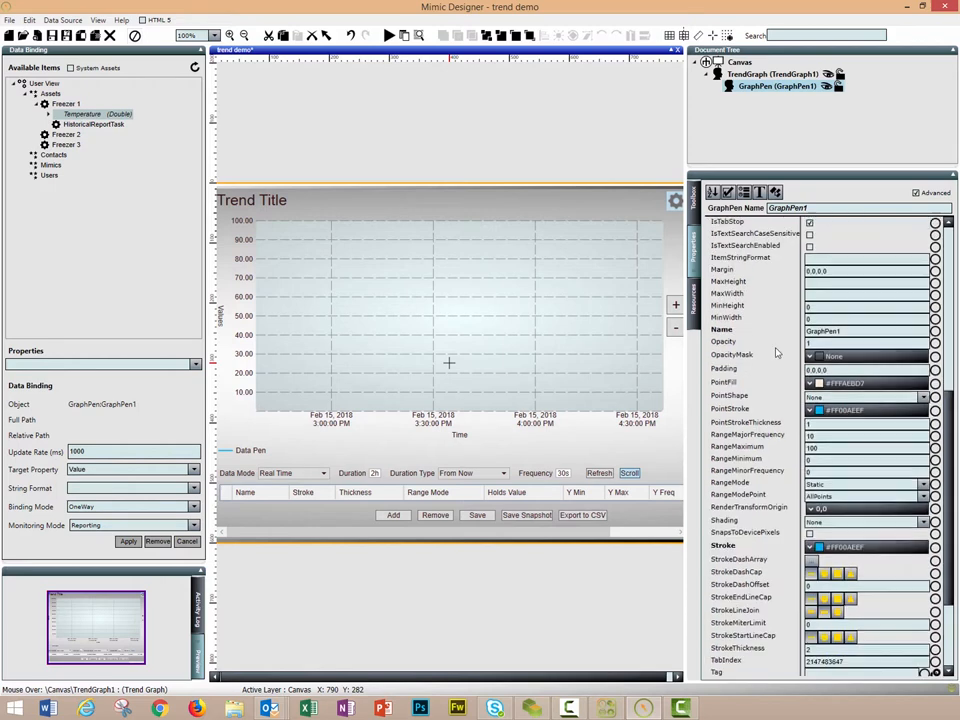
scroll("down", 3)
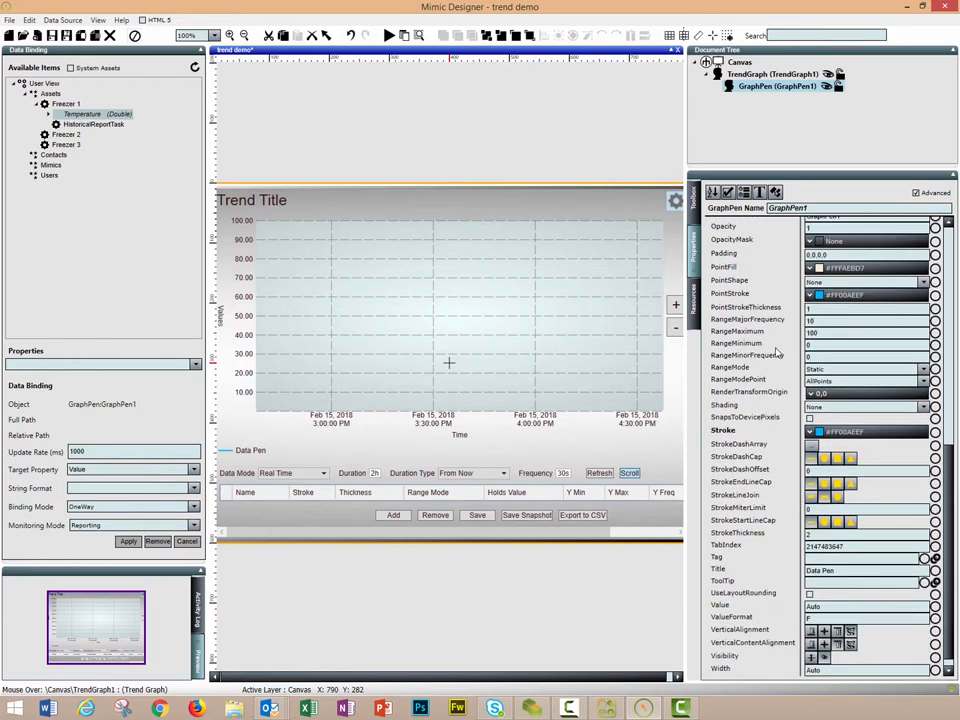
left_click(866, 431)
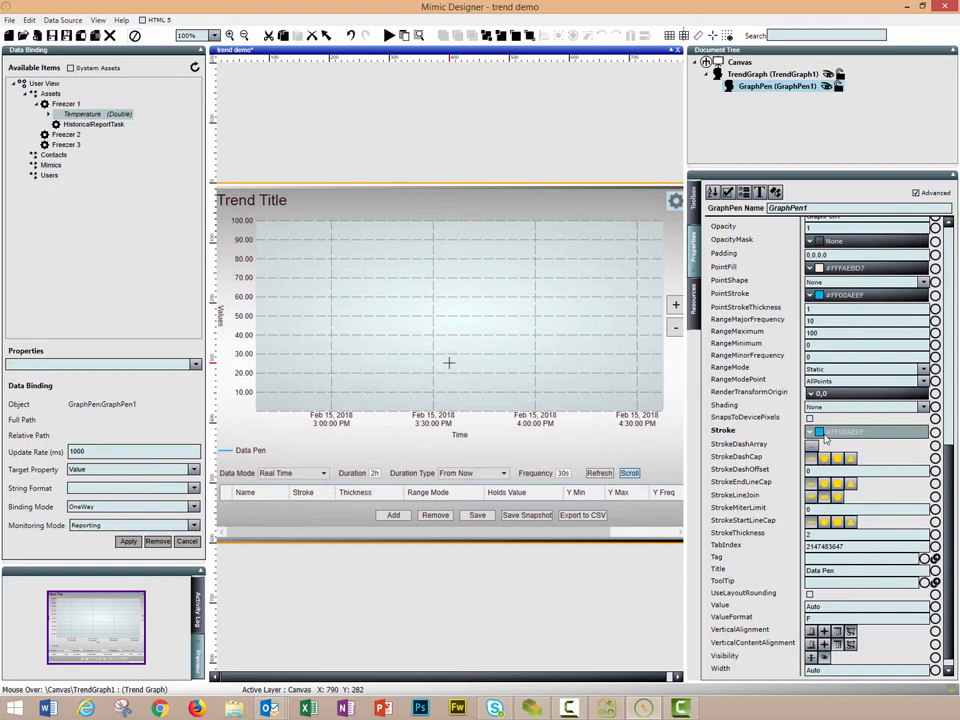
scroll("down", 3)
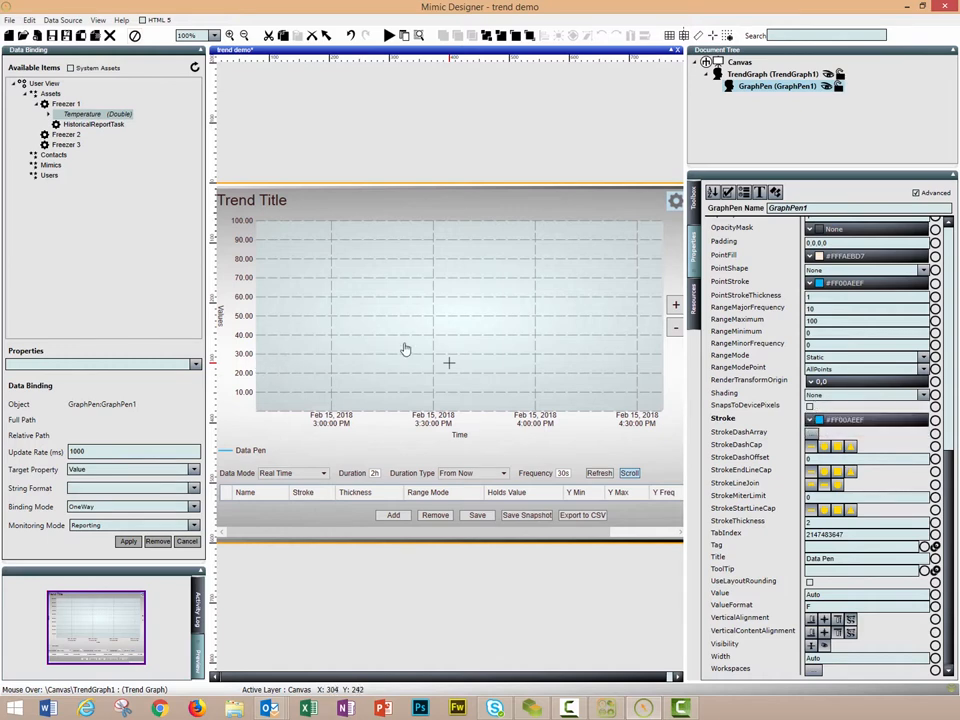
mouse_move(520, 288)
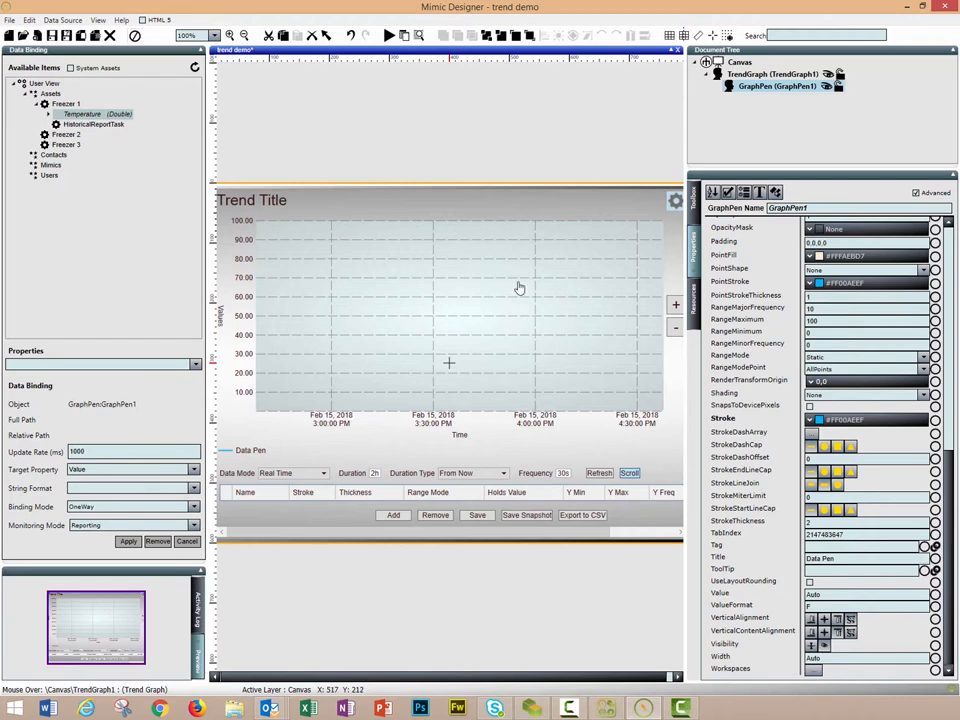
mouse_move(506, 235)
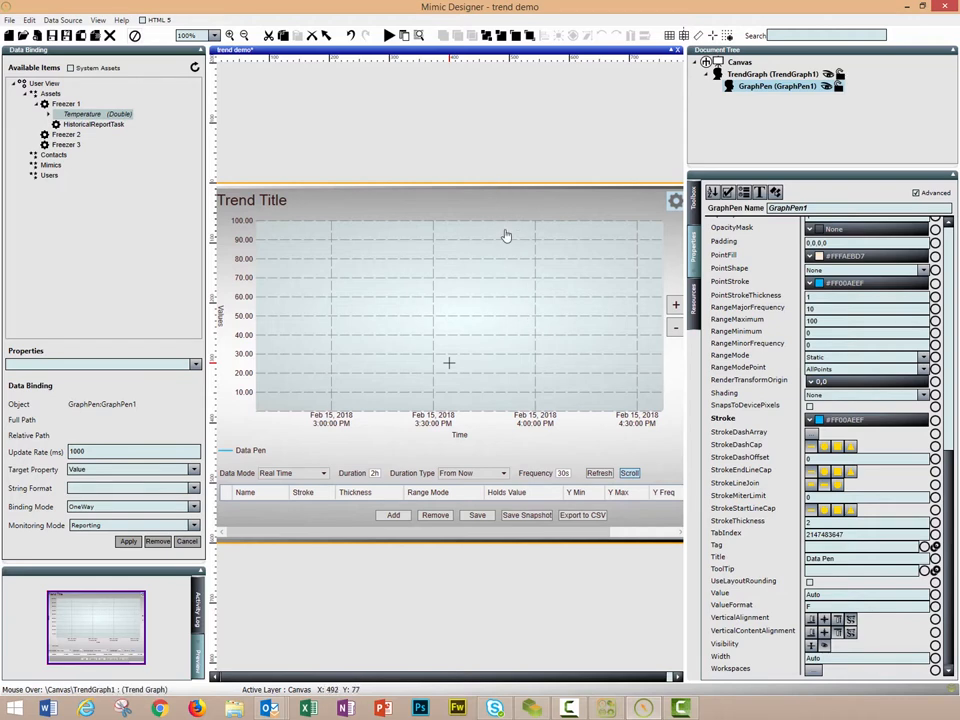
mouse_move(790, 331)
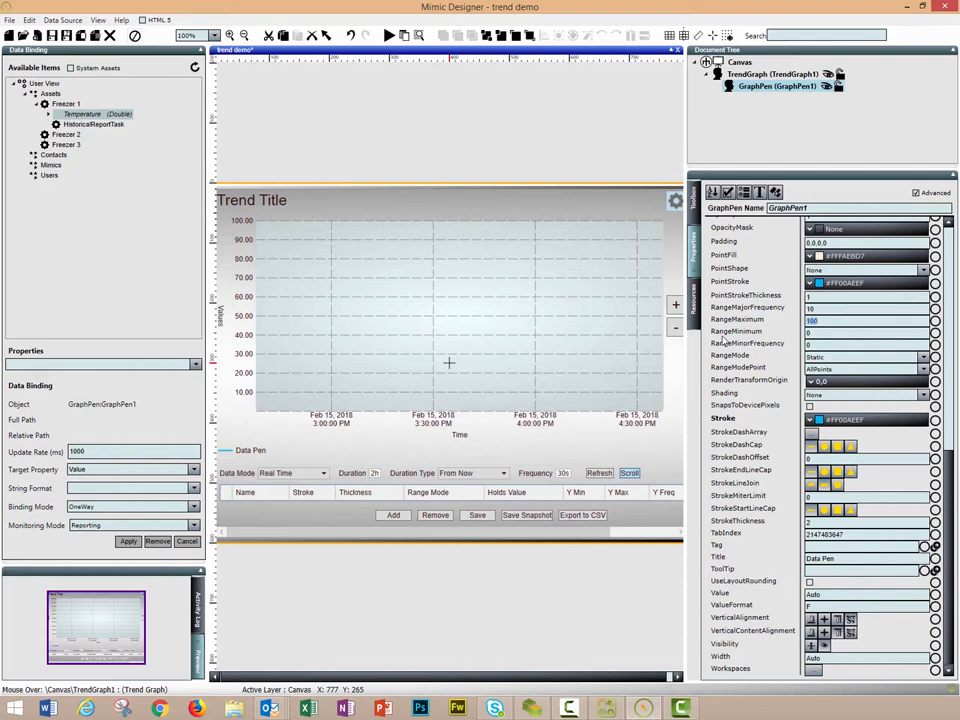
Set GraphPen1's RangeMaximum to 100 and RangeMajorFrequency to 50 and apply it on the canvas
type("50")
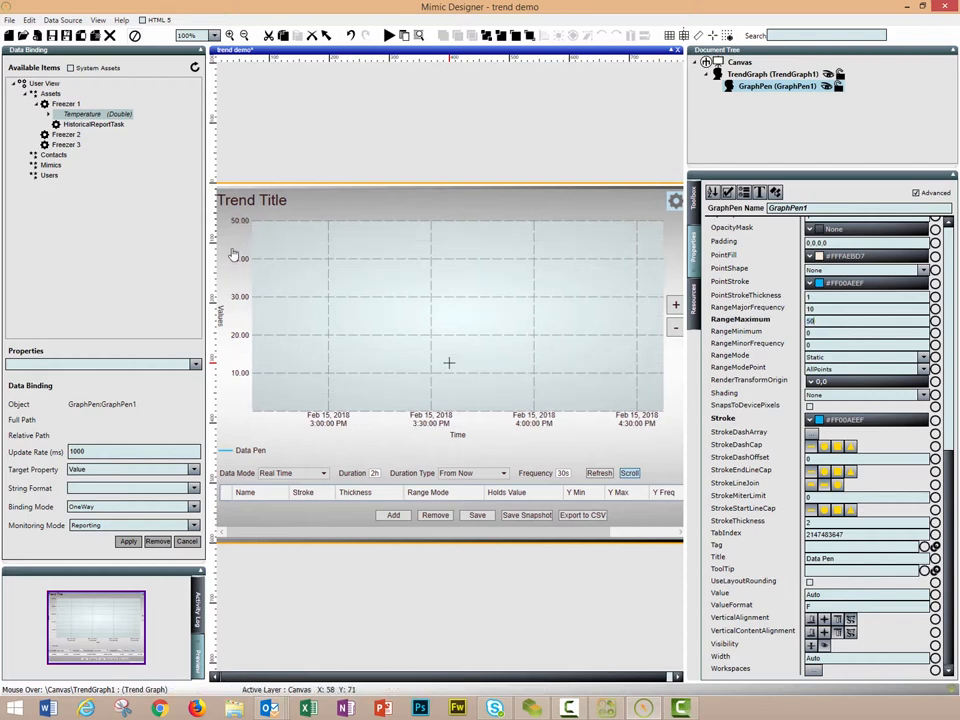
mouse_move(239, 371)
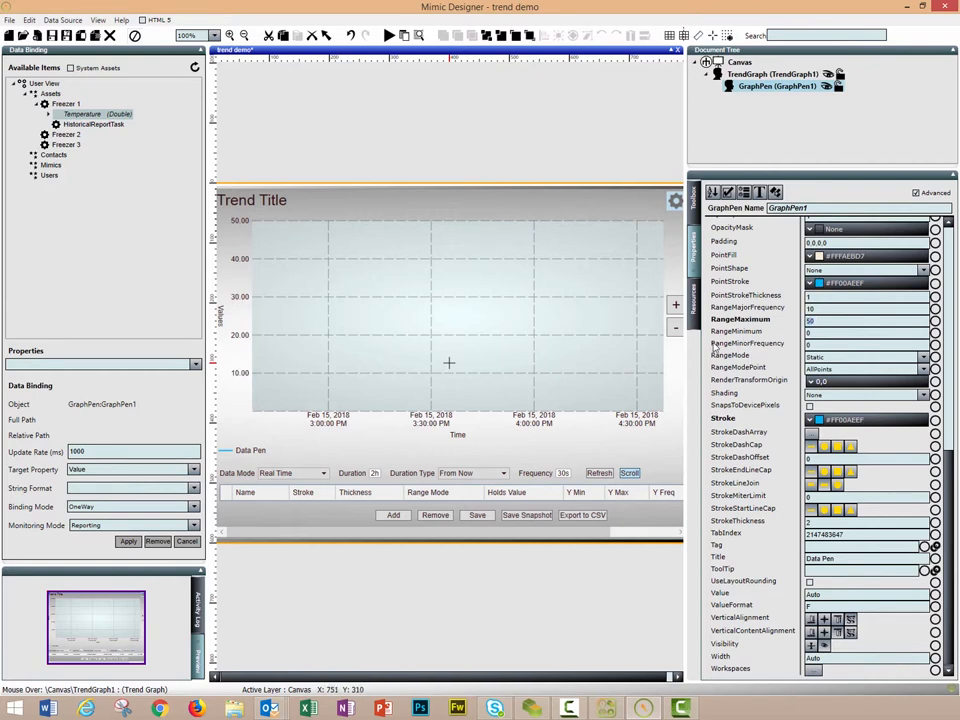
type("100")
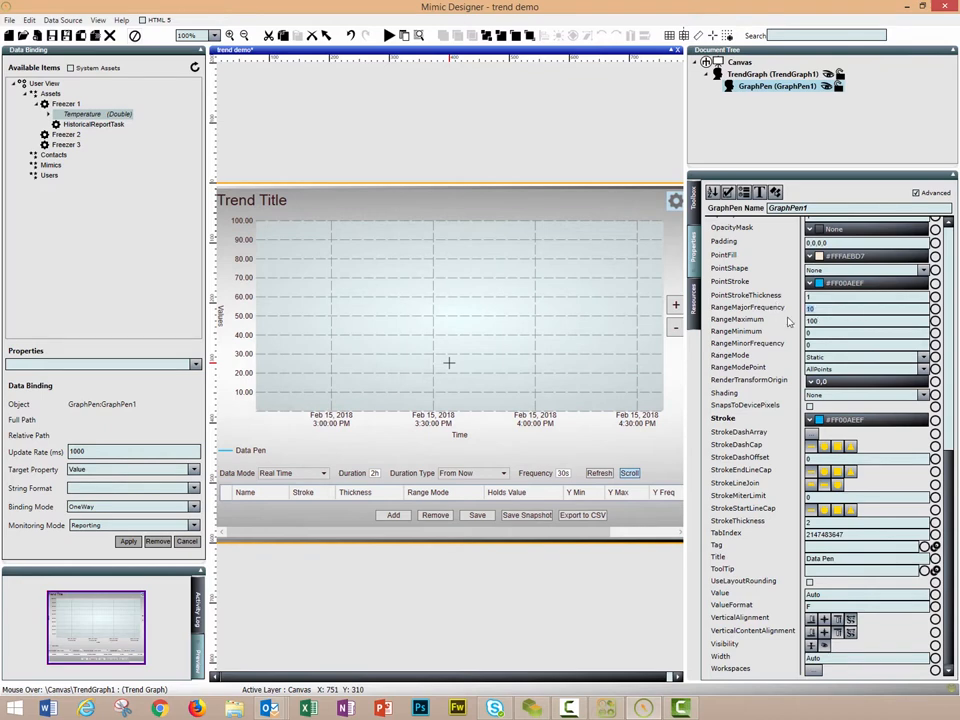
type("50")
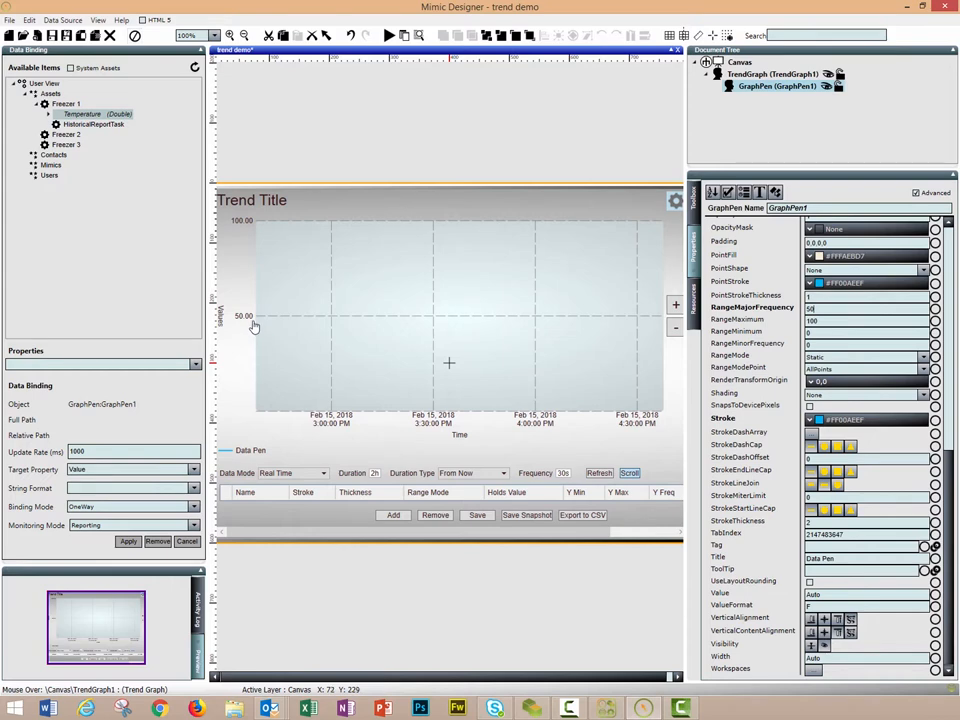
mouse_move(484, 338)
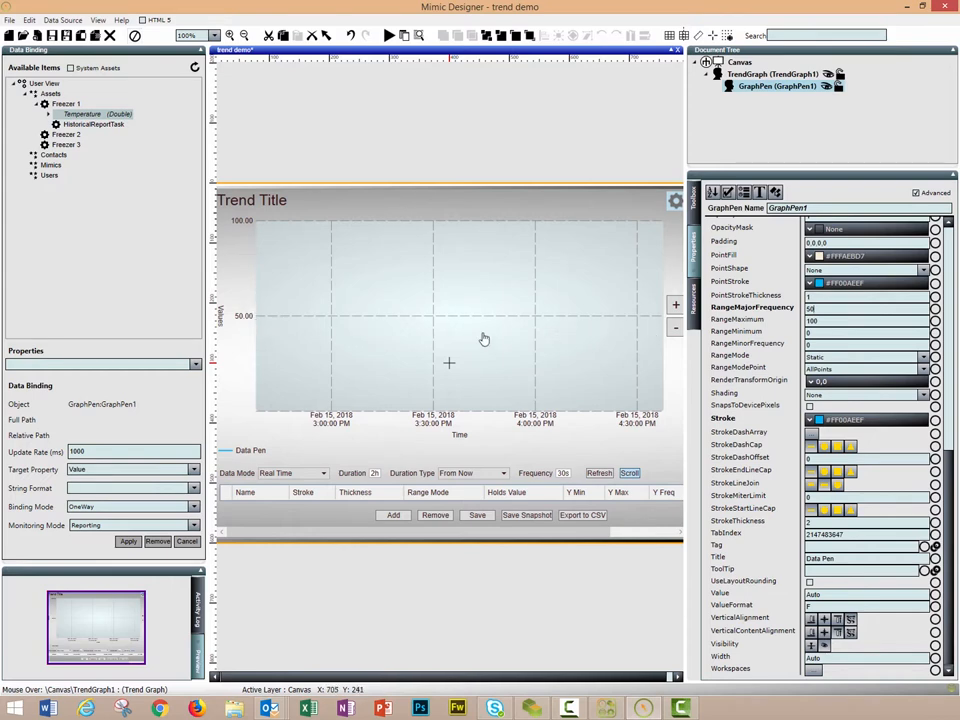
left_click(770, 74)
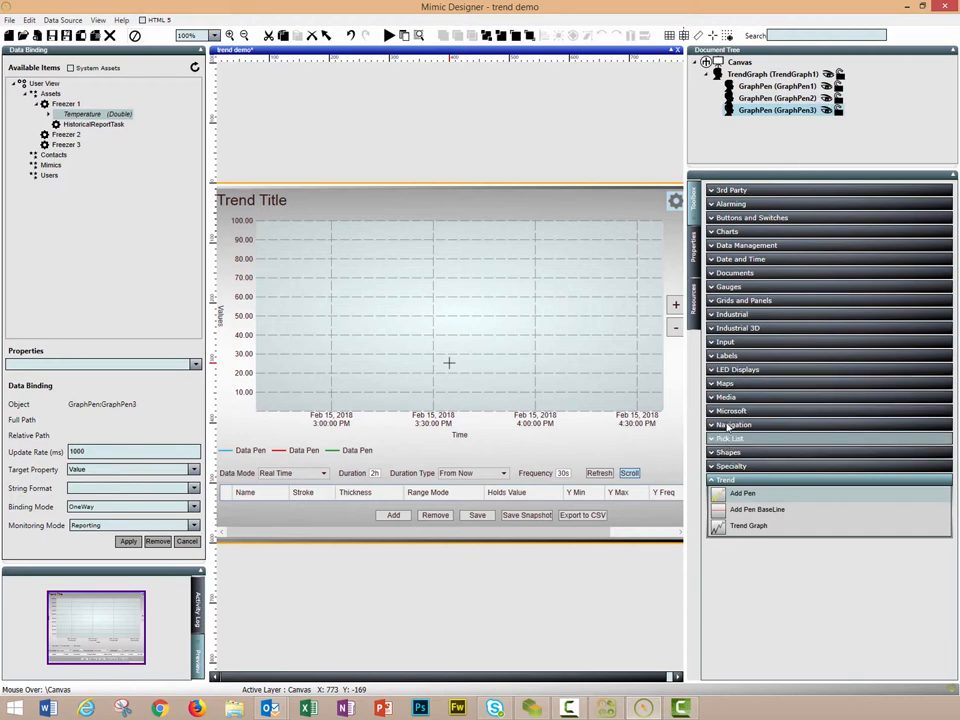
Select GraphPen1 again to show its property list from the top
left_click(778, 86)
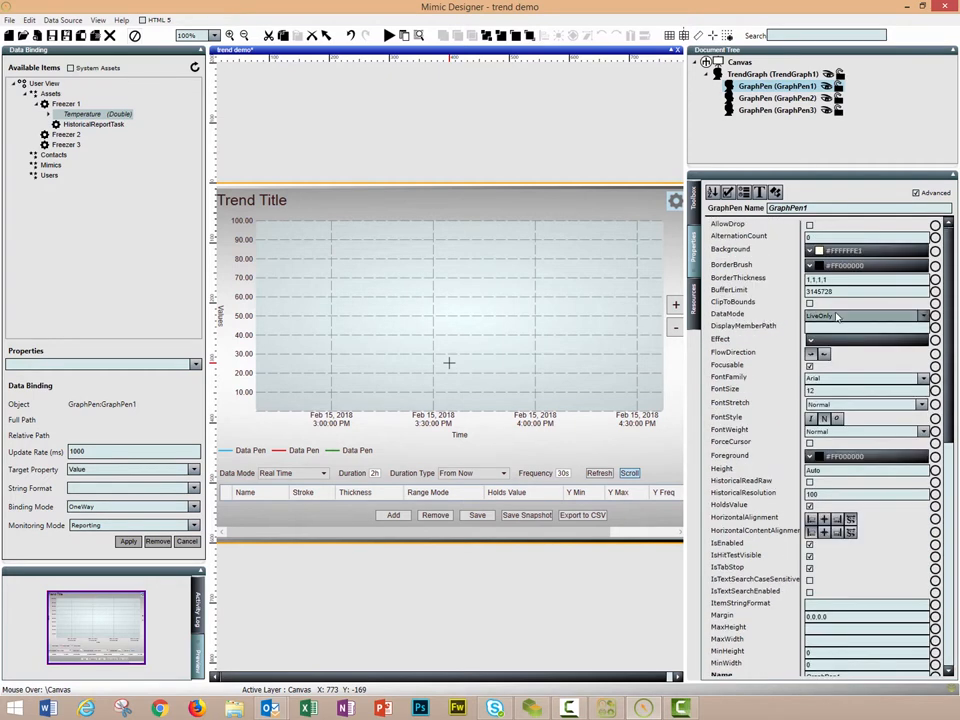
Scroll GraphPen1's properties to its range settings, glancing at GraphPen2's on the way
scroll("down", 3)
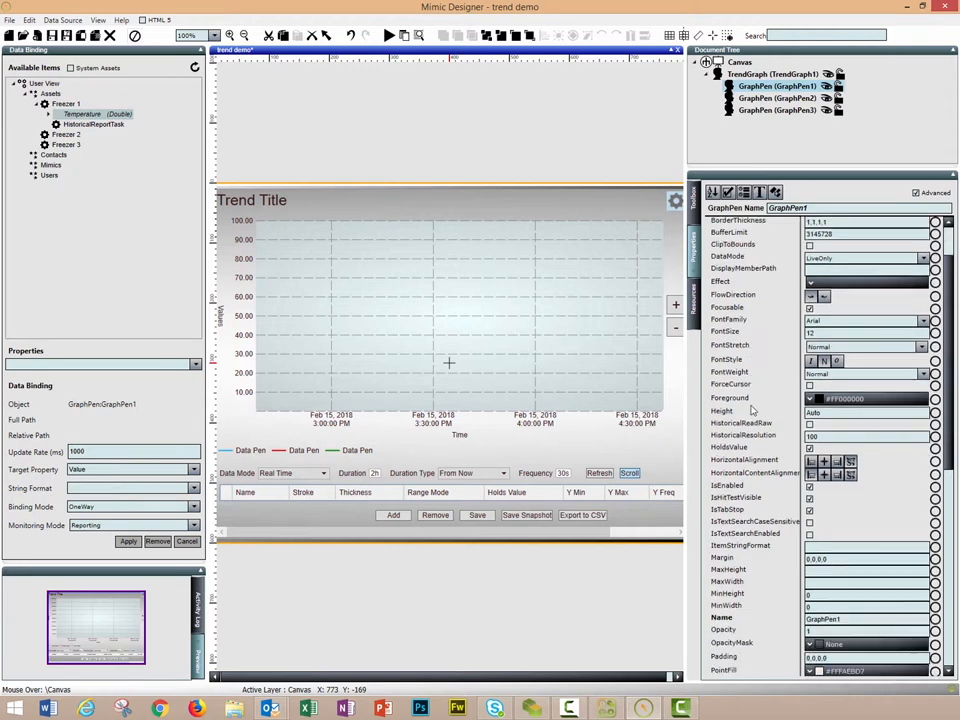
scroll("down", 3)
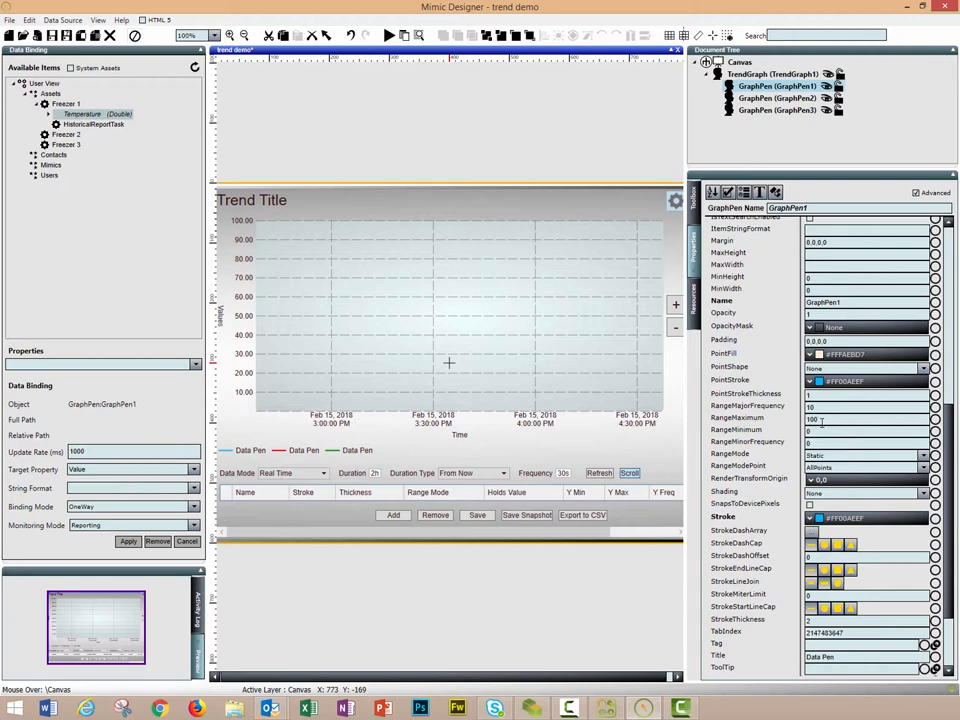
left_click(778, 98)
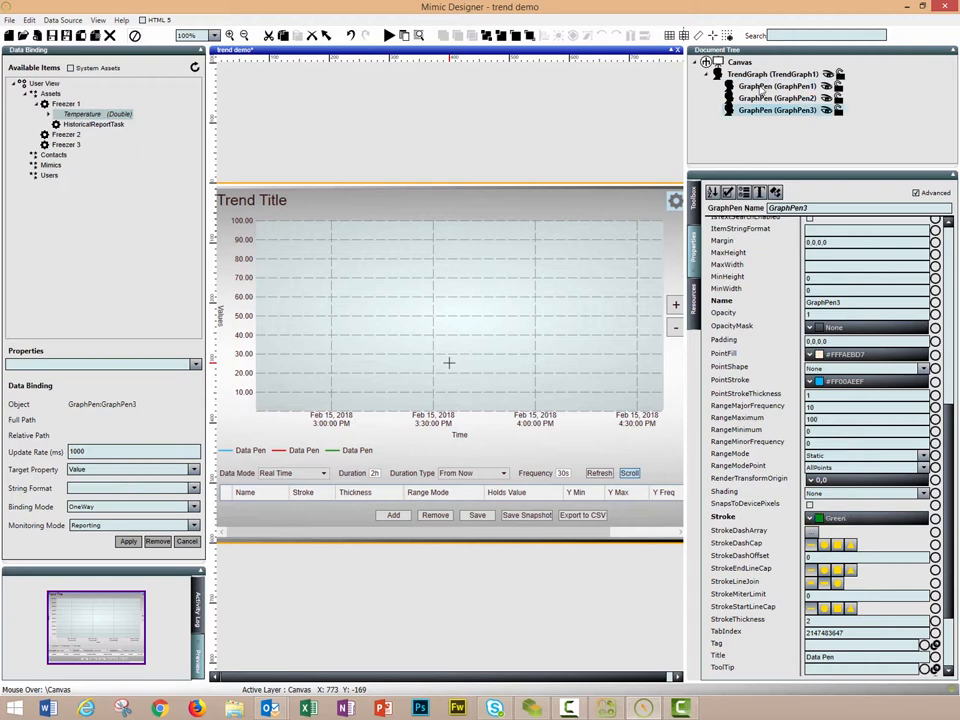
left_click(778, 86)
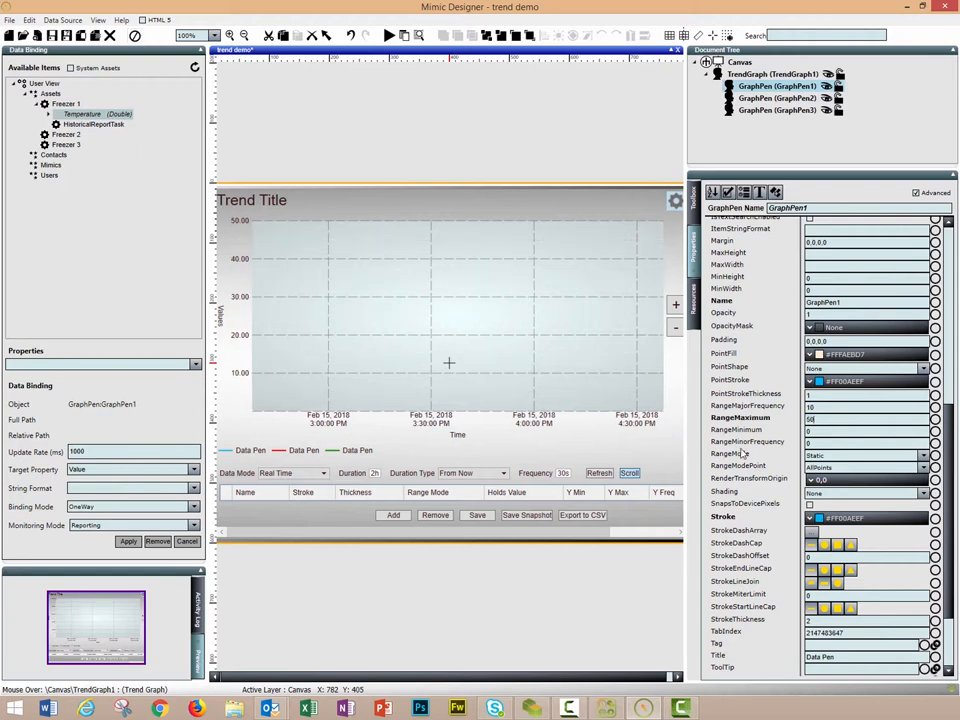
mouse_move(242, 310)
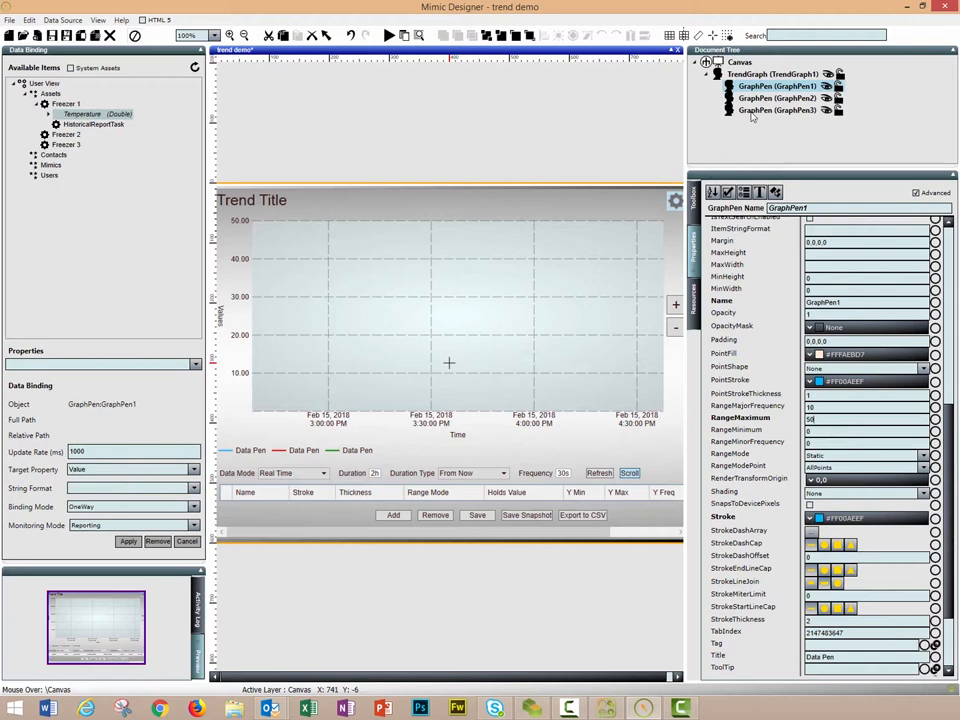
Compare the range settings of GraphPen3 and GraphPen2, which still list RangeMaximum 100
left_click(777, 110)
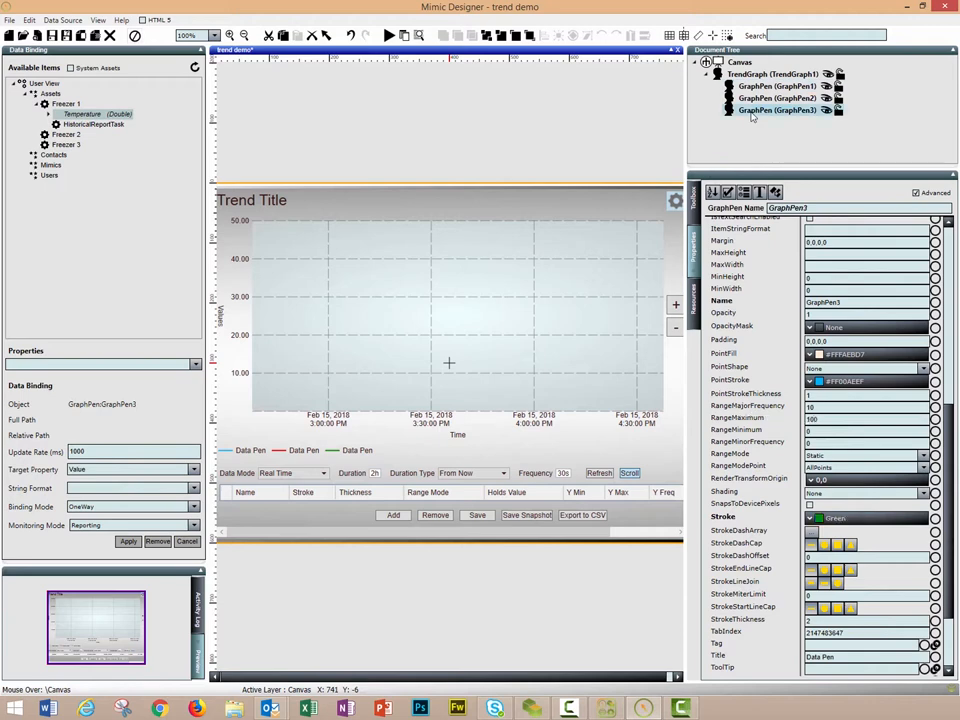
left_click(777, 98)
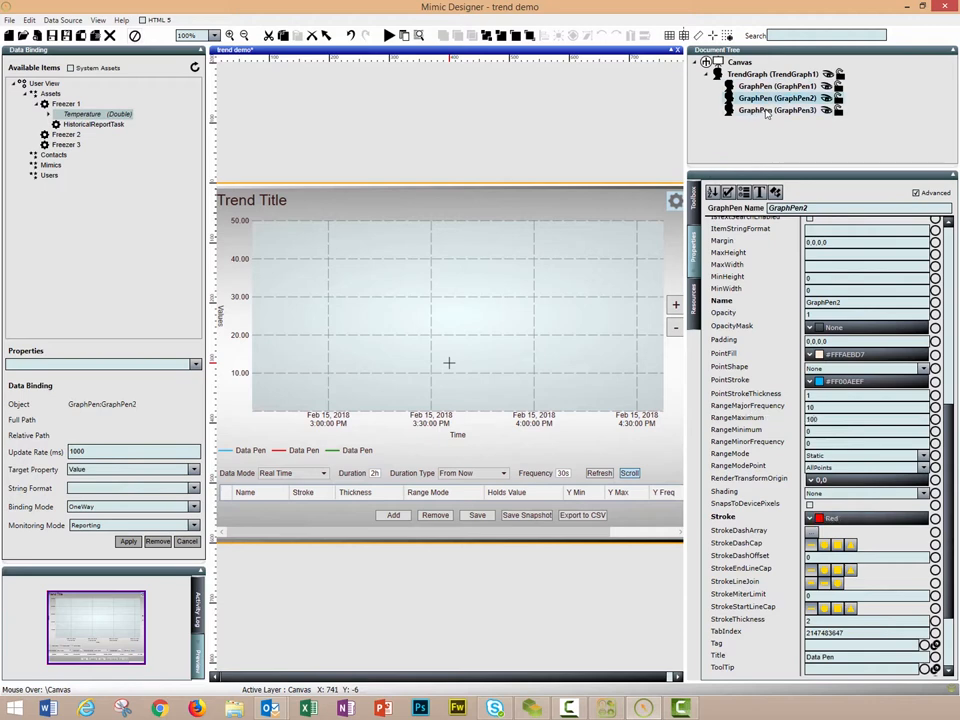
left_click(778, 110)
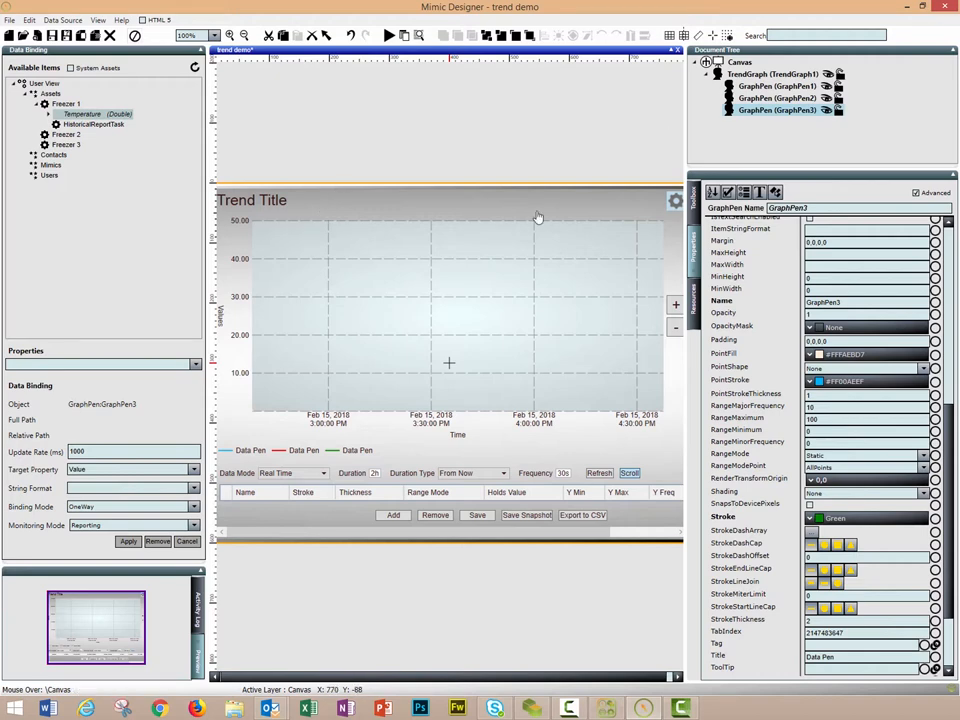
mouse_move(688, 145)
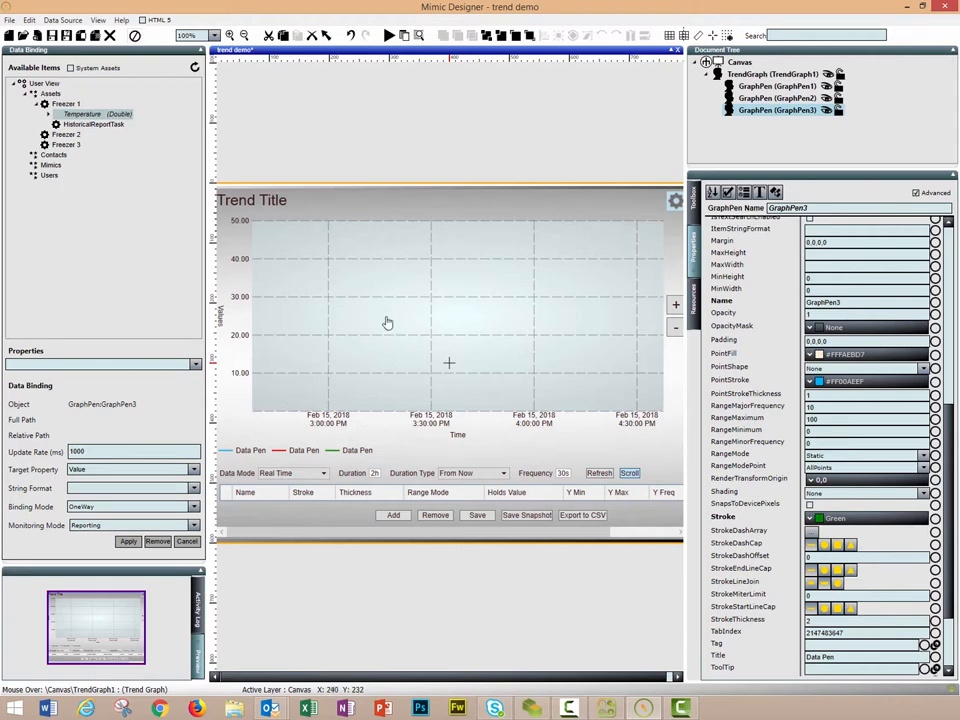
mouse_move(376, 322)
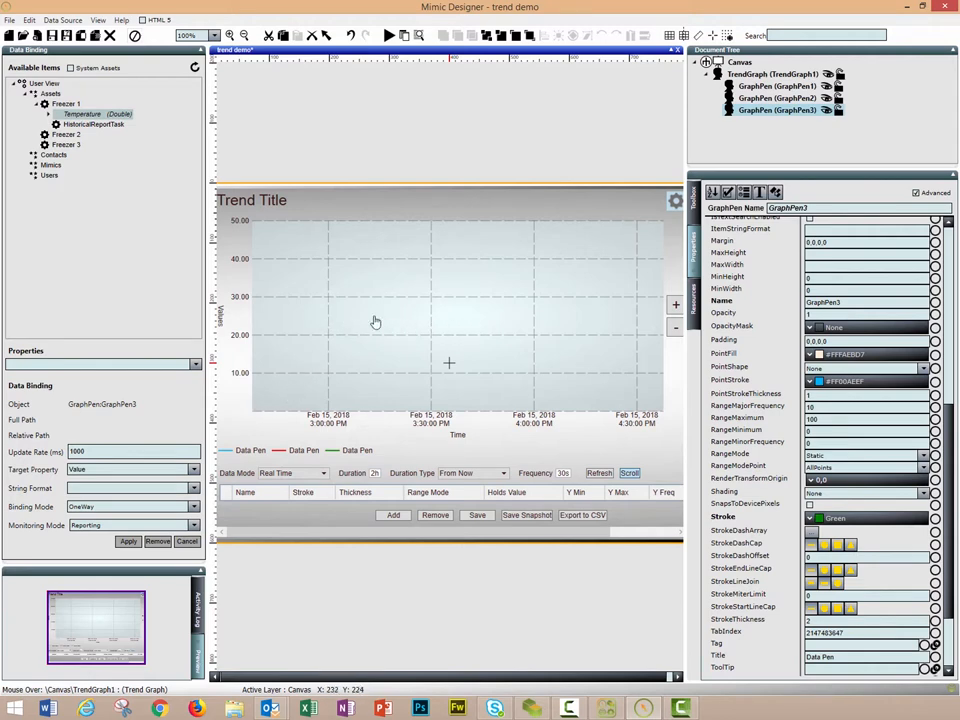
mouse_move(413, 321)
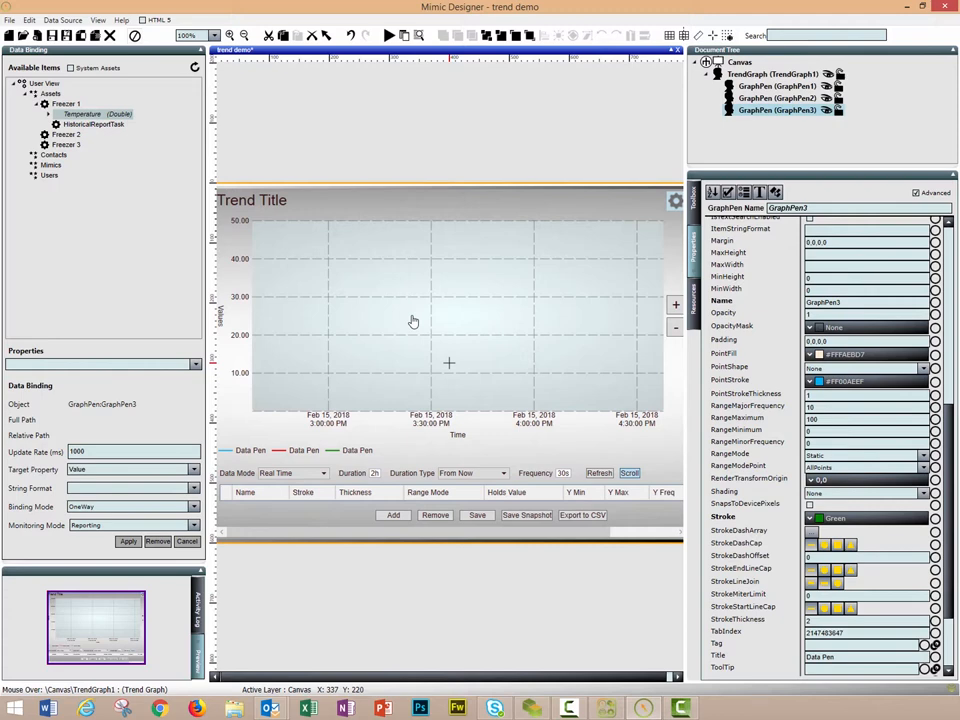
mouse_move(397, 228)
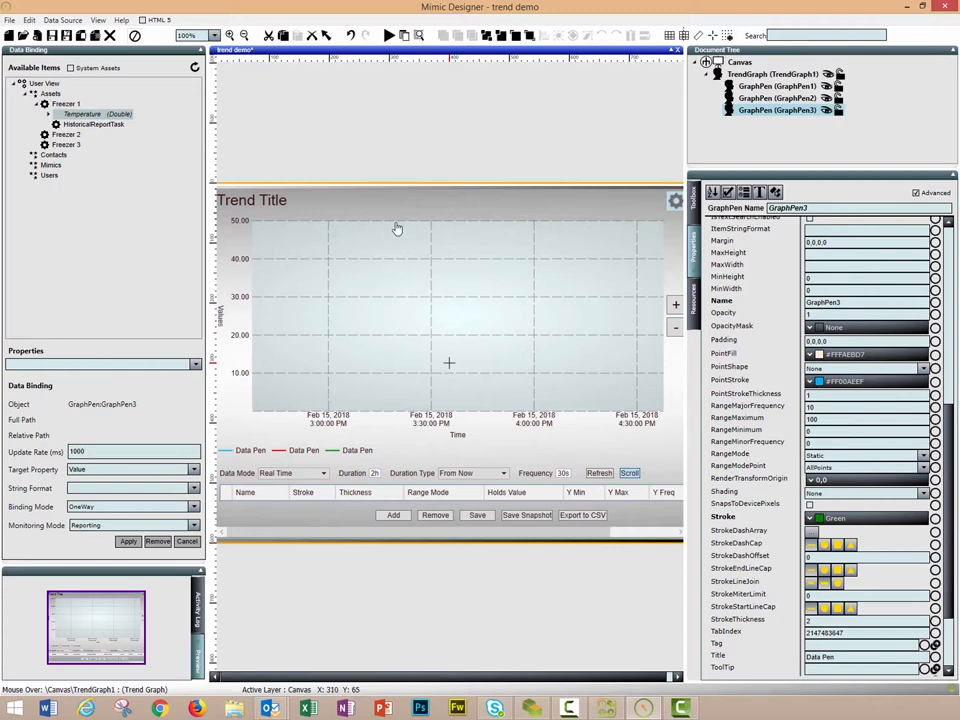
mouse_move(240, 228)
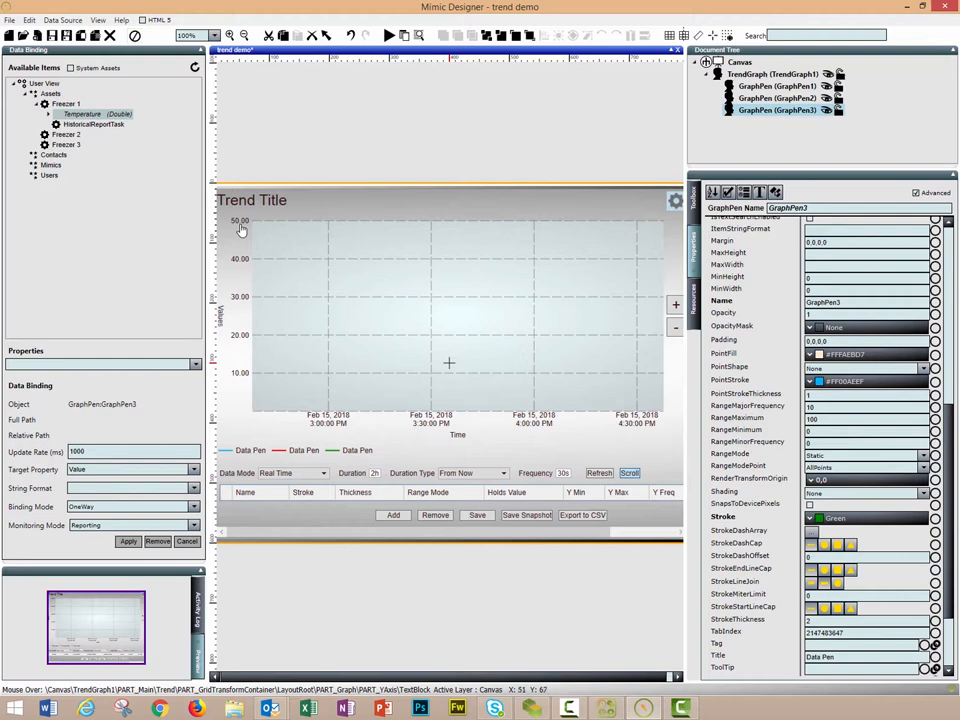
left_click(778, 86)
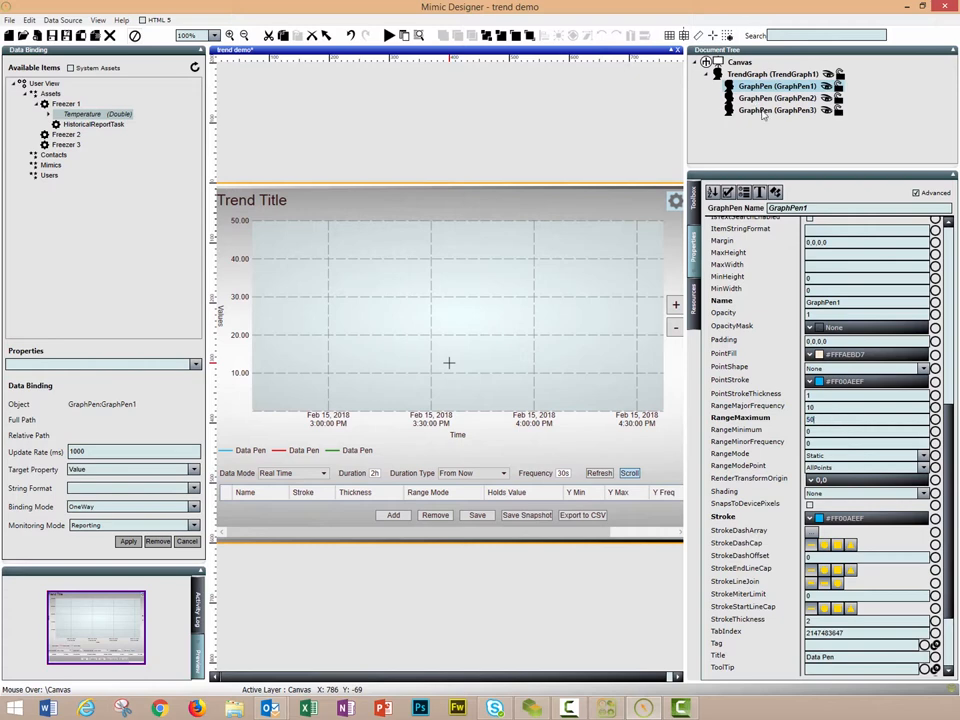
left_click(777, 110)
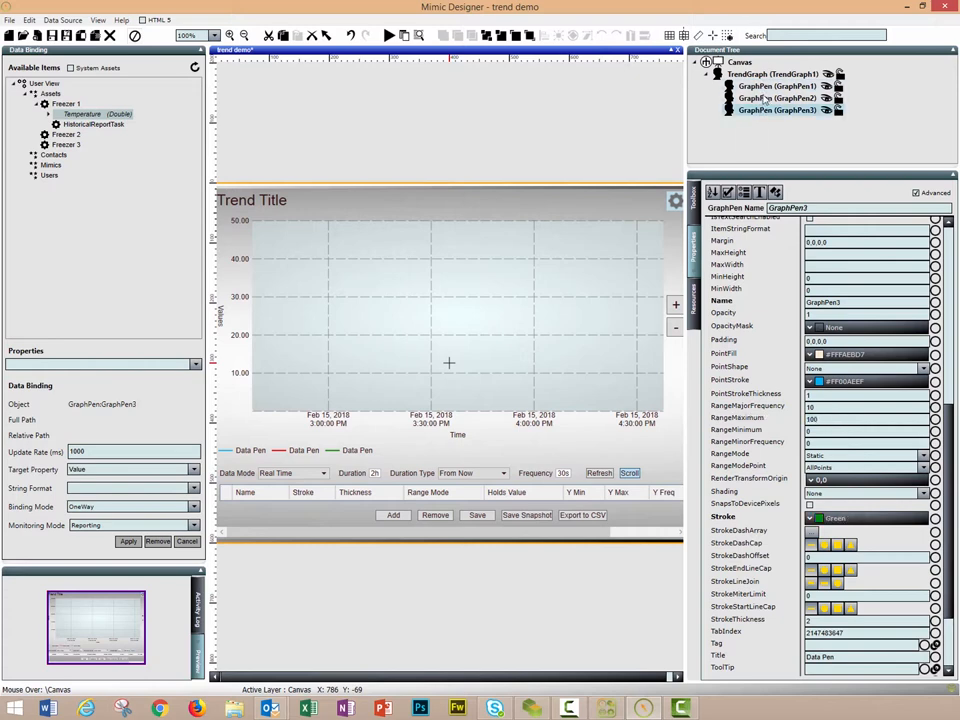
left_click(778, 86)
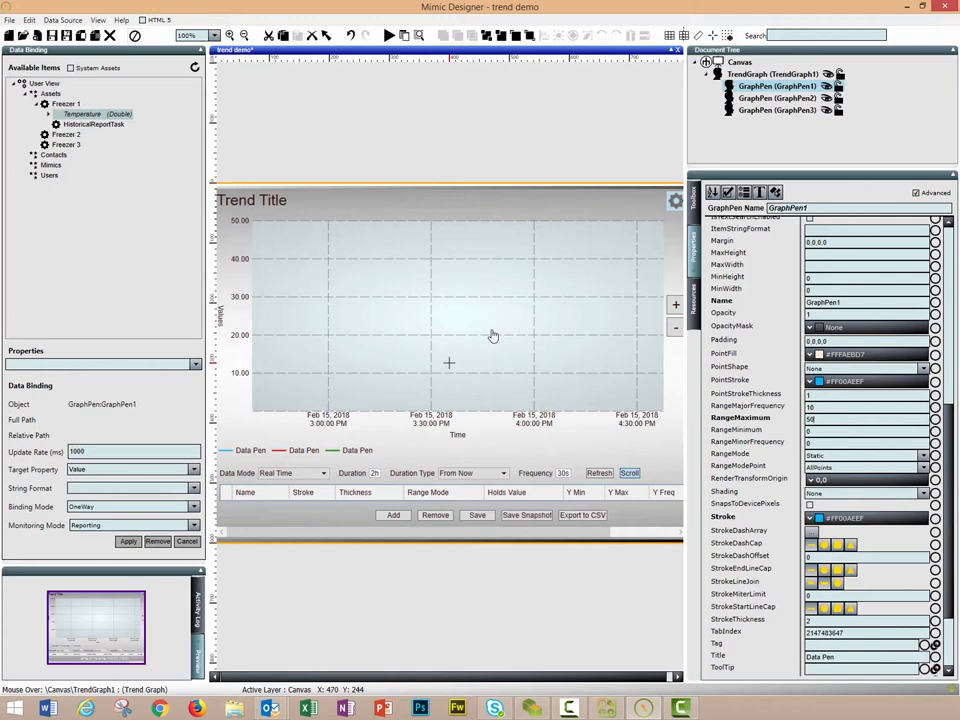
mouse_move(765, 452)
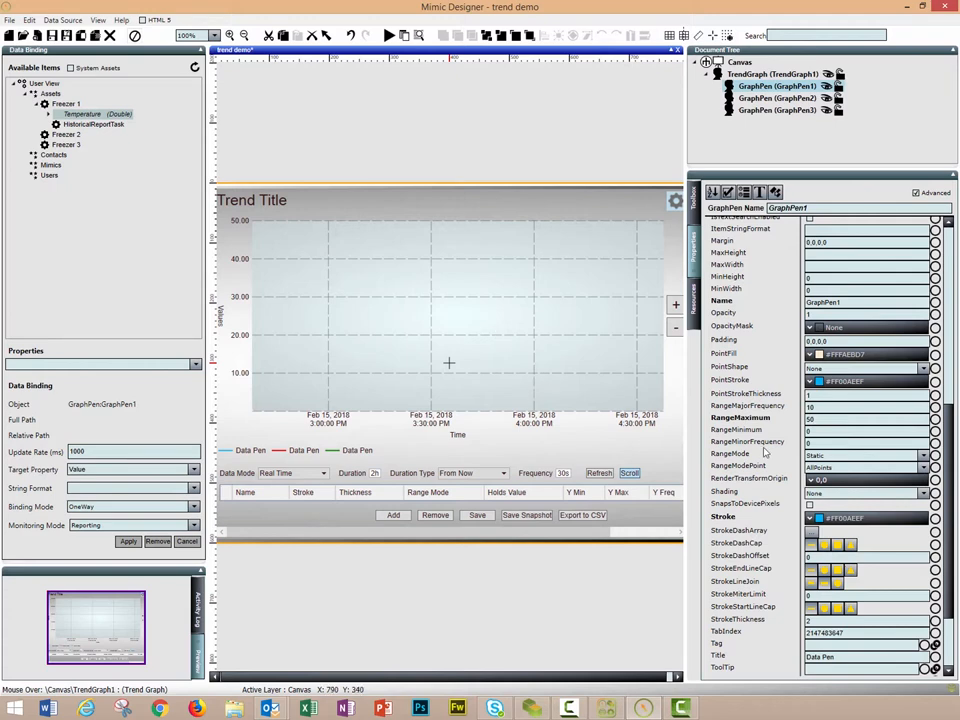